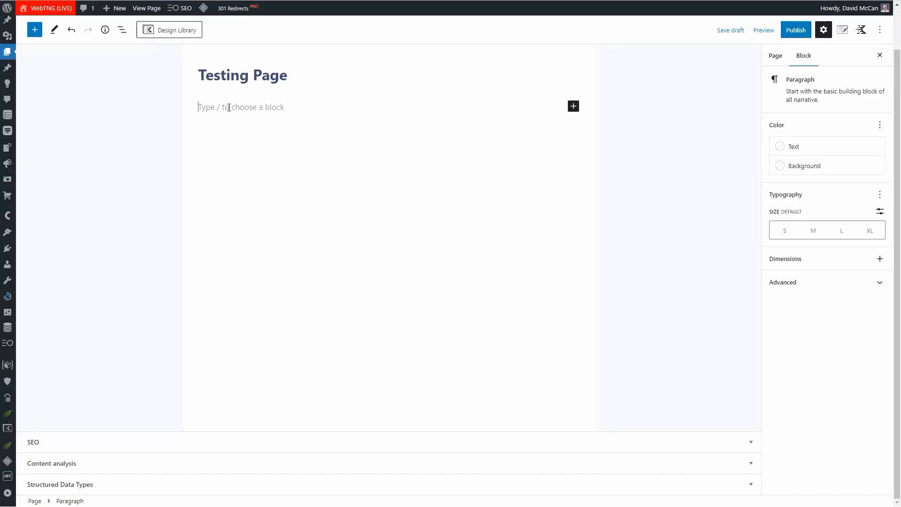
{"action": "mouse_move", "coordinate": [142, 117]}
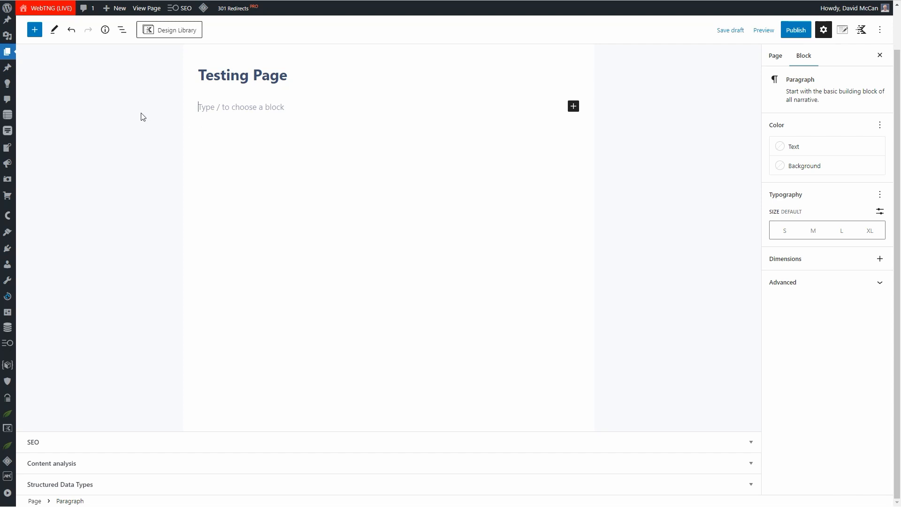
Step: Insert a JetEngine Dynamic Field block into the empty Testing Page, which fails to preview
{"action": "left_click", "coordinate": [35, 29]}
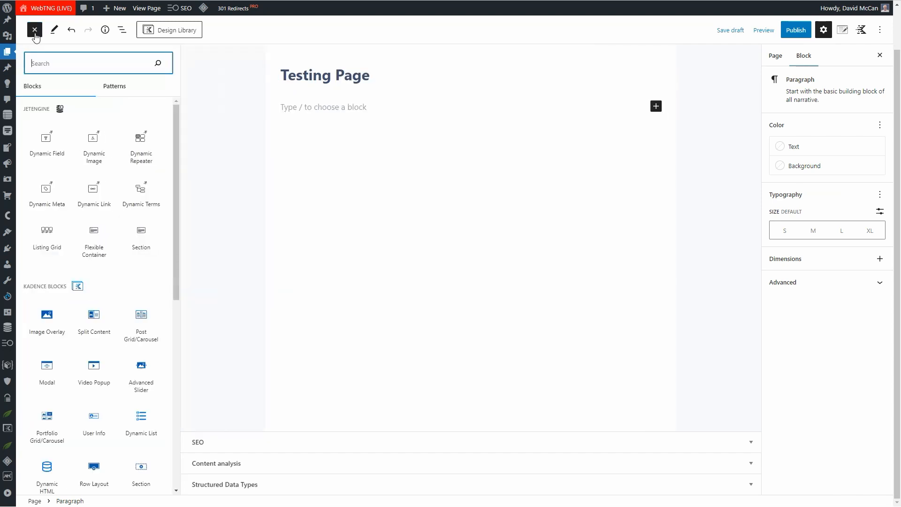
{"action": "mouse_move", "coordinate": [47, 141]}
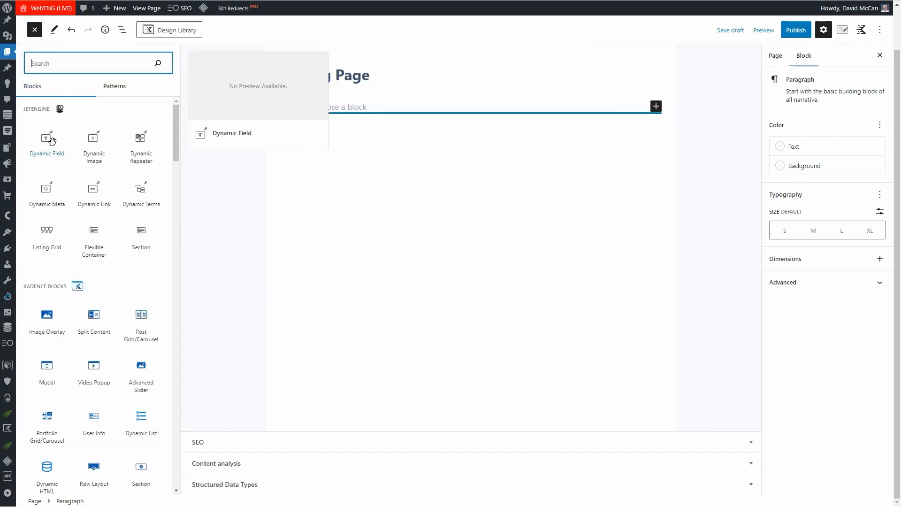
{"action": "left_click", "coordinate": [47, 139]}
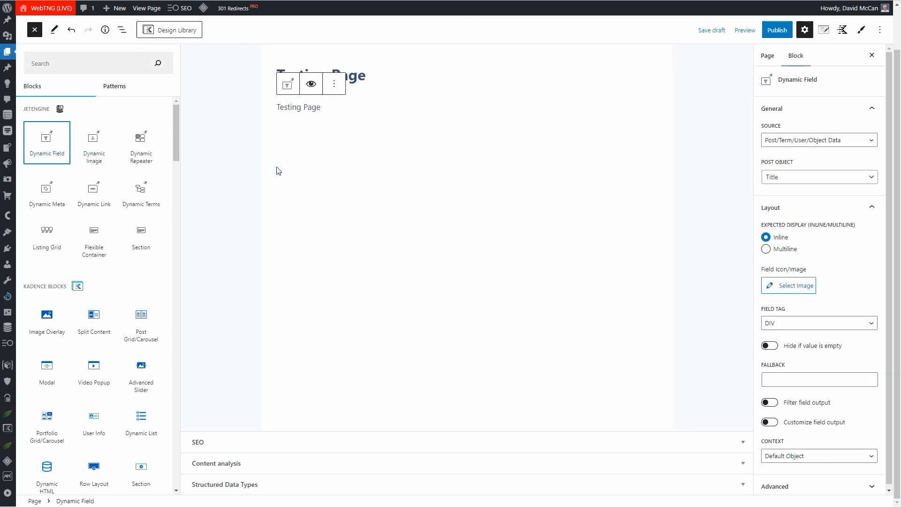
{"action": "left_click", "coordinate": [815, 140]}
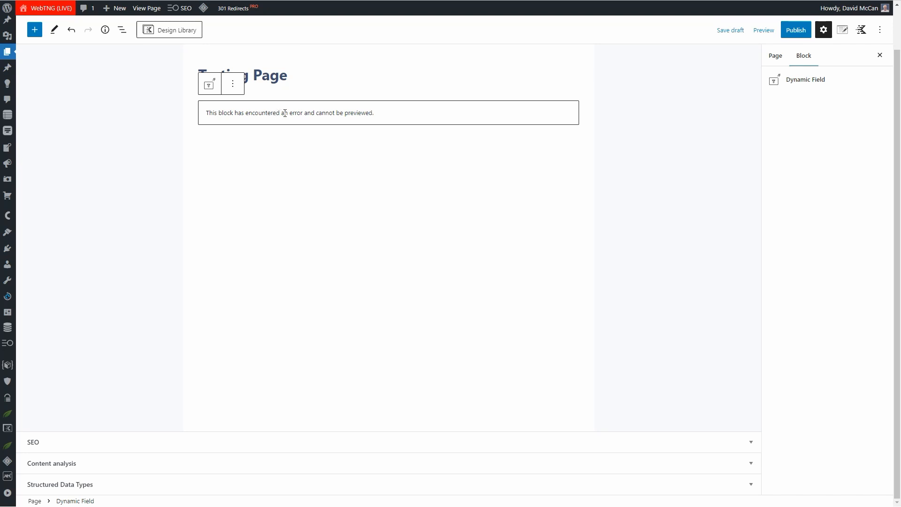
{"action": "mouse_move", "coordinate": [349, 121]}
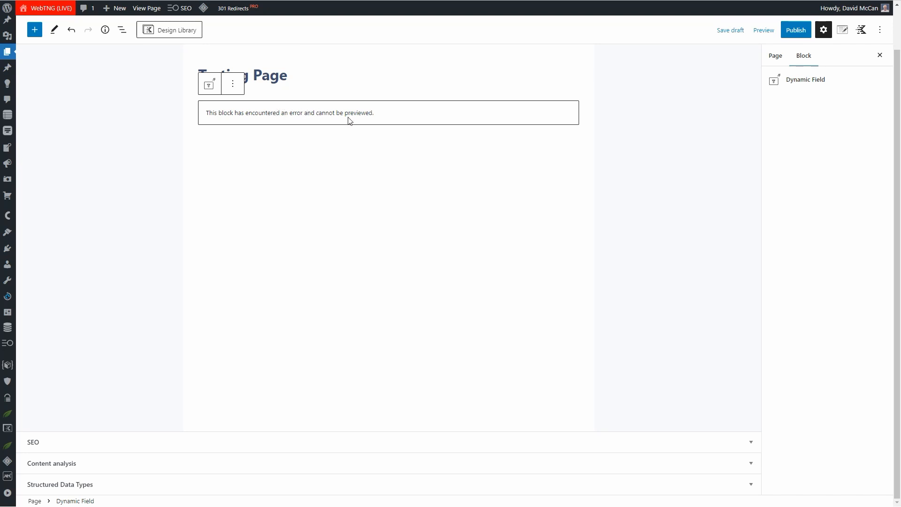
{"action": "left_click", "coordinate": [730, 30]}
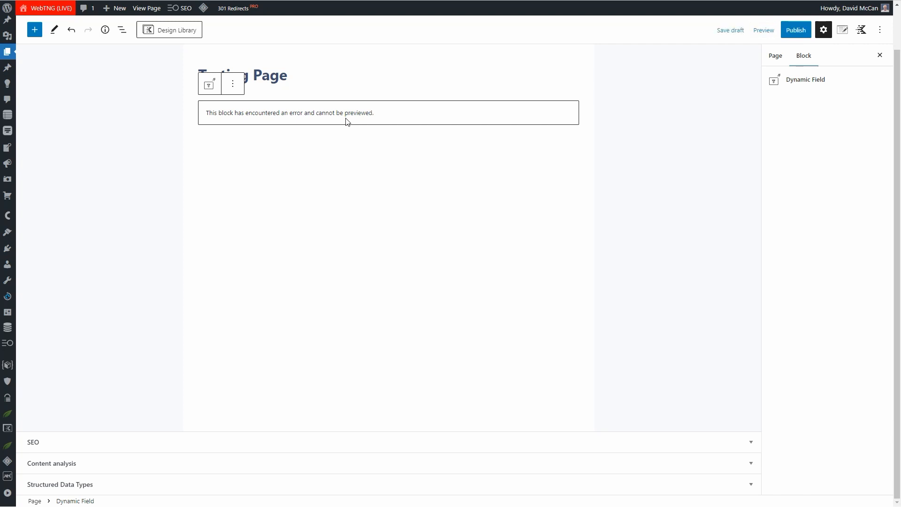
{"action": "mouse_move", "coordinate": [343, 122]}
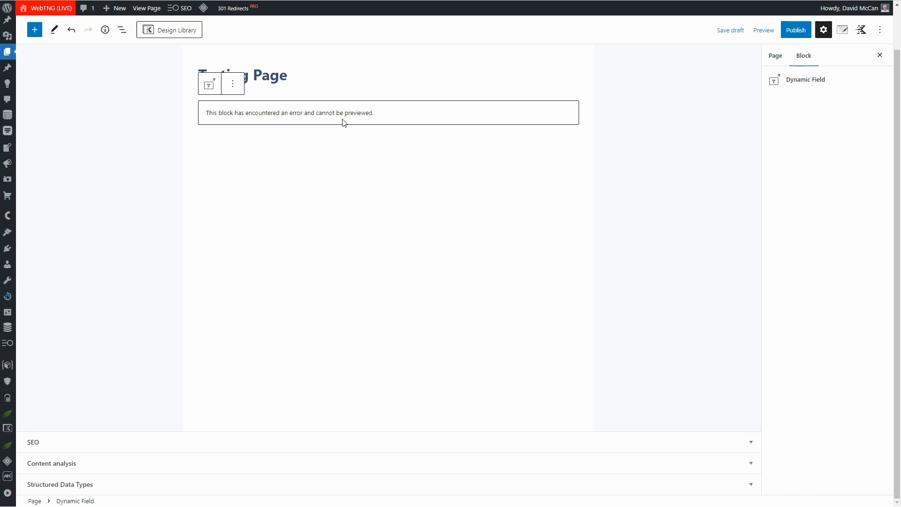
{"action": "mouse_move", "coordinate": [338, 124]}
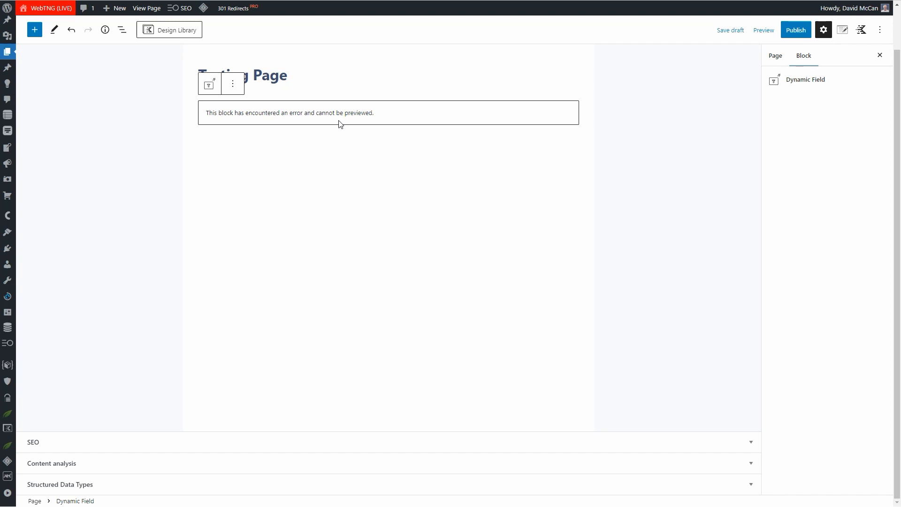
Step: Inspect the editor in the browser console, revealing the 403 failed request and React error
{"action": "right_click", "coordinate": [329, 242]}
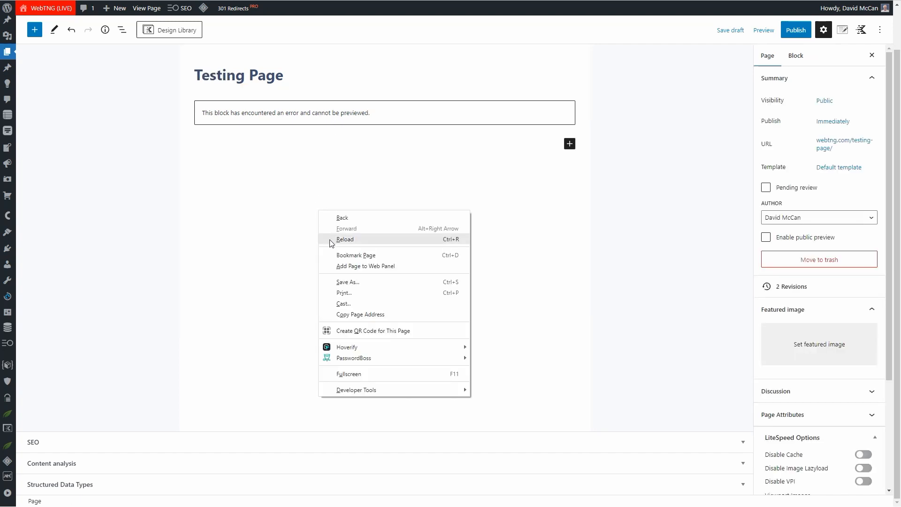
{"action": "mouse_move", "coordinate": [356, 389]}
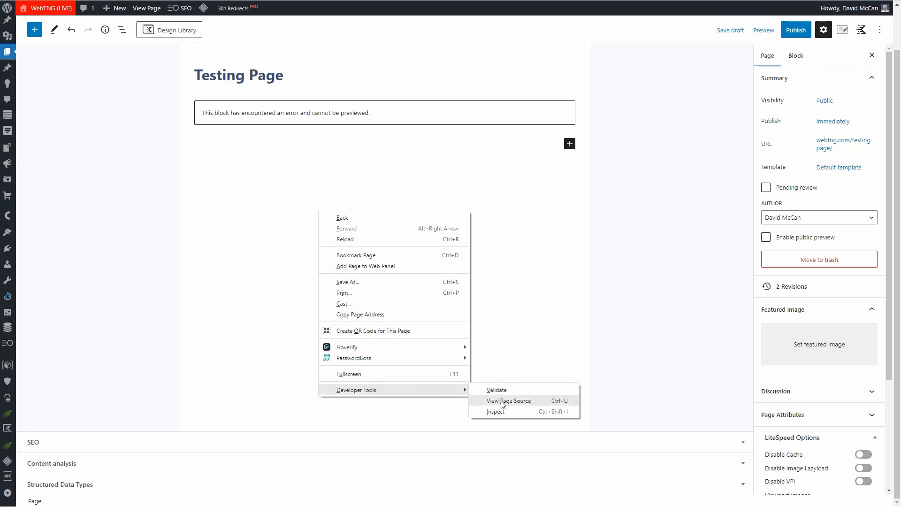
{"action": "left_click", "coordinate": [495, 411]}
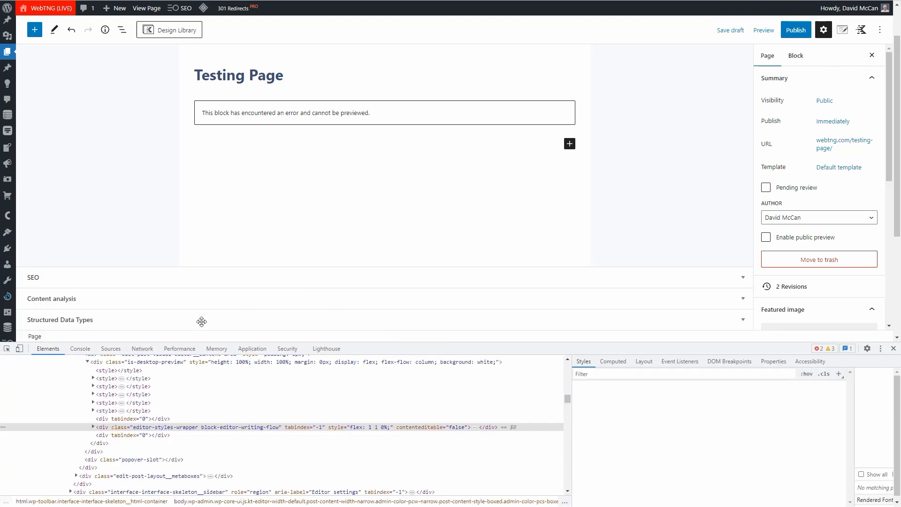
{"action": "left_click", "coordinate": [80, 348]}
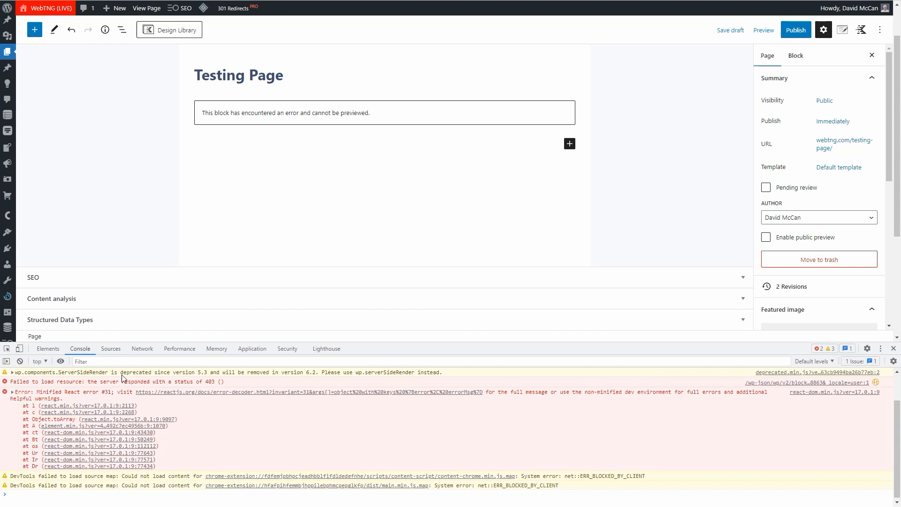
{"action": "mouse_move", "coordinate": [199, 387]}
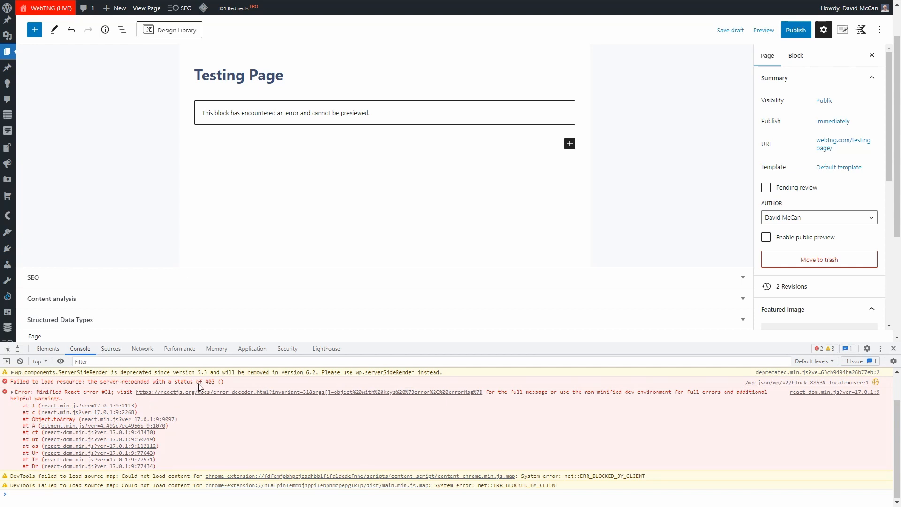
{"action": "mouse_move", "coordinate": [213, 387]}
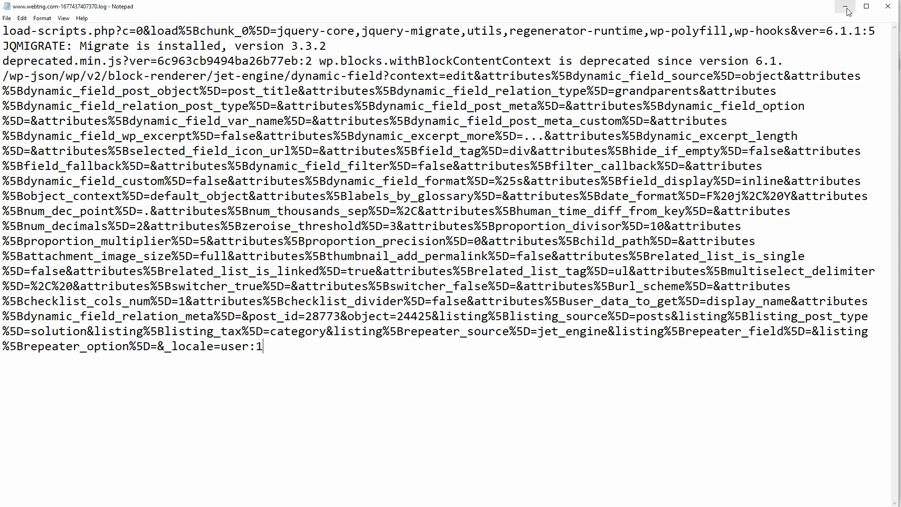
Step: Uncheck BBQ Pro's 2,000-character Limit Requests option in its settings
{"action": "left_click", "coordinate": [845, 10]}
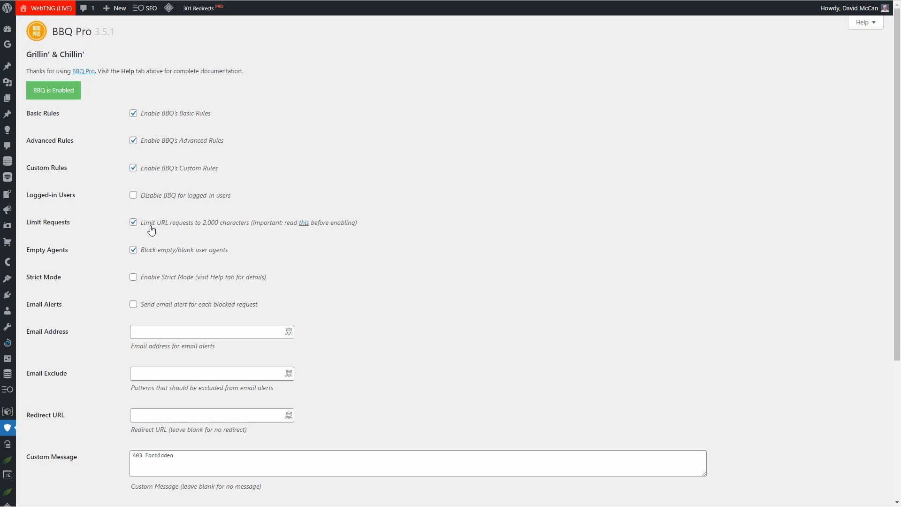
{"action": "mouse_move", "coordinate": [208, 226]}
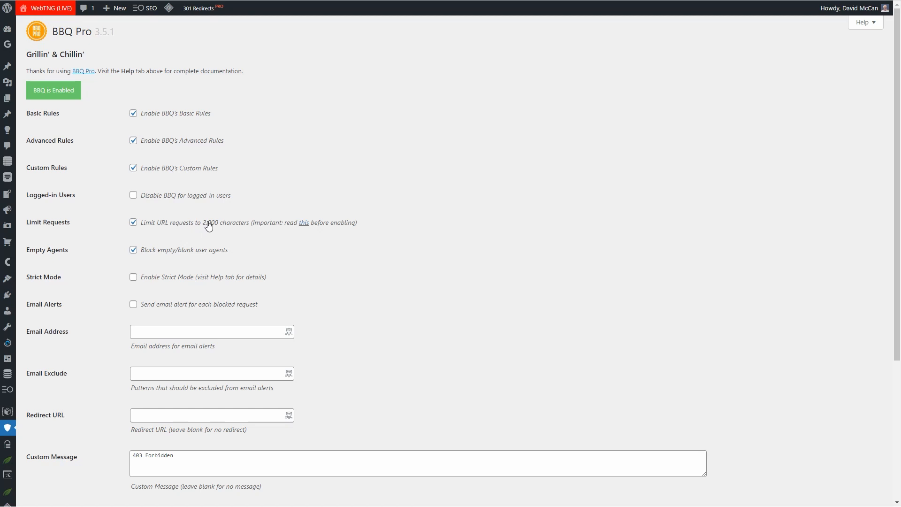
{"action": "mouse_move", "coordinate": [235, 227]}
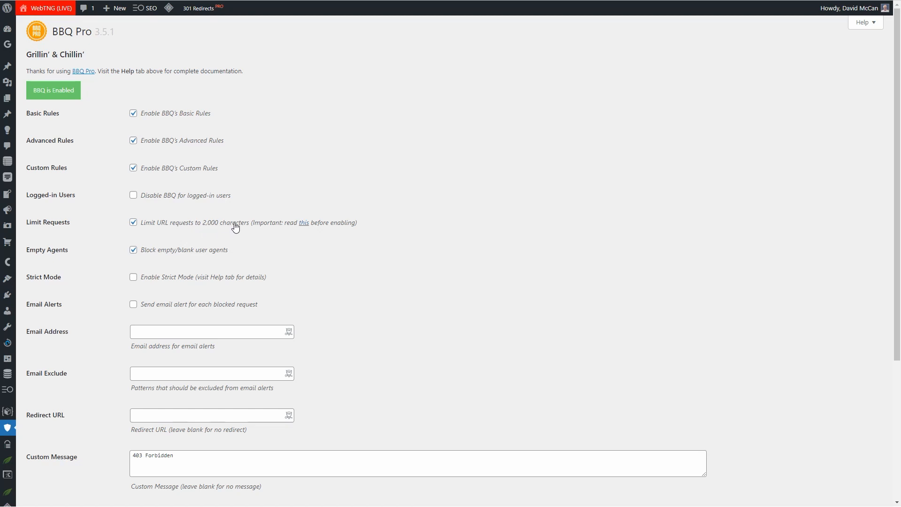
{"action": "mouse_move", "coordinate": [303, 229]}
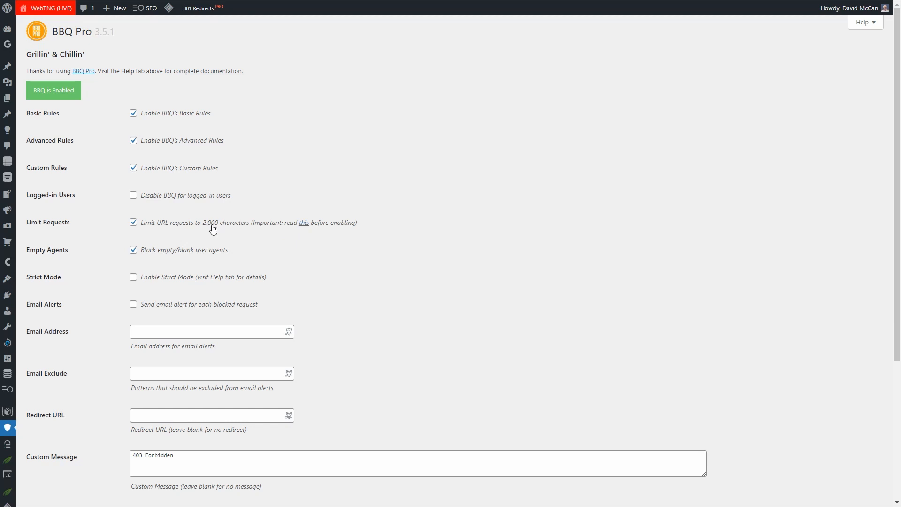
{"action": "mouse_move", "coordinate": [206, 229]}
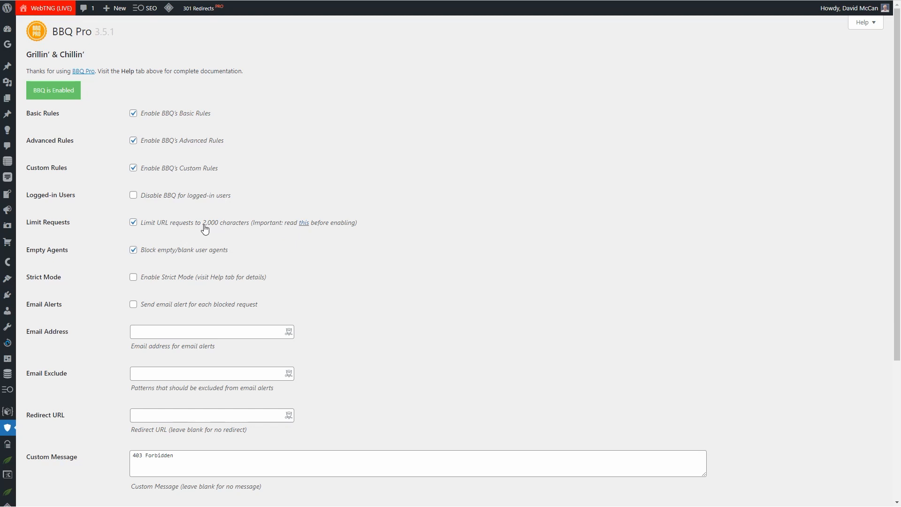
{"action": "mouse_move", "coordinate": [226, 229]}
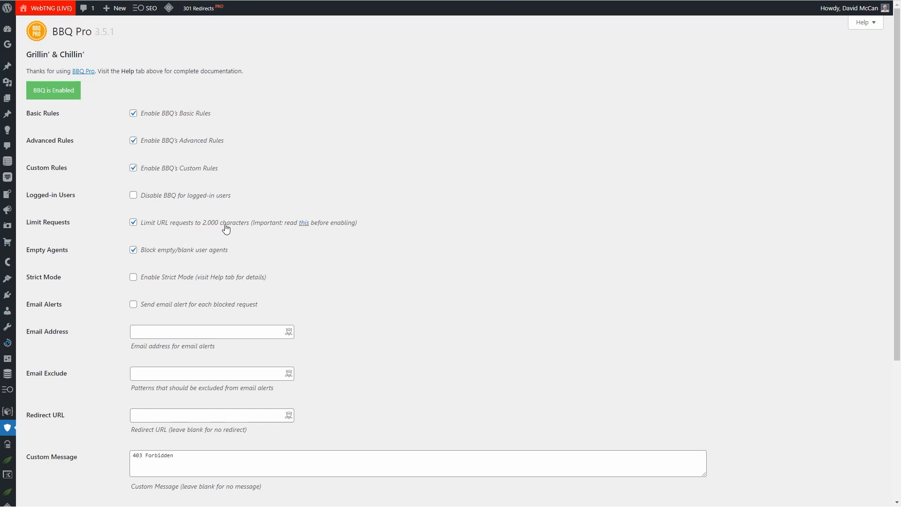
{"action": "mouse_move", "coordinate": [171, 224]}
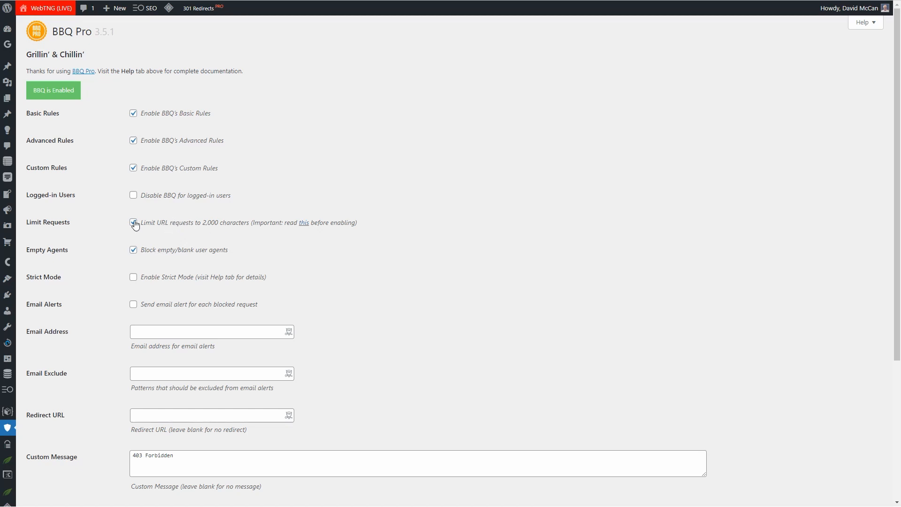
{"action": "scroll", "scroll_direction": "down", "scroll_amount": 3}
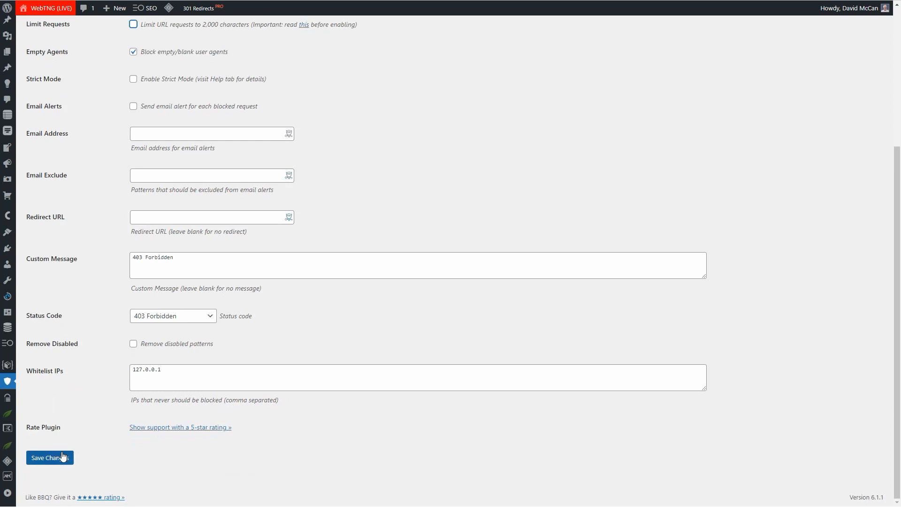
{"action": "mouse_move", "coordinate": [82, 315]}
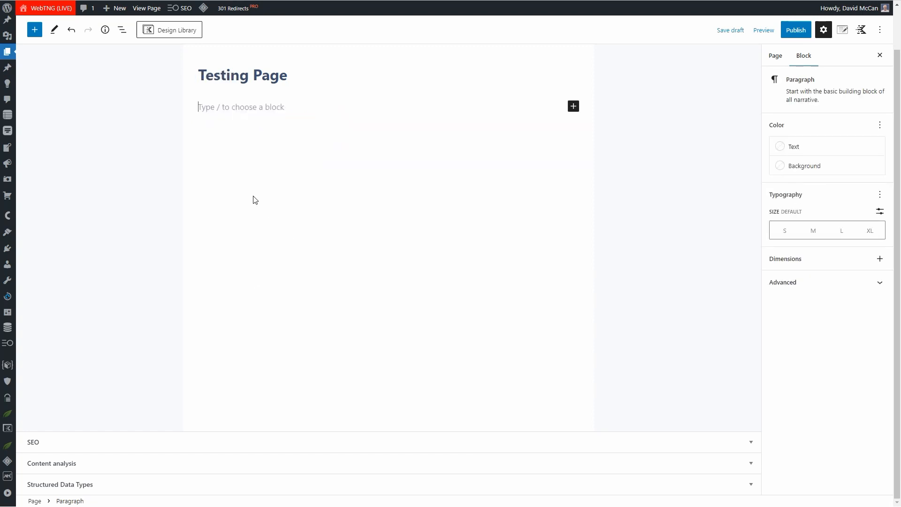
{"action": "mouse_move", "coordinate": [227, 106]}
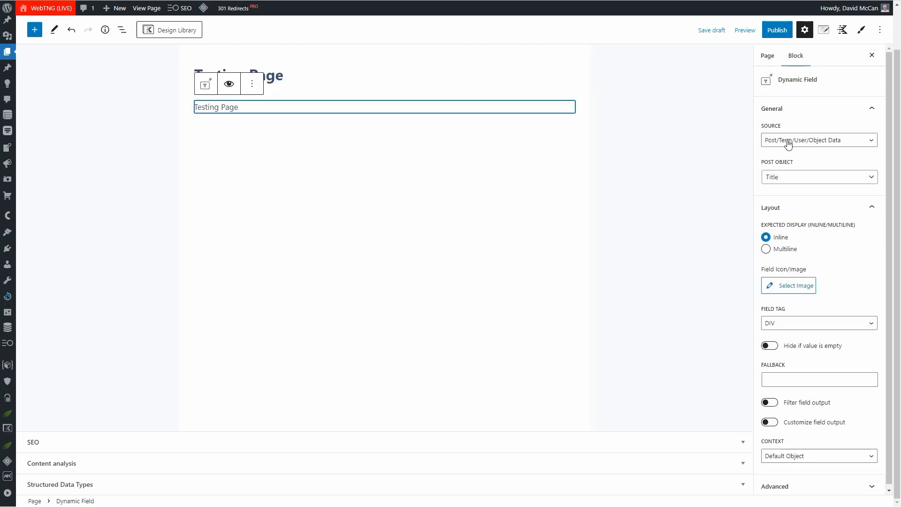
Step: Review the Source setting of the re-added Dynamic Field block in the Block sidebar
{"action": "left_click", "coordinate": [817, 140]}
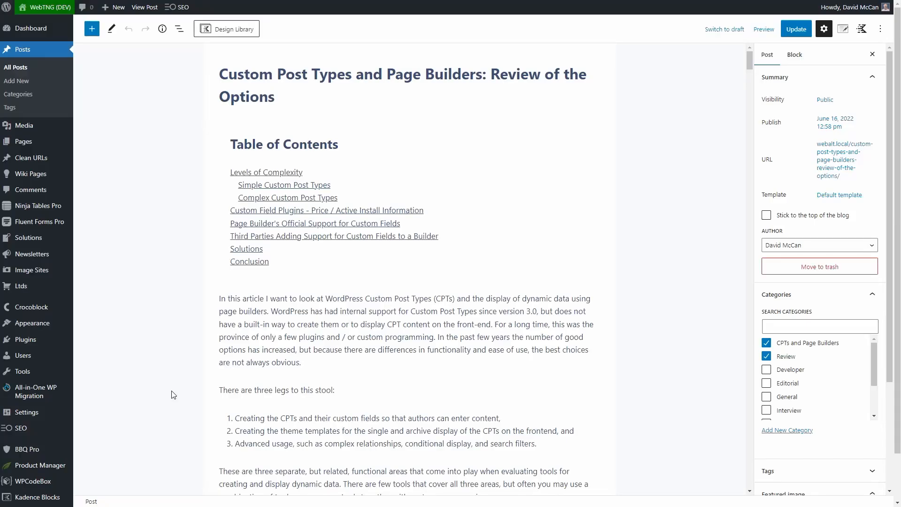
{"action": "mouse_move", "coordinate": [419, 186]}
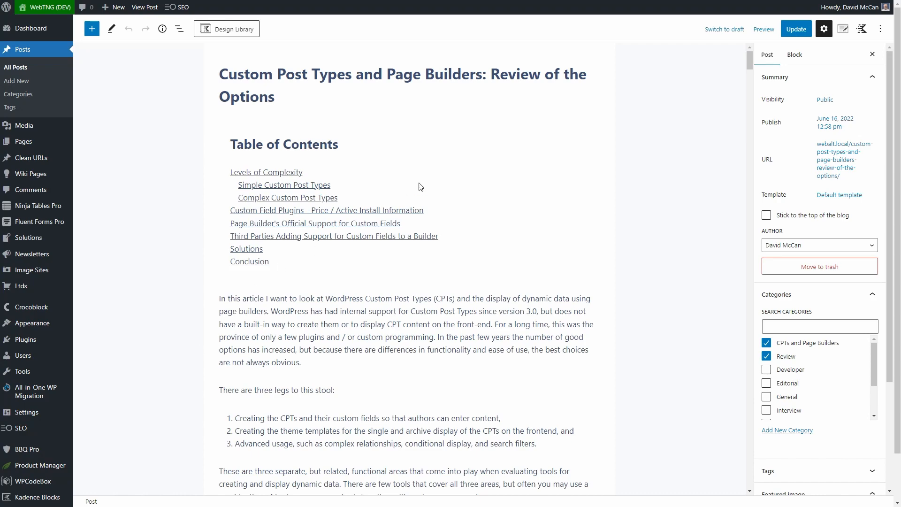
{"action": "scroll", "scroll_direction": "down", "scroll_amount": 3}
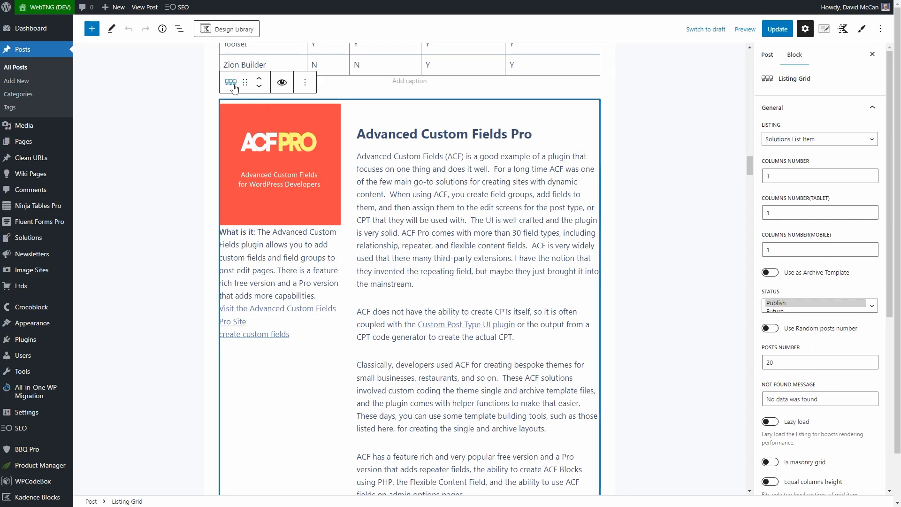
{"action": "mouse_move", "coordinate": [291, 103]}
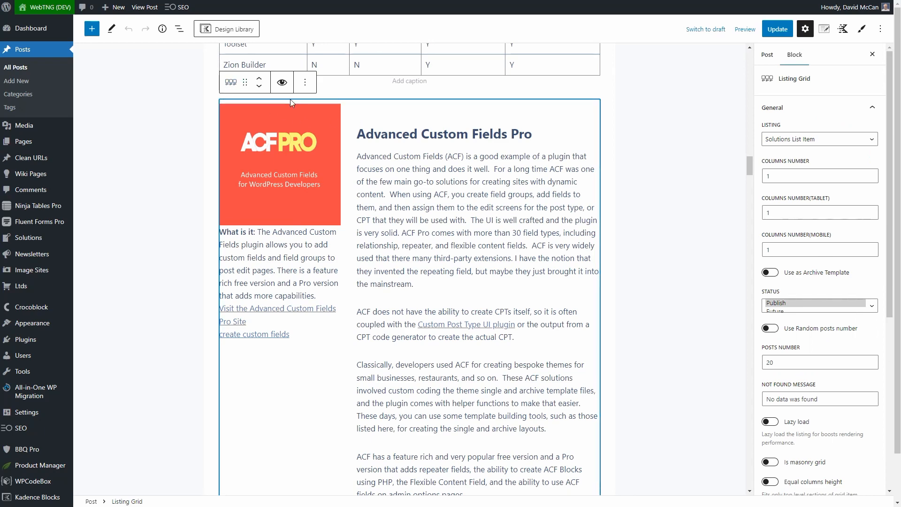
{"action": "scroll", "scroll_direction": "down", "scroll_amount": 3}
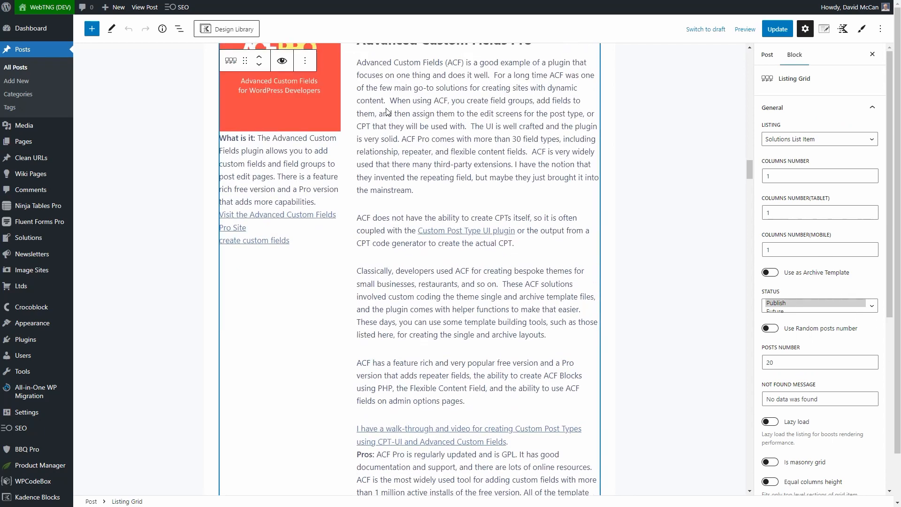
{"action": "scroll", "scroll_direction": "up", "scroll_amount": 3}
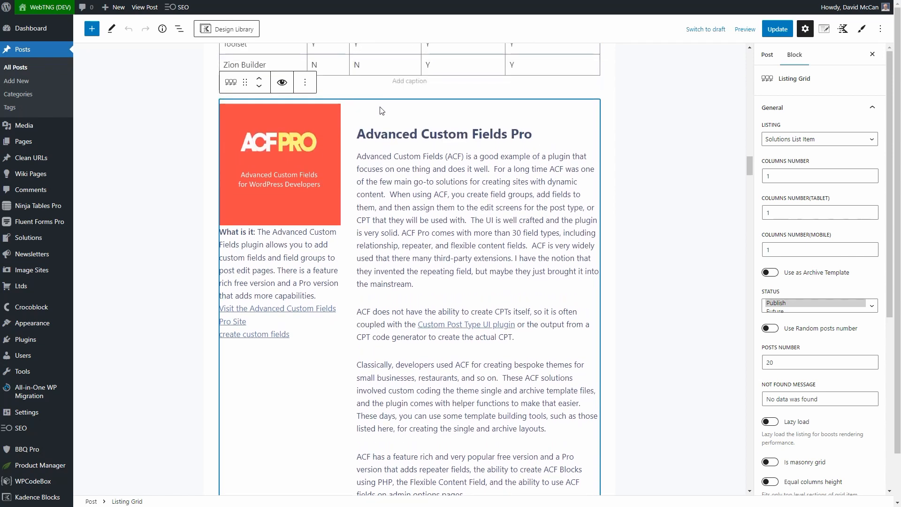
{"action": "mouse_move", "coordinate": [386, 119]}
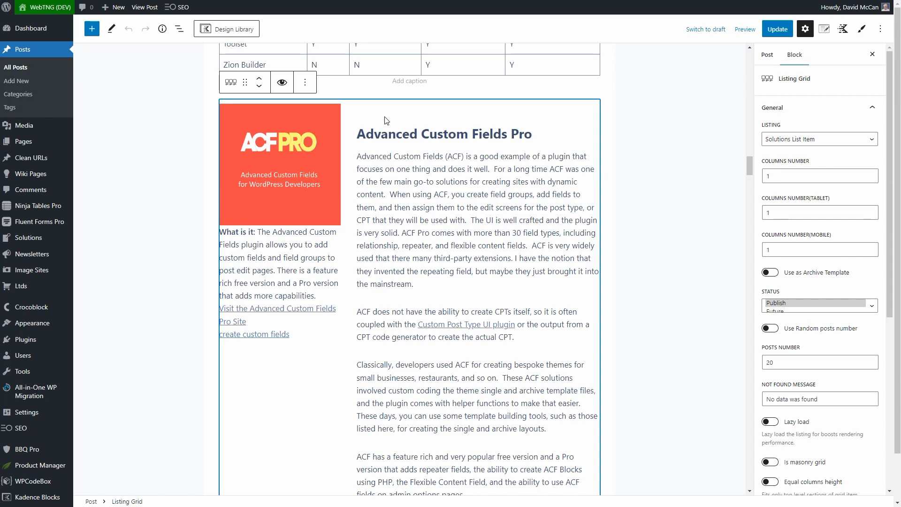
{"action": "scroll", "scroll_direction": "down", "scroll_amount": 3}
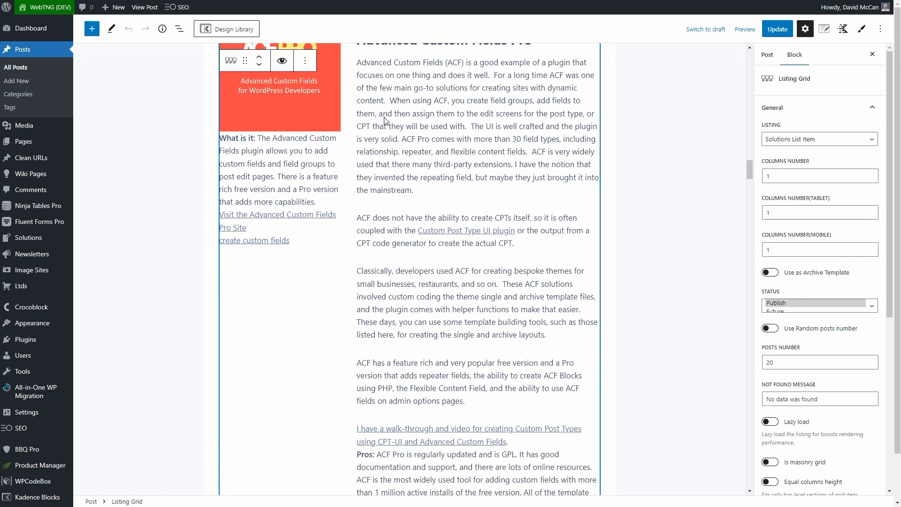
{"action": "scroll", "scroll_direction": "down", "scroll_amount": 3}
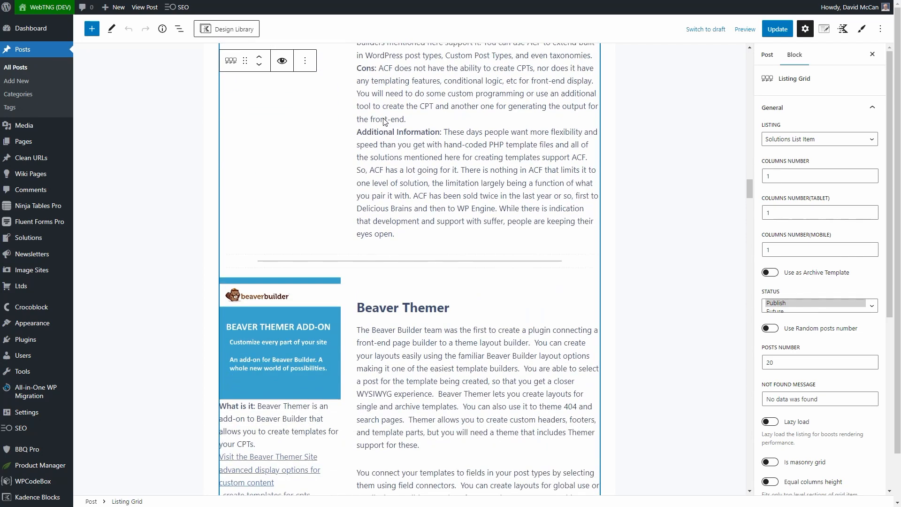
{"action": "scroll", "scroll_direction": "up", "scroll_amount": 3}
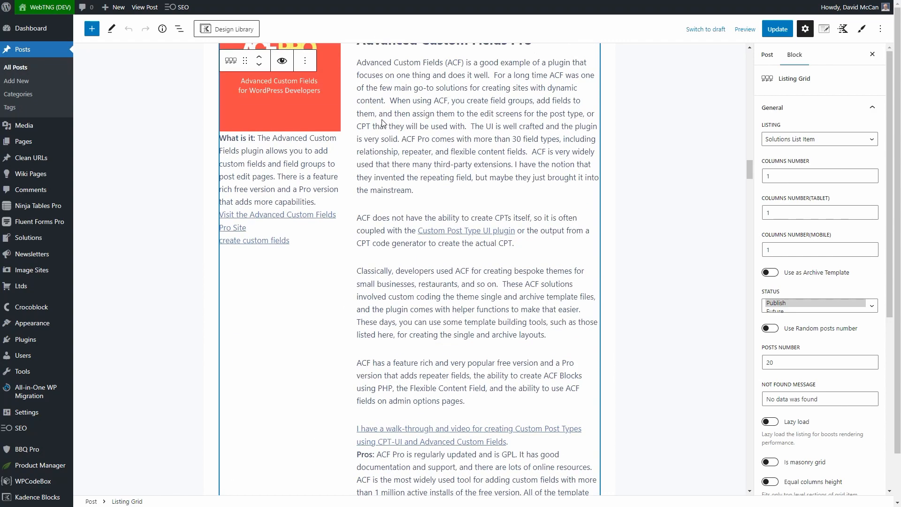
{"action": "scroll", "scroll_direction": "up", "scroll_amount": 3}
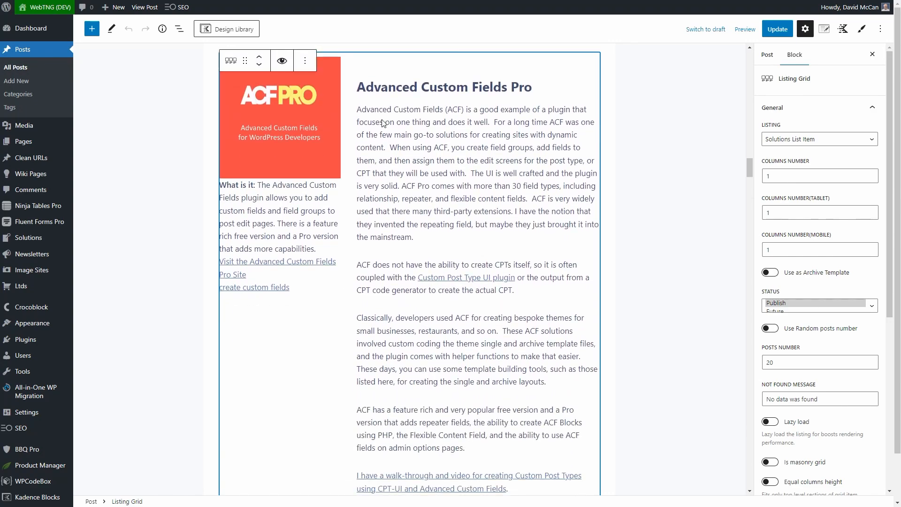
{"action": "scroll", "scroll_direction": "down", "scroll_amount": 3}
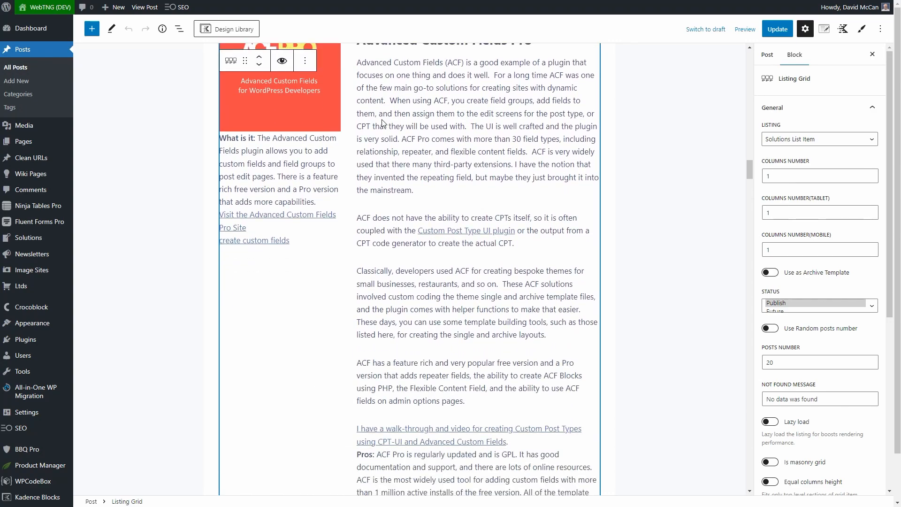
{"action": "mouse_move", "coordinate": [229, 237]}
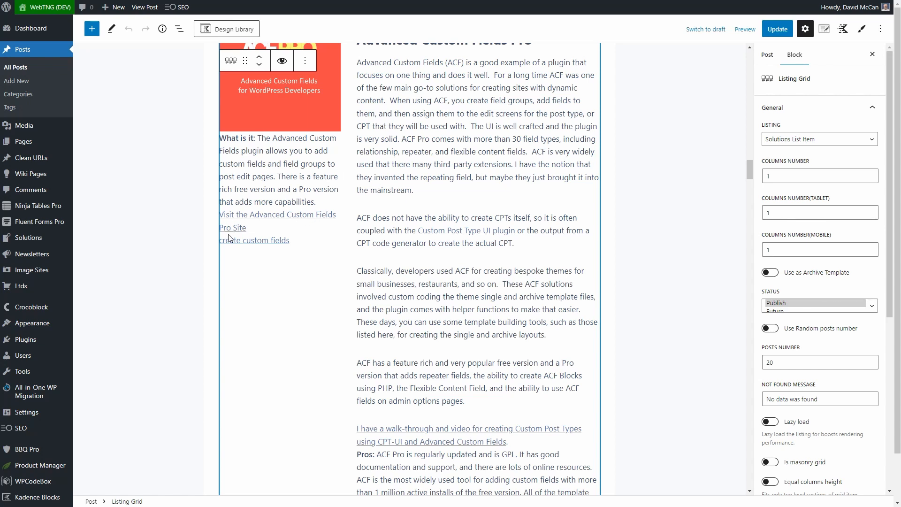
{"action": "mouse_move", "coordinate": [260, 218]}
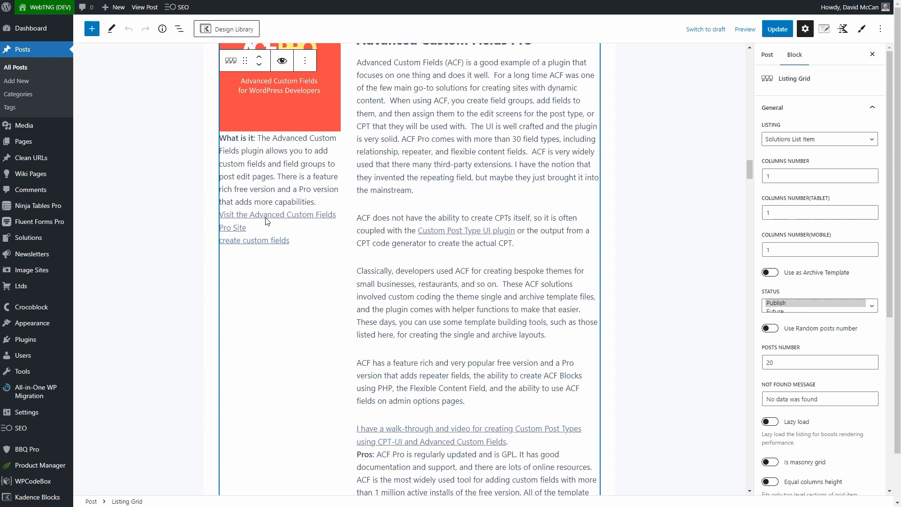
{"action": "mouse_move", "coordinate": [234, 245]}
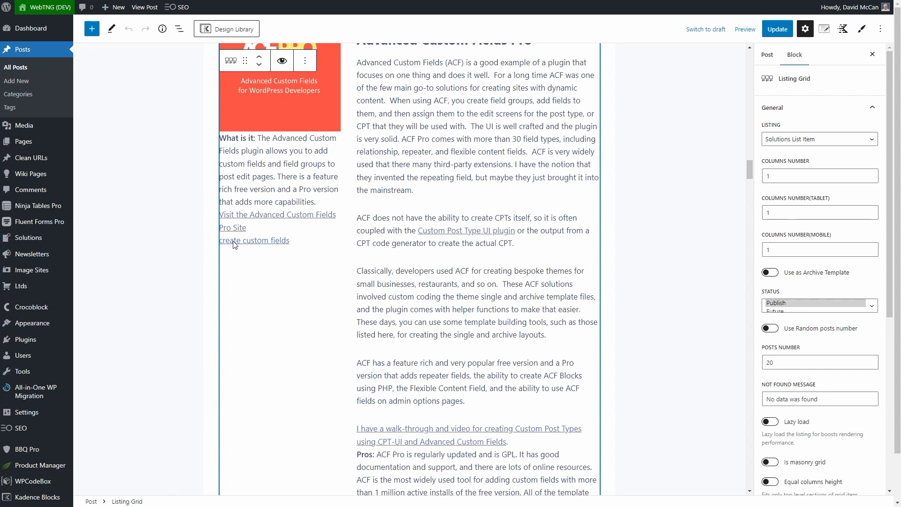
{"action": "scroll", "scroll_direction": "down", "scroll_amount": 3}
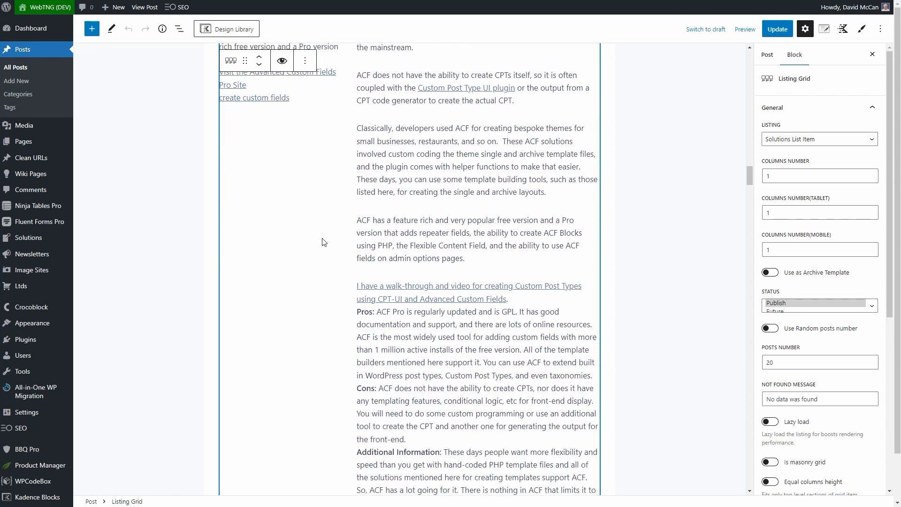
{"action": "scroll", "scroll_direction": "down", "scroll_amount": 3}
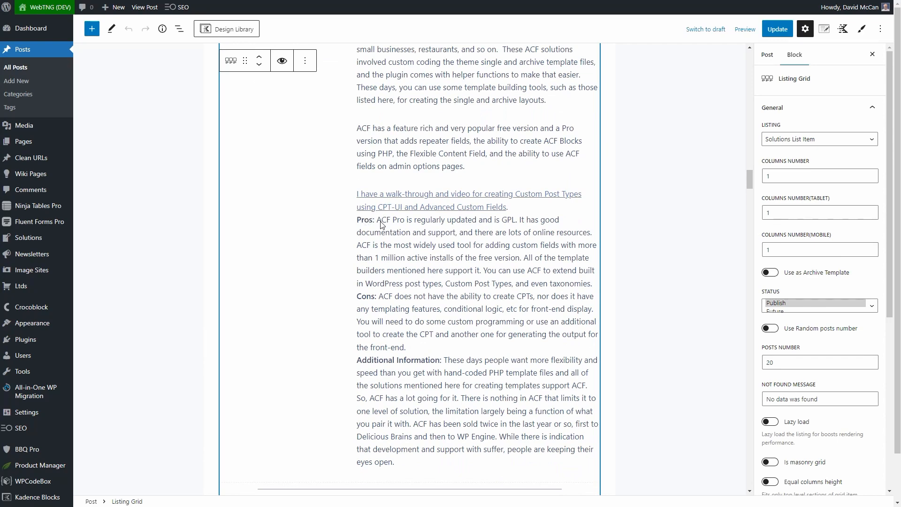
{"action": "mouse_move", "coordinate": [374, 224]}
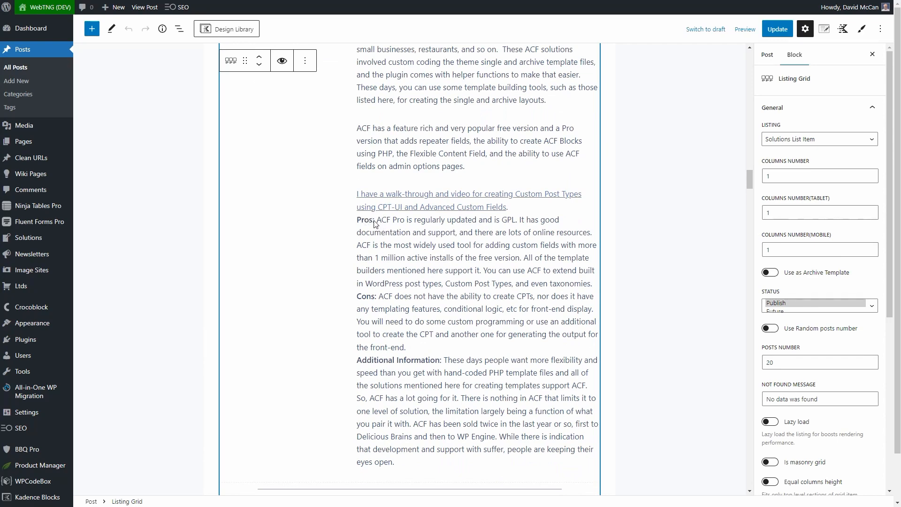
{"action": "scroll", "scroll_direction": "up", "scroll_amount": 3}
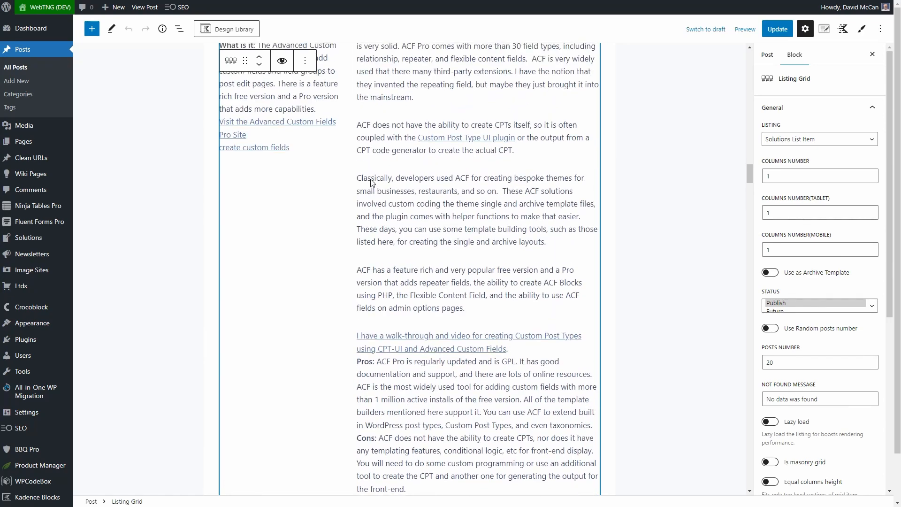
{"action": "scroll", "scroll_direction": "up", "scroll_amount": 3}
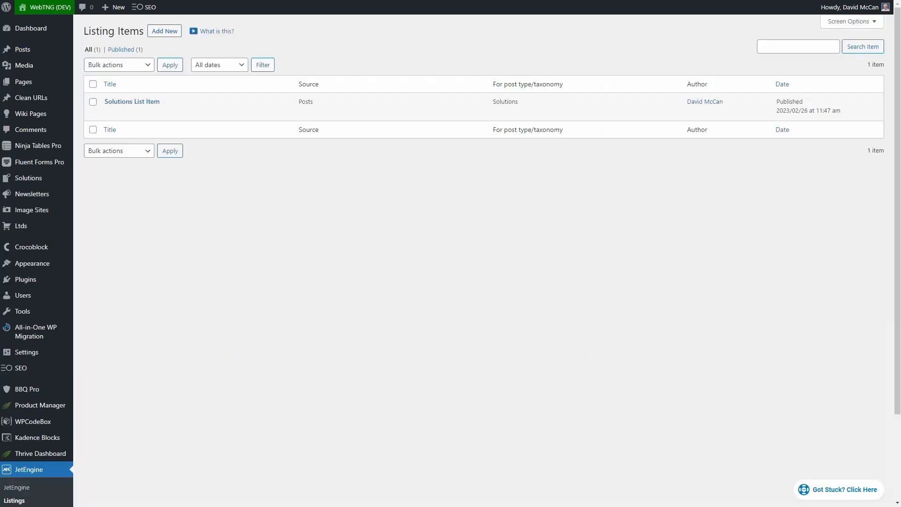
{"action": "mouse_move", "coordinate": [137, 101]}
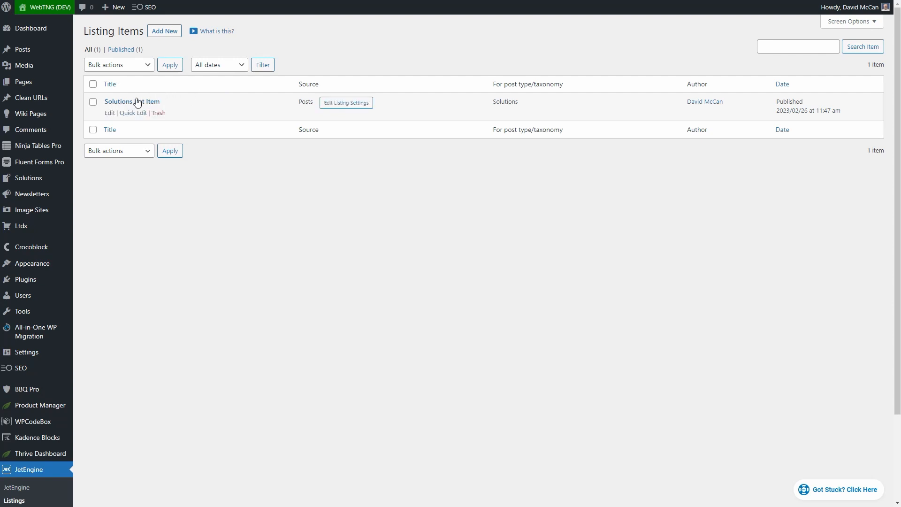
{"action": "mouse_move", "coordinate": [129, 106]}
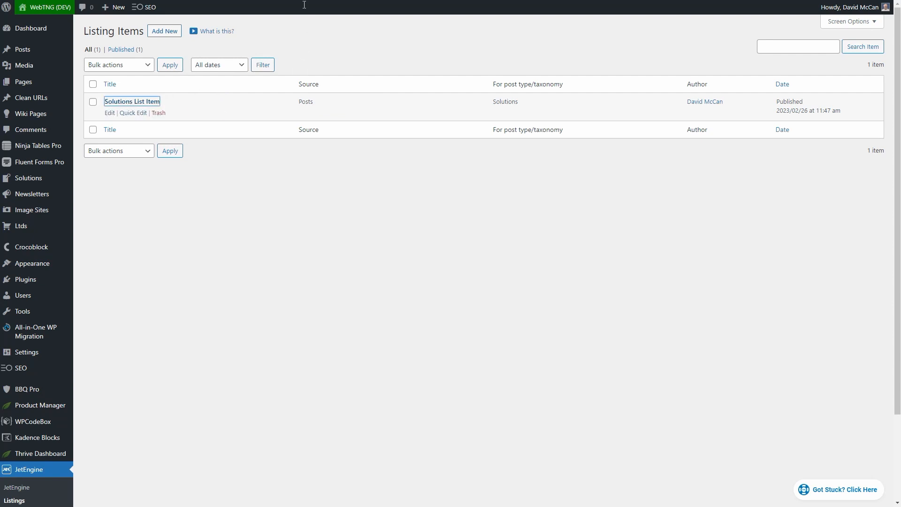
Step: Open the Solutions List Item listing template showing the Zion Builder sample entry
{"action": "left_click", "coordinate": [109, 113]}
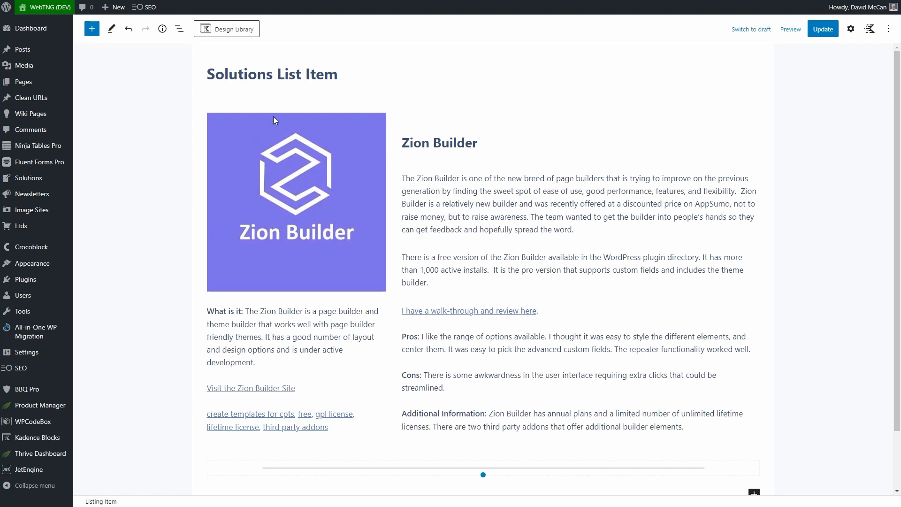
{"action": "mouse_move", "coordinate": [424, 380]}
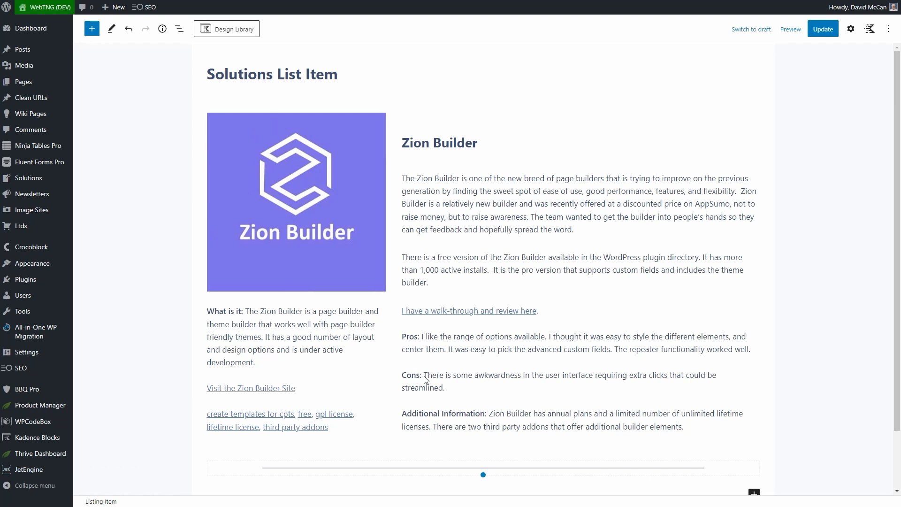
{"action": "scroll", "scroll_direction": "down", "scroll_amount": 3}
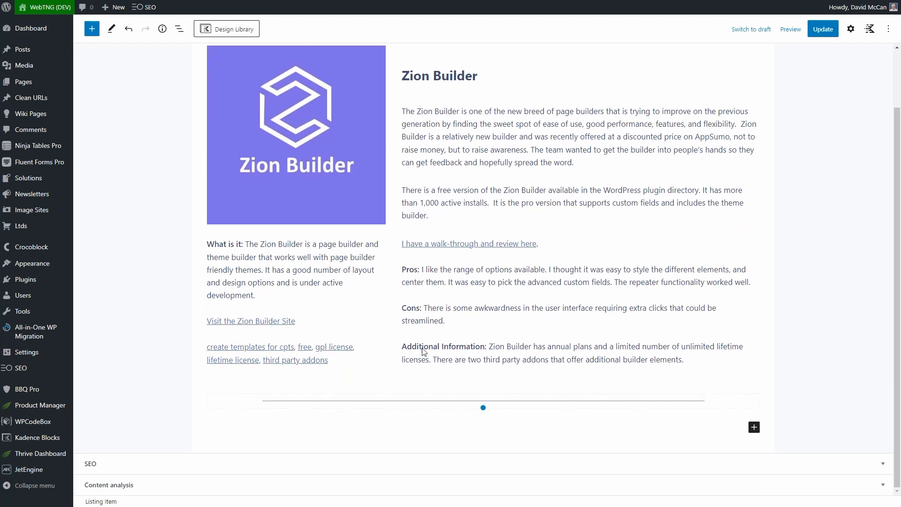
{"action": "mouse_move", "coordinate": [423, 246]}
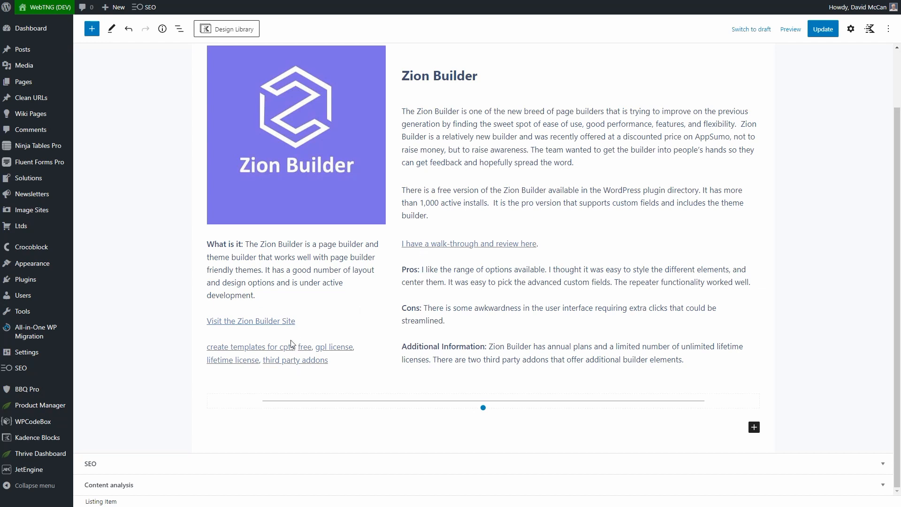
{"action": "mouse_move", "coordinate": [230, 322]}
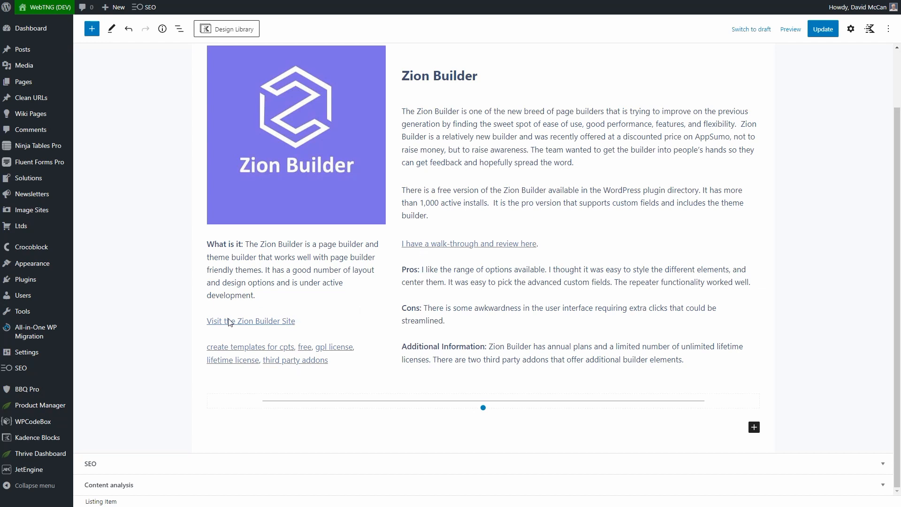
{"action": "mouse_move", "coordinate": [308, 325]}
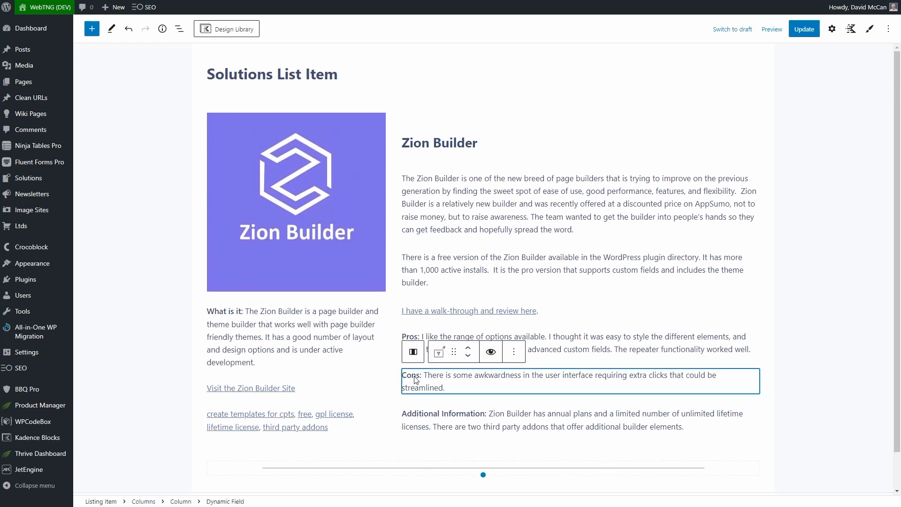
{"action": "left_click", "coordinate": [831, 29]}
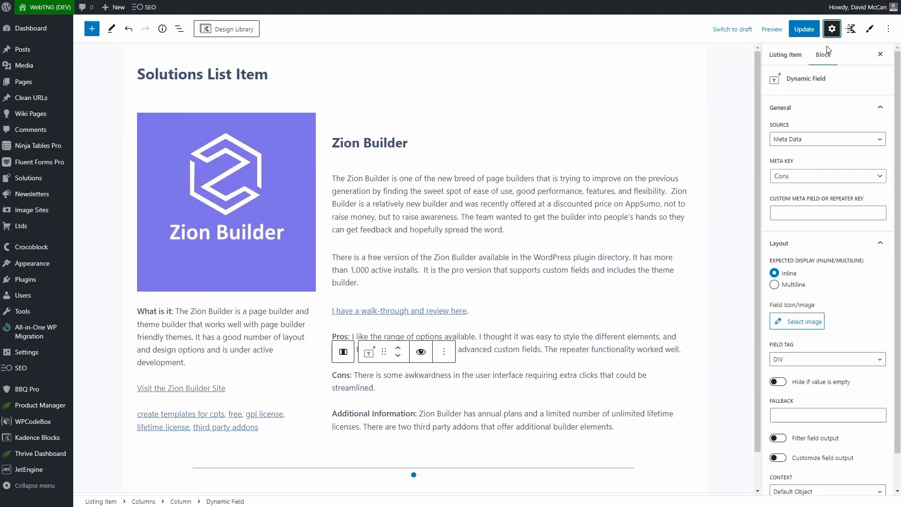
{"action": "mouse_move", "coordinate": [808, 142]}
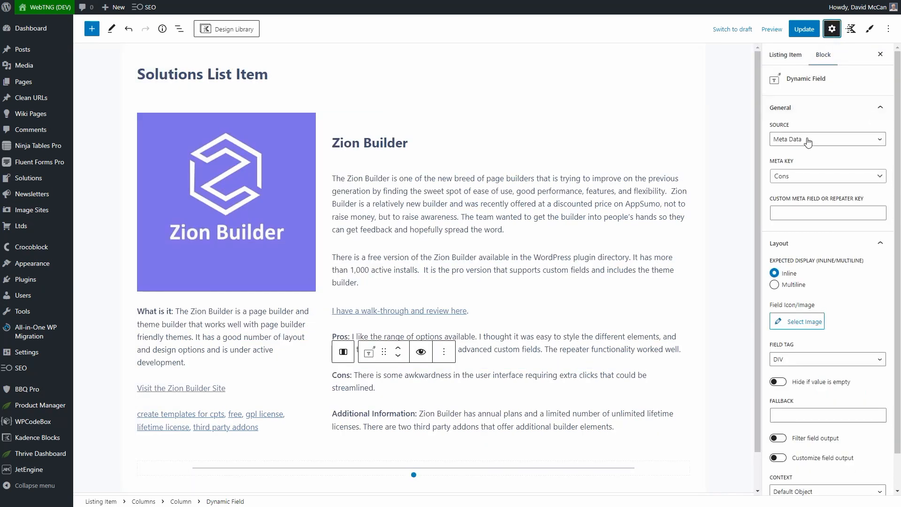
{"action": "mouse_move", "coordinate": [247, 332]}
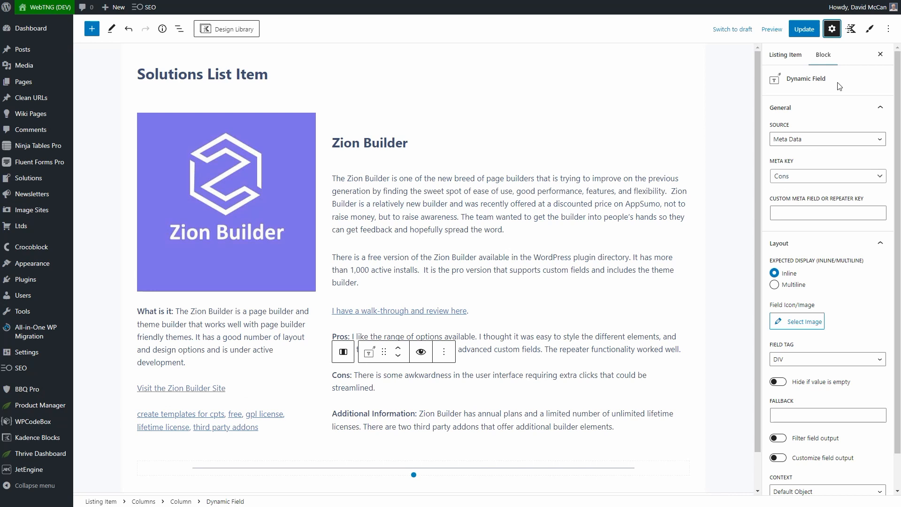
{"action": "mouse_move", "coordinate": [849, 61]}
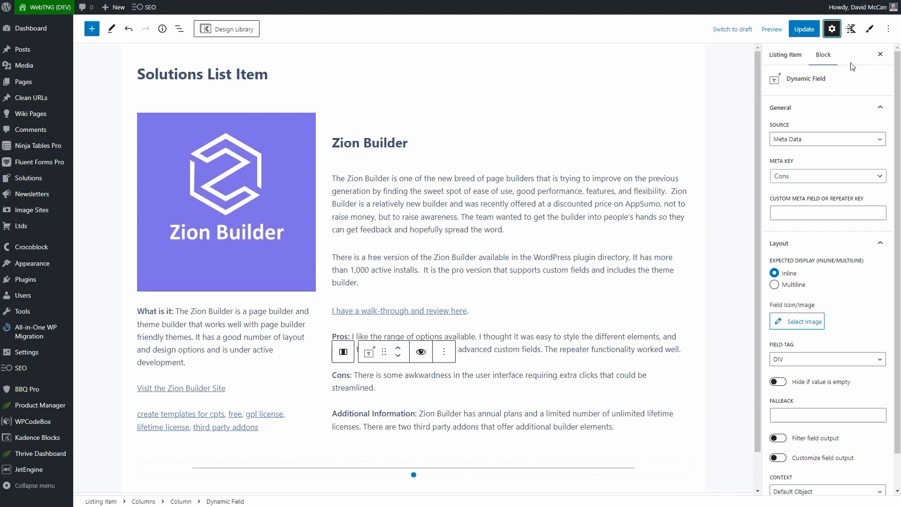
{"action": "mouse_move", "coordinate": [831, 64]}
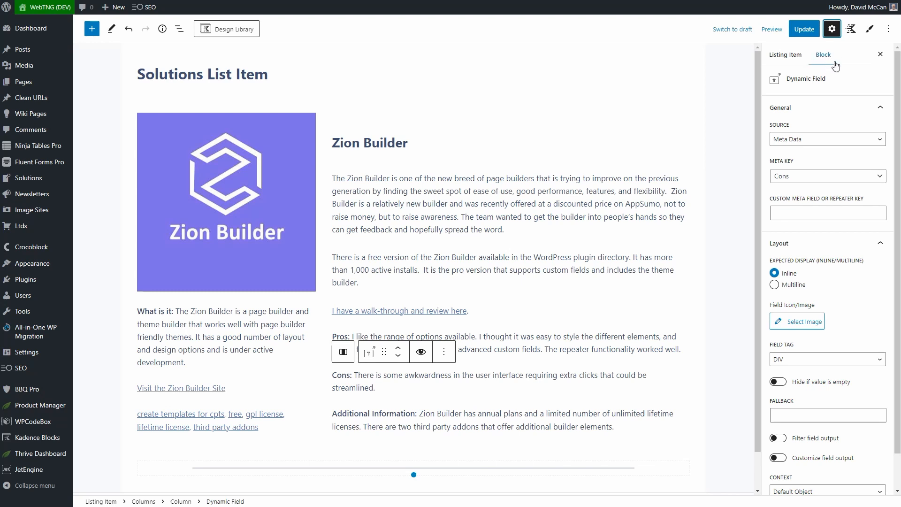
{"action": "mouse_move", "coordinate": [870, 29]}
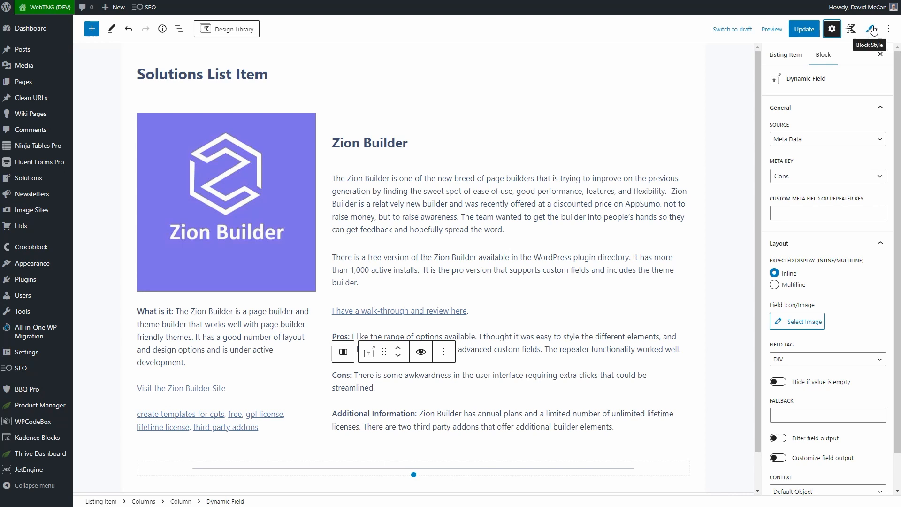
{"action": "mouse_move", "coordinate": [843, 75]}
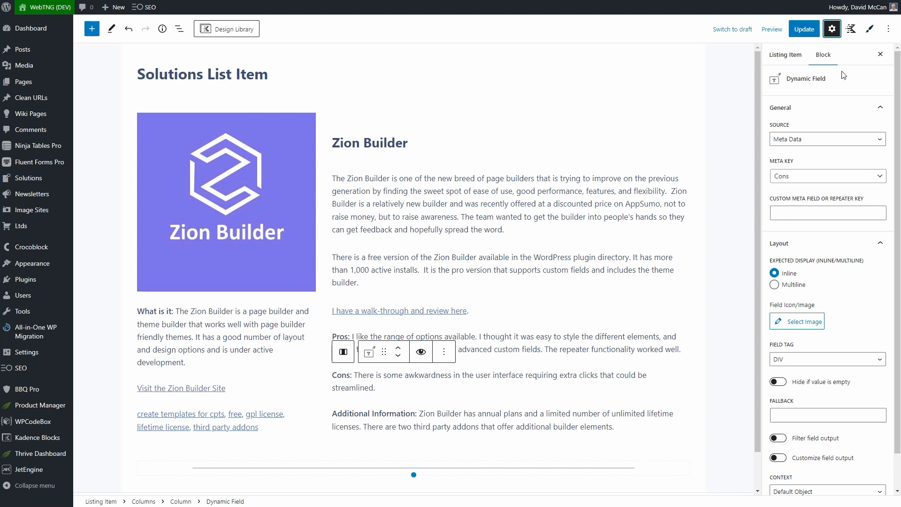
{"action": "mouse_move", "coordinate": [855, 55]}
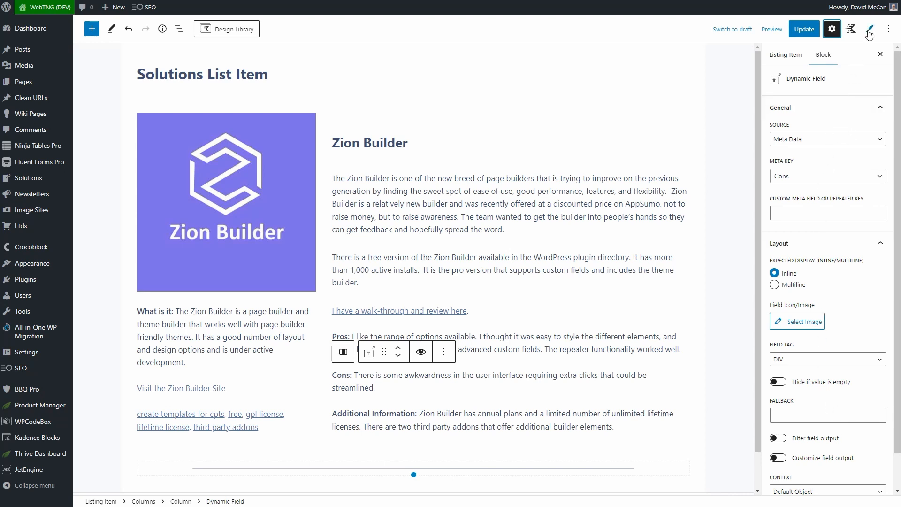
{"action": "left_click", "coordinate": [868, 29]}
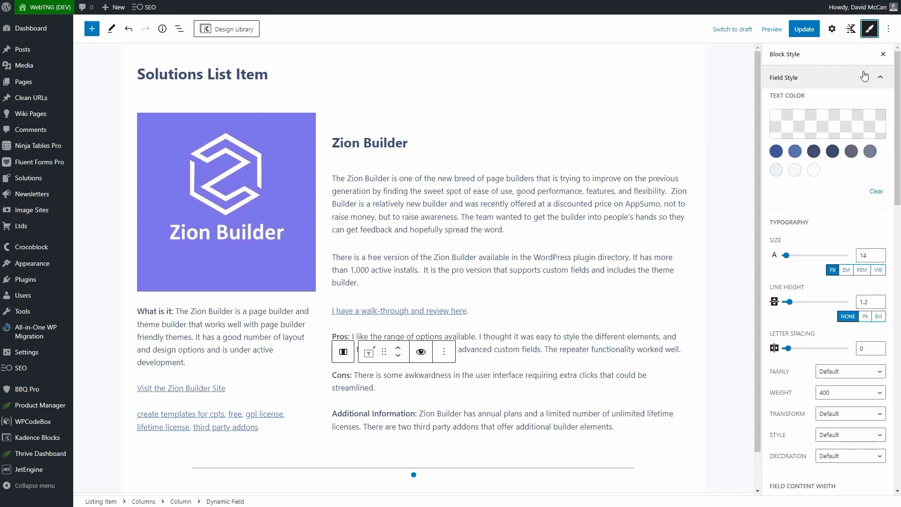
{"action": "mouse_move", "coordinate": [856, 79]}
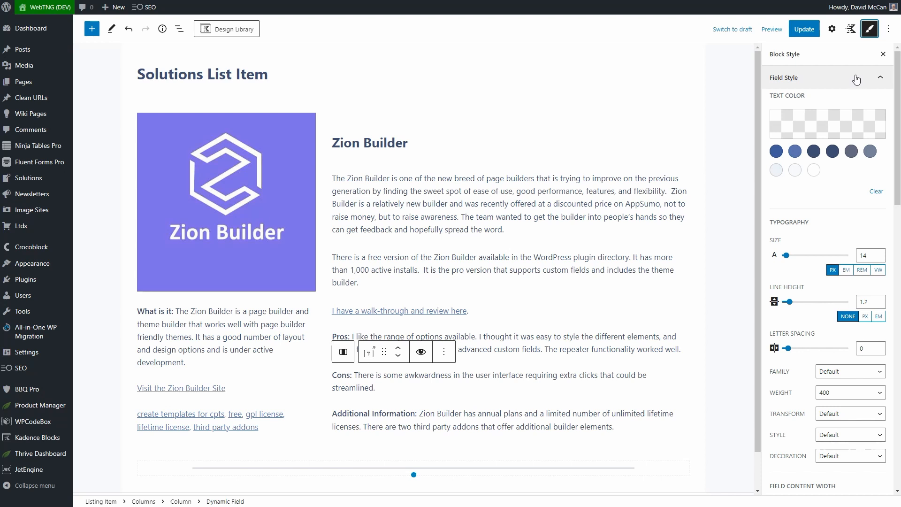
{"action": "scroll", "scroll_direction": "down", "scroll_amount": 3}
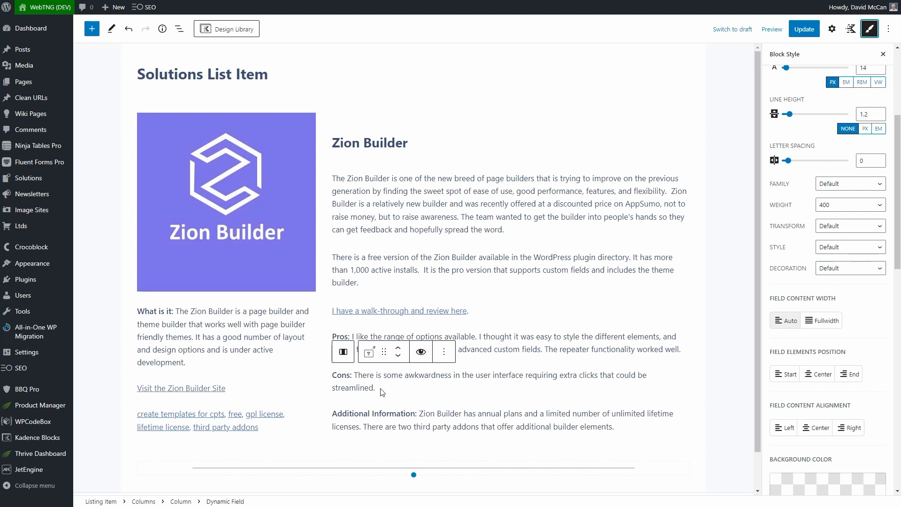
{"action": "mouse_move", "coordinate": [234, 387]}
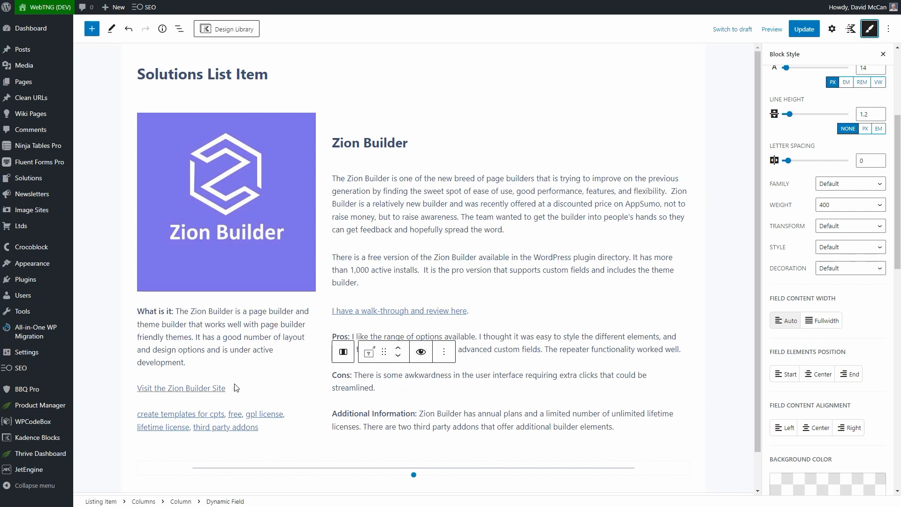
{"action": "mouse_move", "coordinate": [396, 390]}
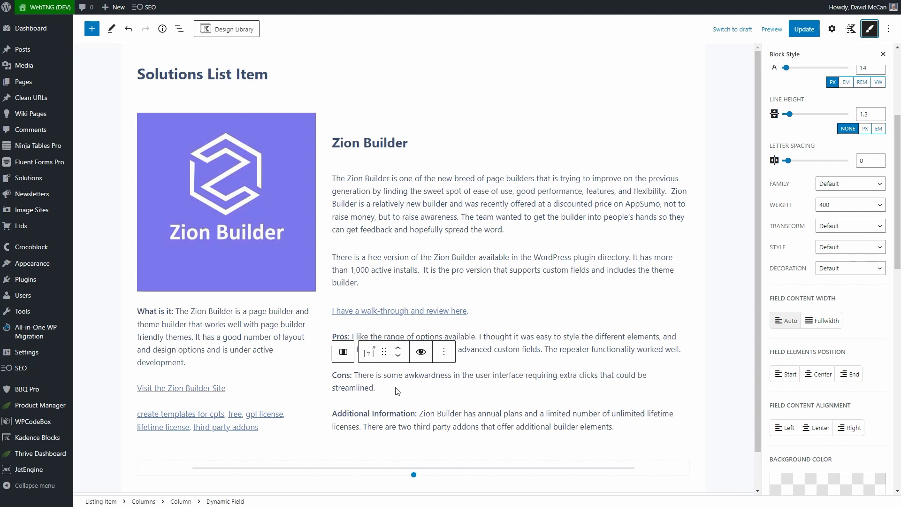
{"action": "mouse_move", "coordinate": [390, 387]}
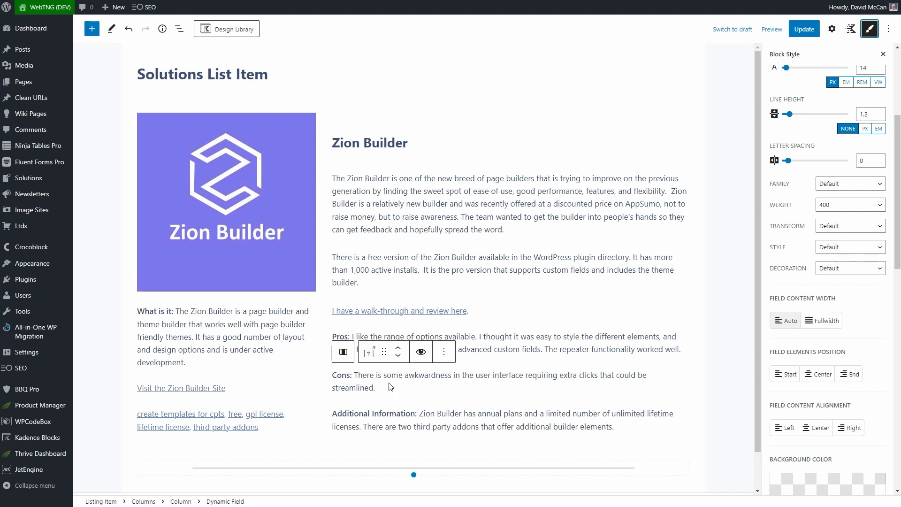
{"action": "mouse_move", "coordinate": [672, 47]}
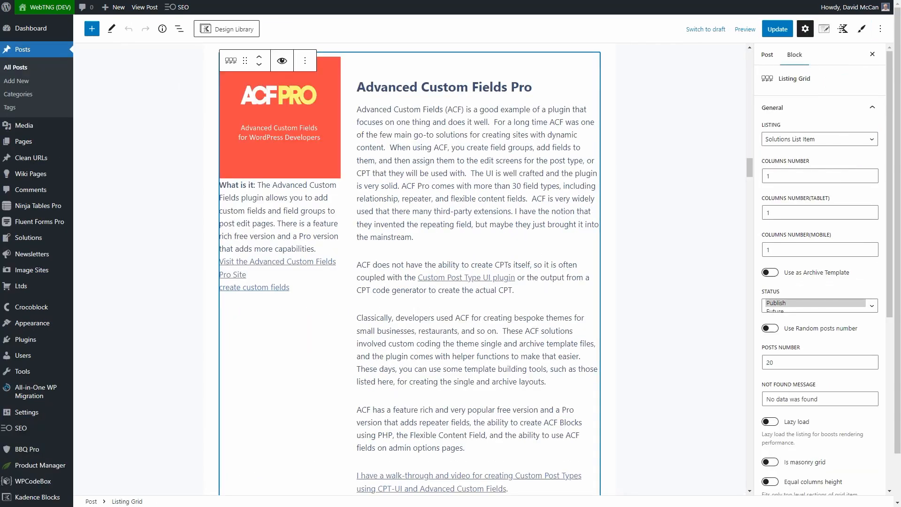
Step: View the published Custom Post Types review post and scroll to its ACF Pro section
{"action": "right_click", "coordinate": [145, 6]}
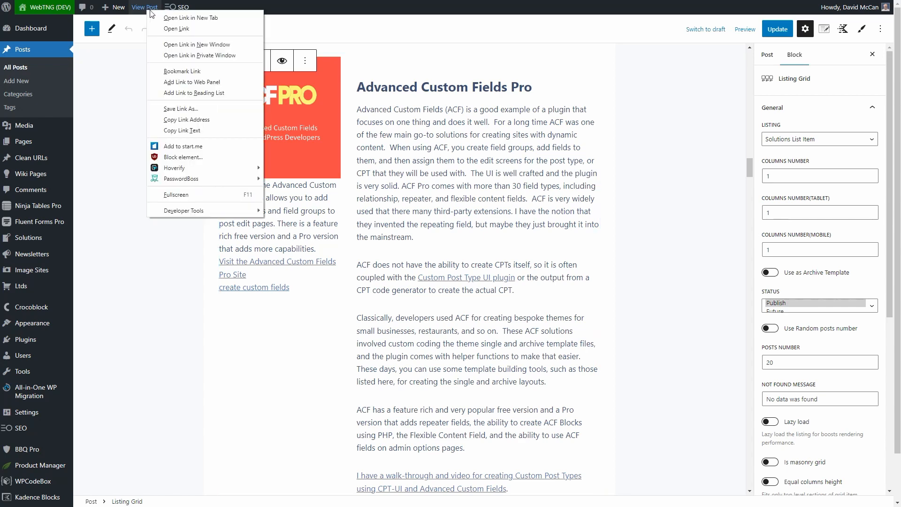
{"action": "left_click", "coordinate": [175, 29]}
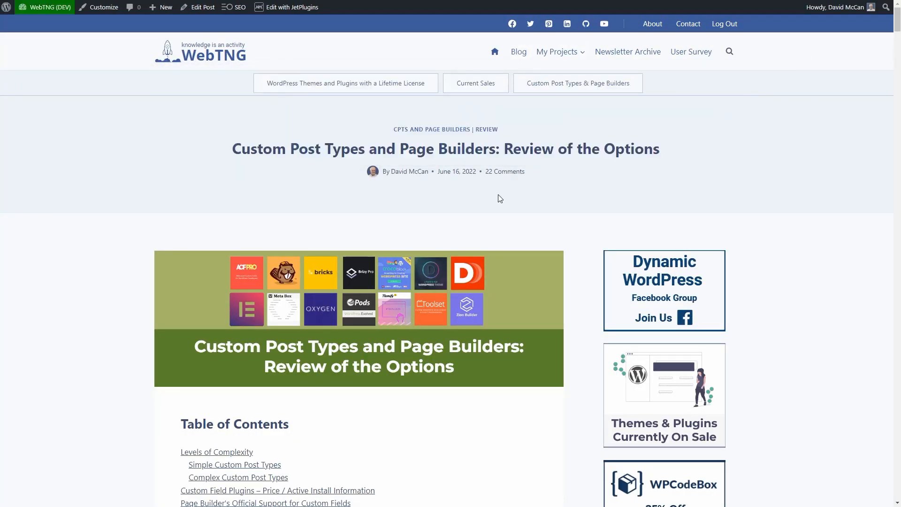
{"action": "scroll", "scroll_direction": "down", "scroll_amount": 3}
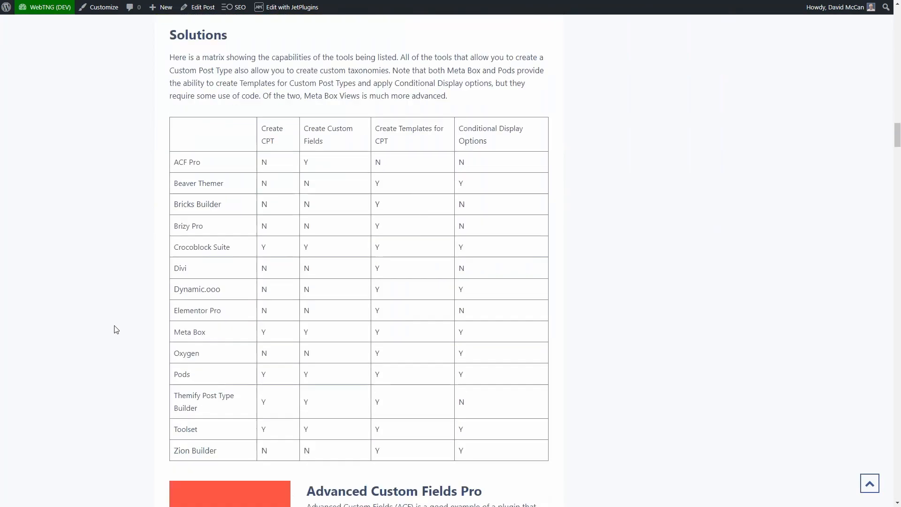
{"action": "scroll", "scroll_direction": "down", "scroll_amount": 3}
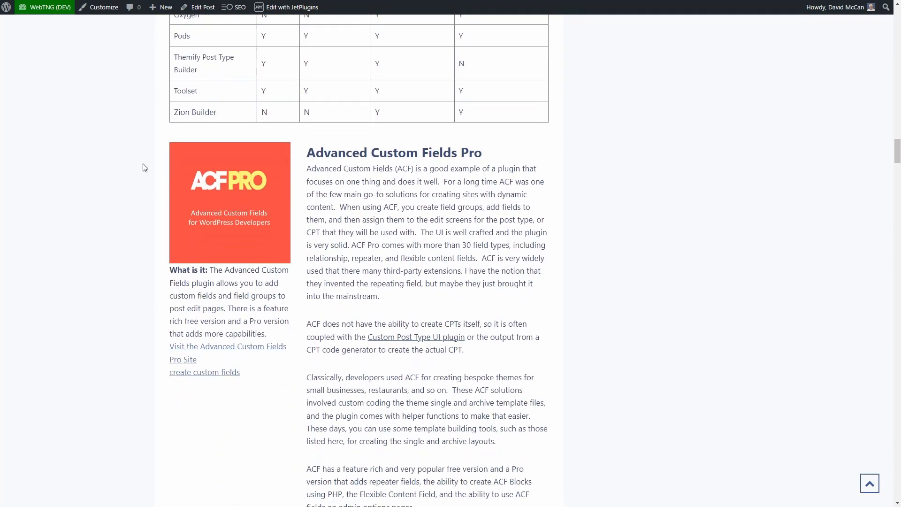
{"action": "mouse_move", "coordinate": [84, 116]}
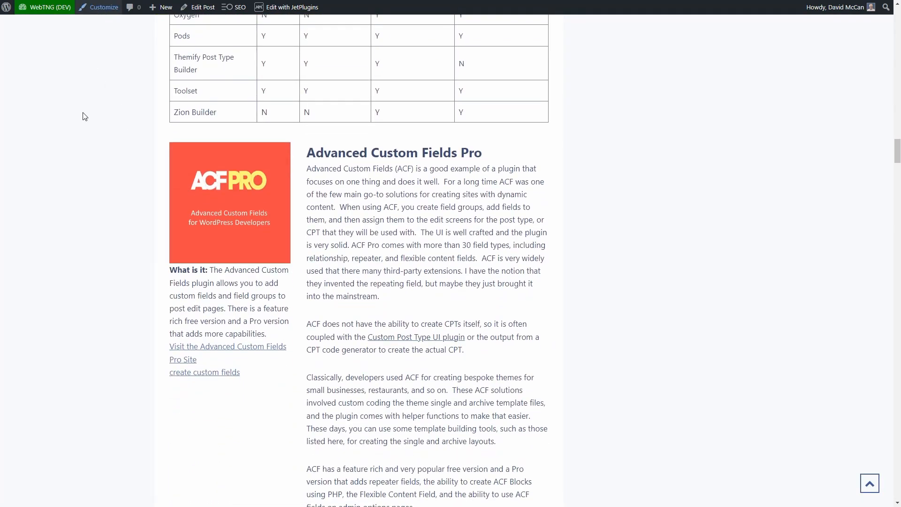
Step: Locate the .sol-image through .sol-pros rules in the Customizer's Additional CSS
{"action": "left_click", "coordinate": [102, 7]}
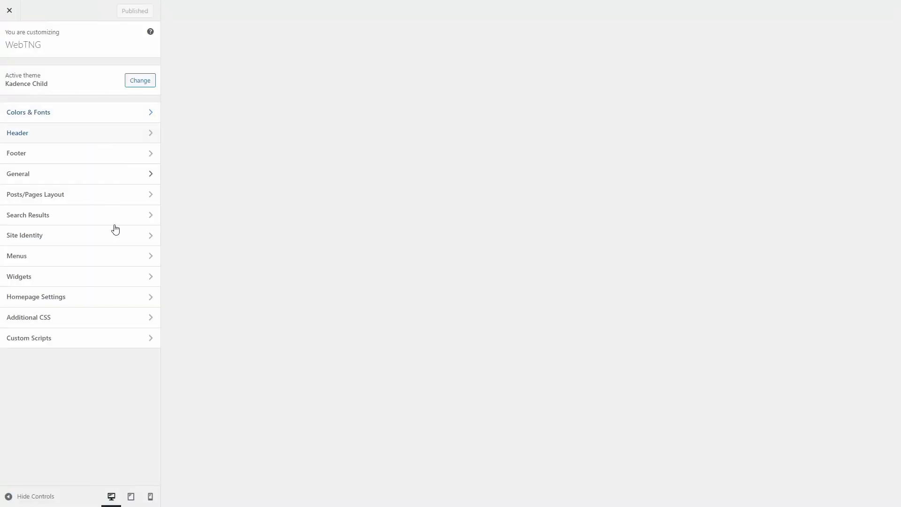
{"action": "left_click", "coordinate": [28, 317]}
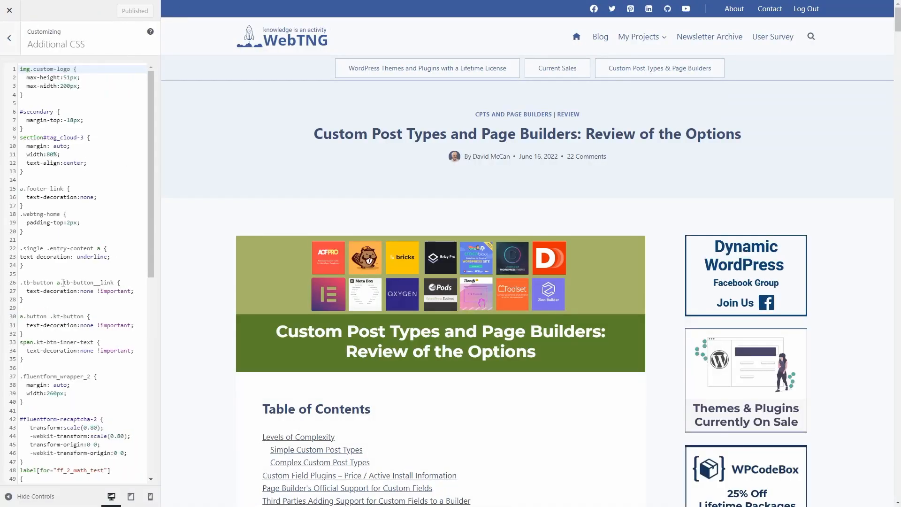
{"action": "scroll", "scroll_direction": "down", "scroll_amount": 3}
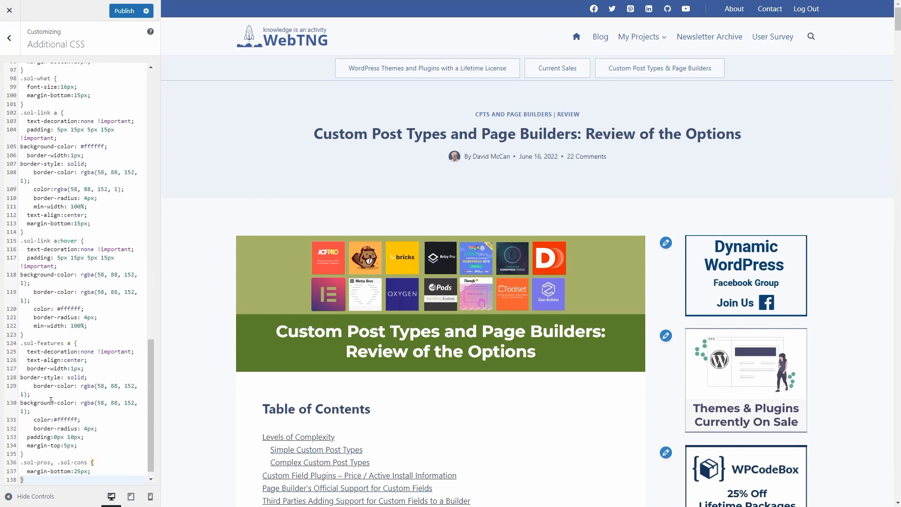
{"action": "scroll", "scroll_direction": "down", "scroll_amount": 3}
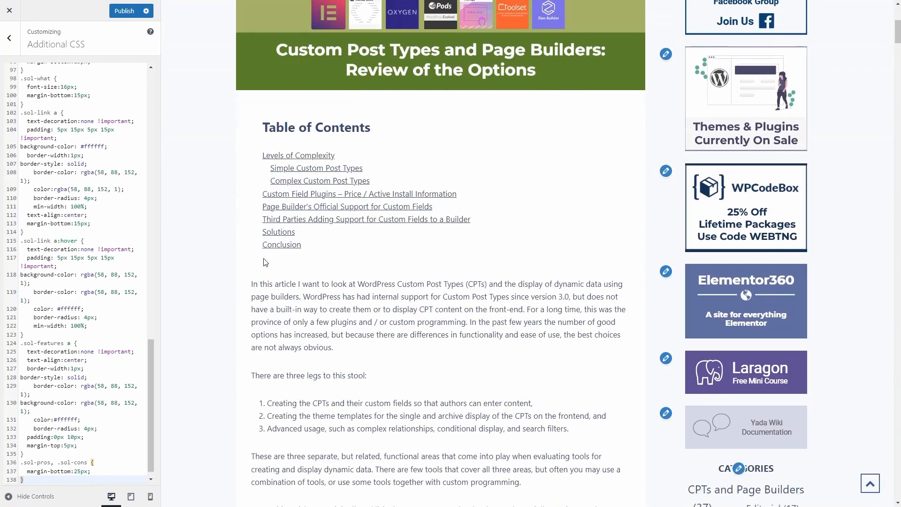
{"action": "scroll", "scroll_direction": "down", "scroll_amount": 3}
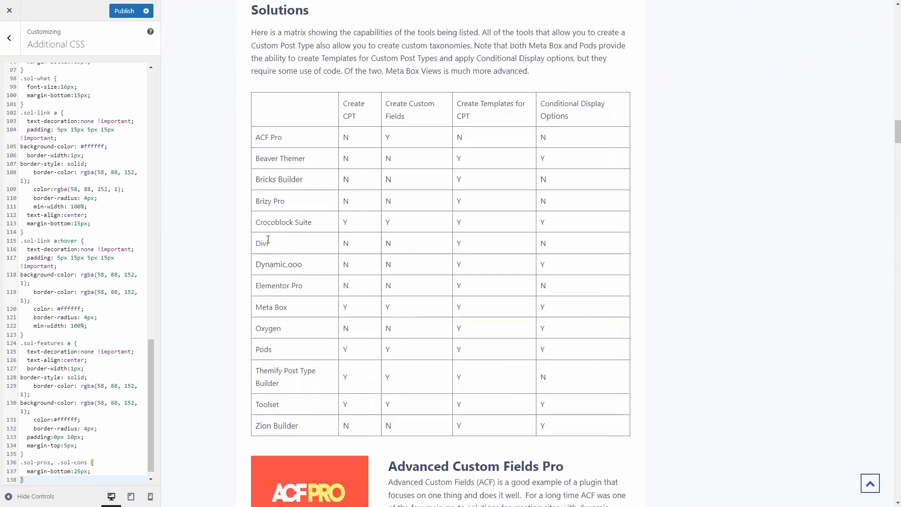
{"action": "scroll", "scroll_direction": "down", "scroll_amount": 3}
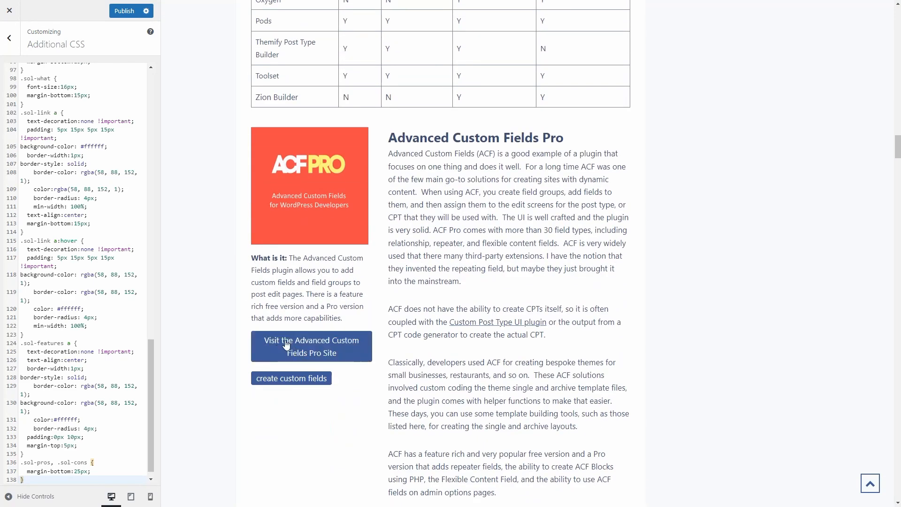
{"action": "mouse_move", "coordinate": [290, 343]}
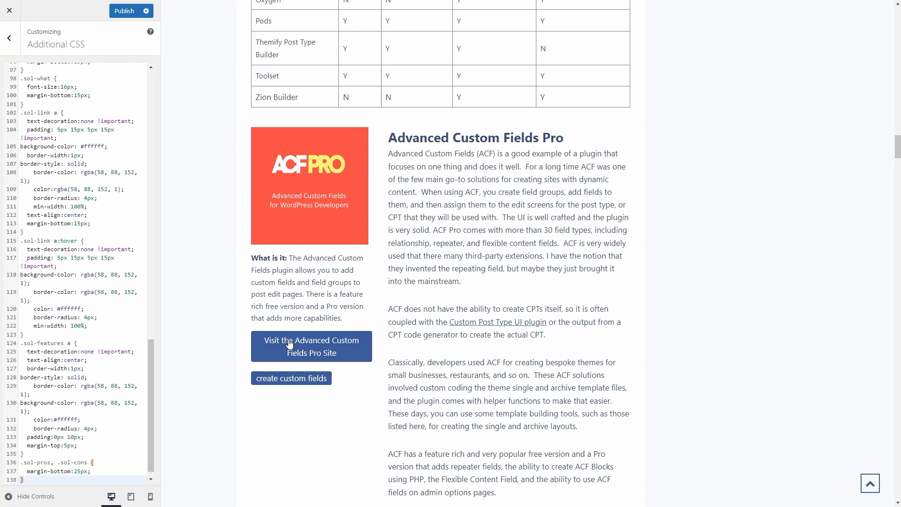
{"action": "scroll", "scroll_direction": "down", "scroll_amount": 3}
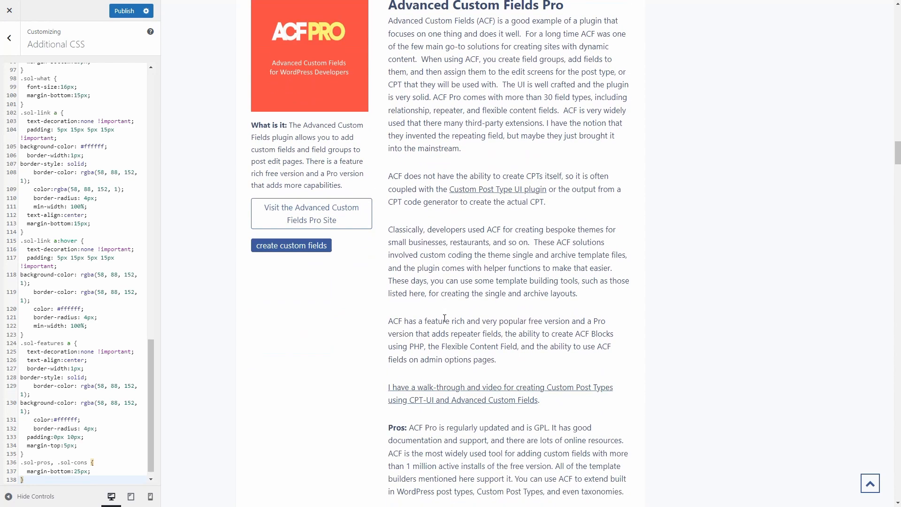
{"action": "scroll", "scroll_direction": "down", "scroll_amount": 3}
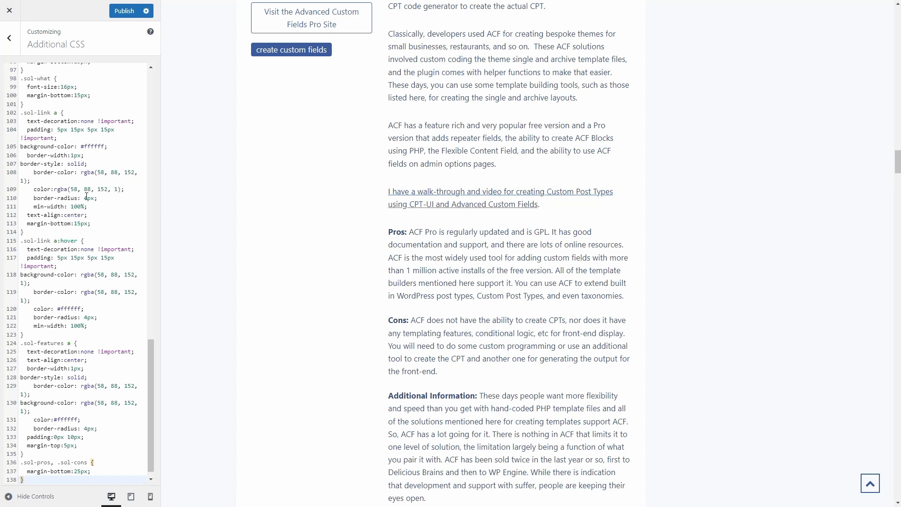
Step: Cut the sol-prefixed rules from the site-wide CSS and publish the trimmed stylesheet
{"action": "scroll", "scroll_direction": "up", "scroll_amount": 3}
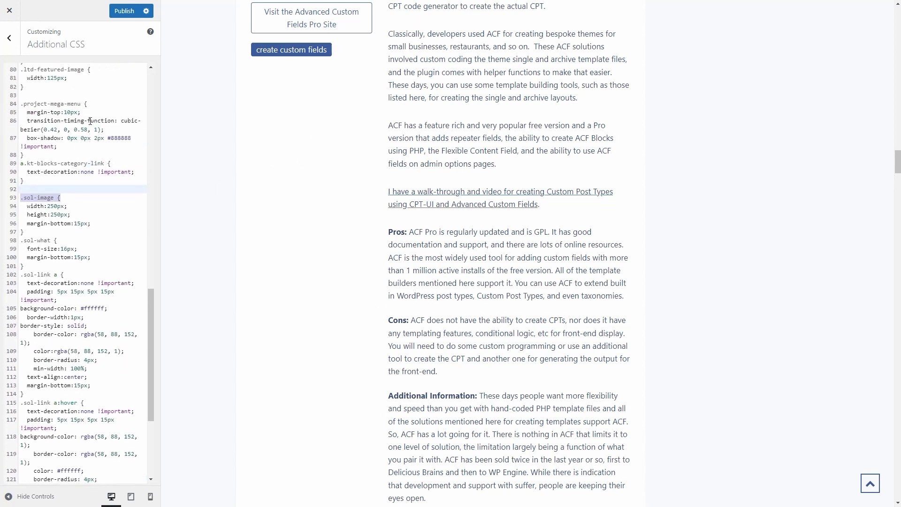
{"action": "scroll", "scroll_direction": "up", "scroll_amount": 3}
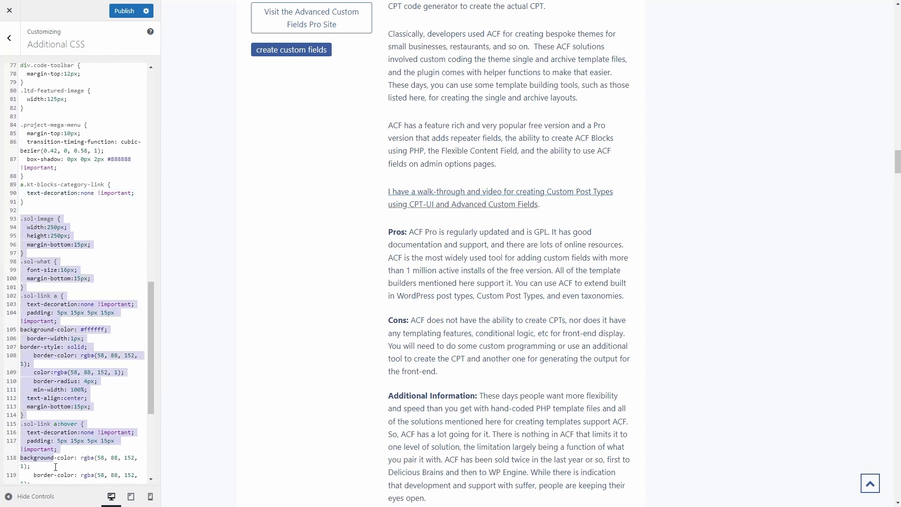
{"action": "scroll", "scroll_direction": "down", "scroll_amount": 3}
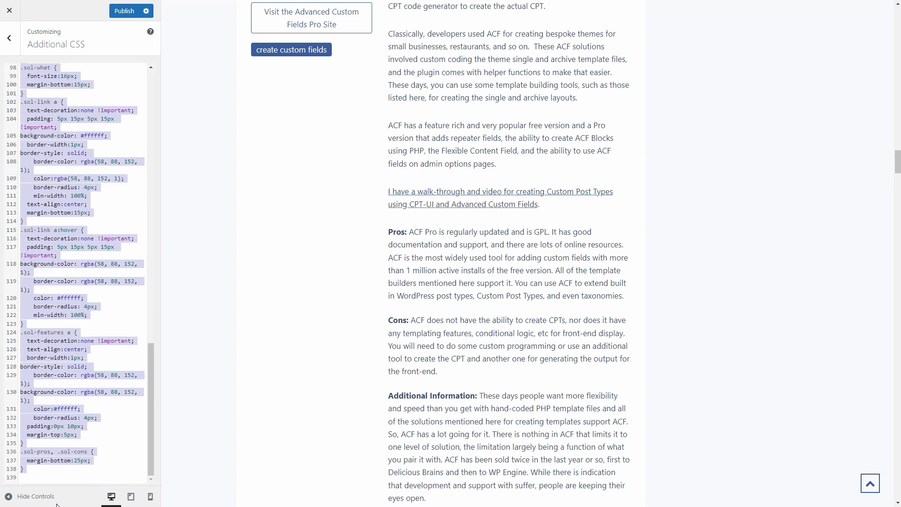
{"action": "scroll", "scroll_direction": "up", "scroll_amount": 3}
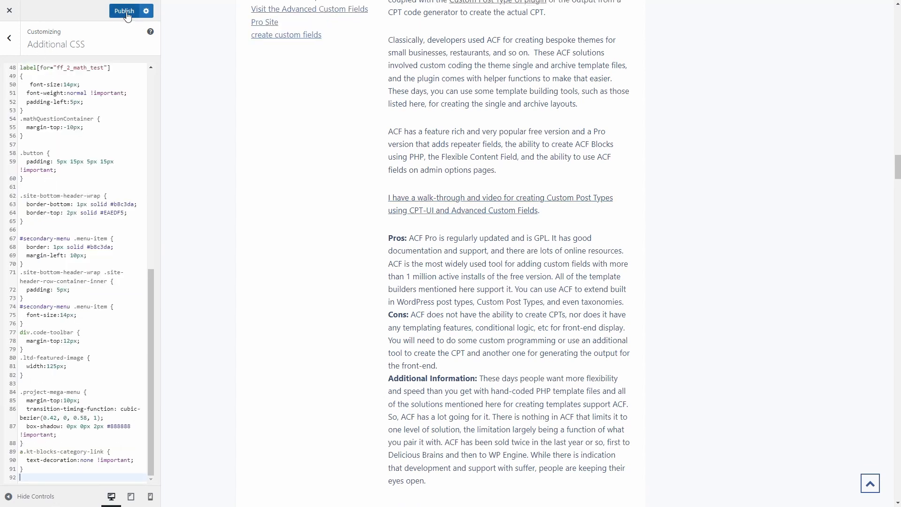
{"action": "left_click", "coordinate": [124, 11]}
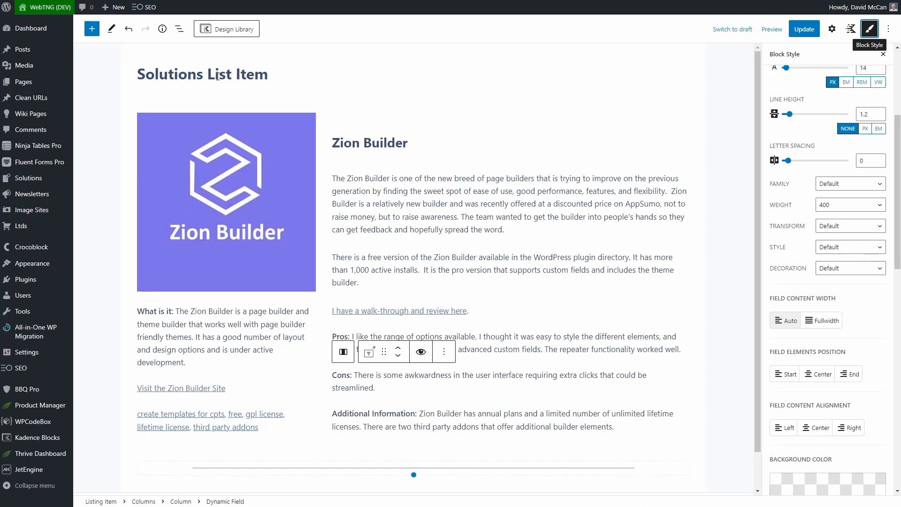
{"action": "mouse_move", "coordinate": [799, 63]}
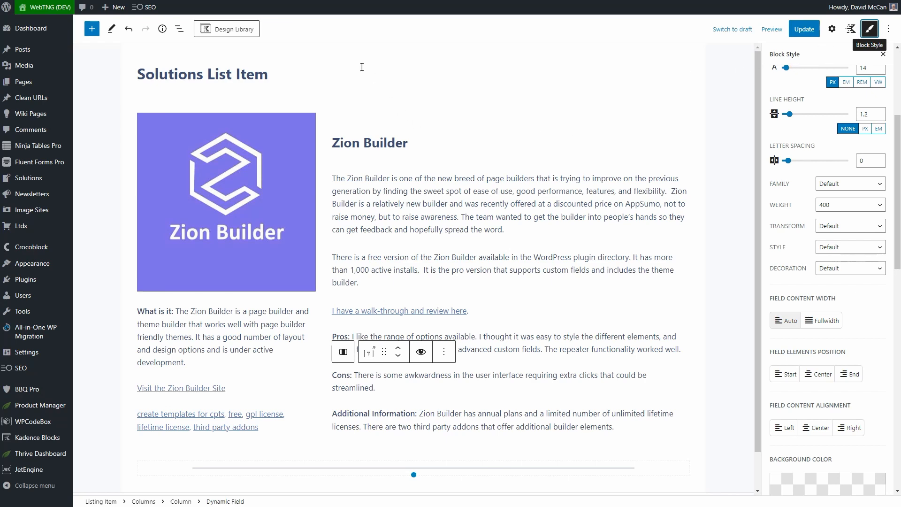
Step: Paste the .sol rules into the template's Listing Items CSS and update the Solutions List Item
{"action": "left_click", "coordinate": [850, 29]}
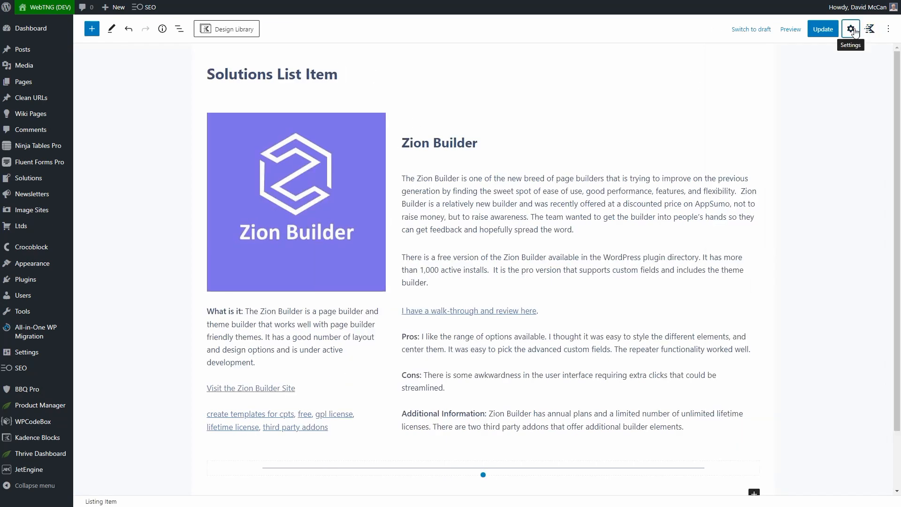
{"action": "left_click", "coordinate": [850, 29]}
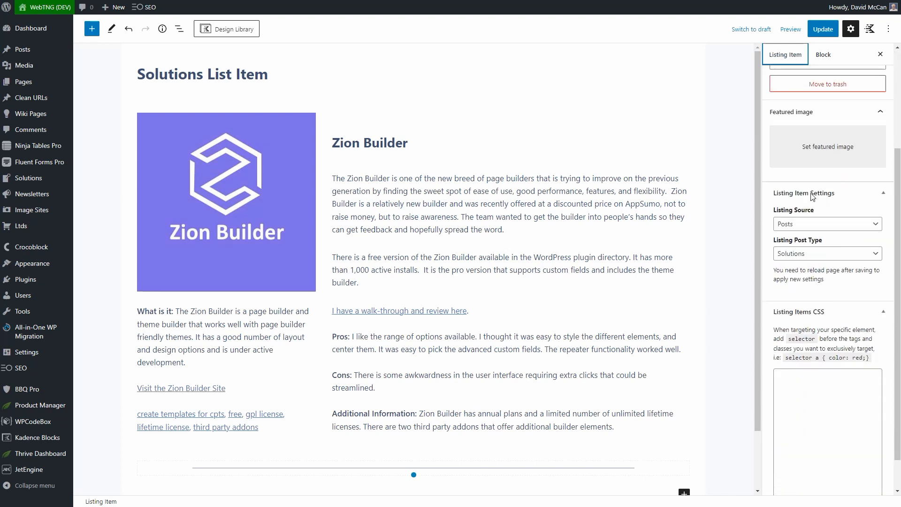
{"action": "scroll", "scroll_direction": "down", "scroll_amount": 3}
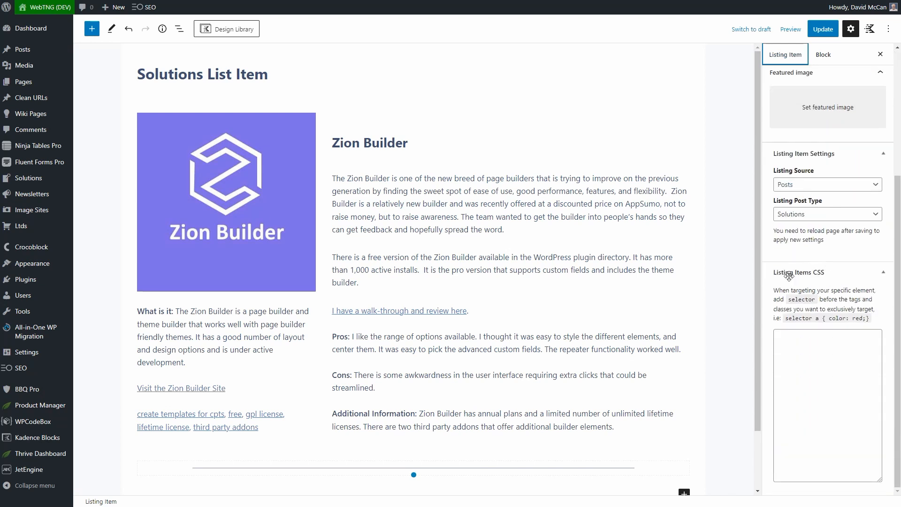
{"action": "left_click", "coordinate": [826, 403]}
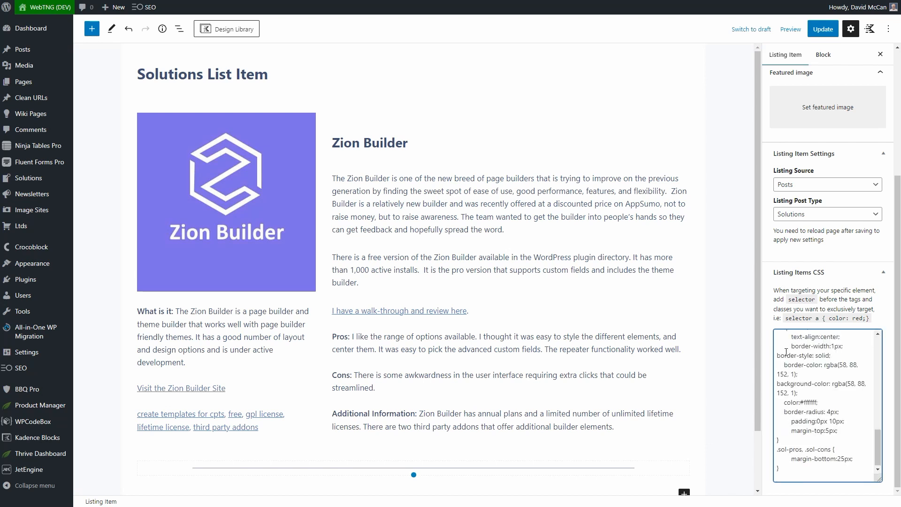
{"action": "left_click", "coordinate": [822, 30]}
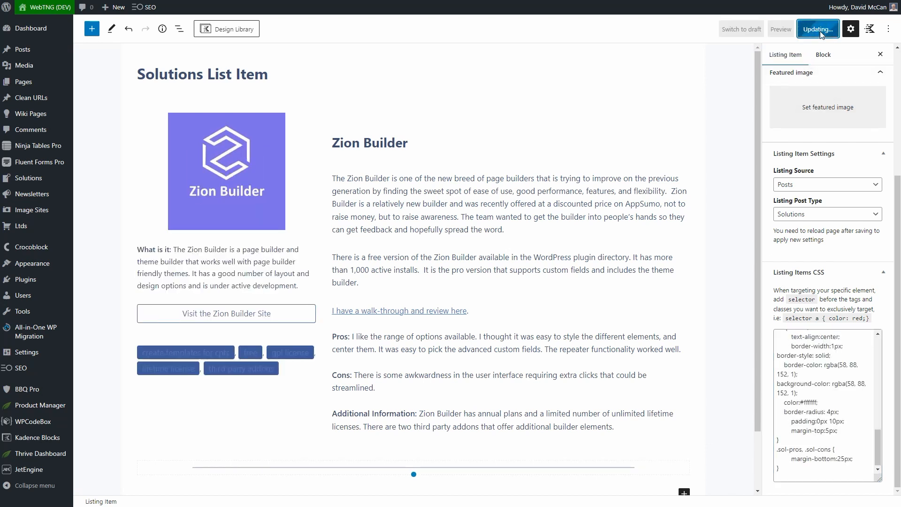
Step: Leave the Customizer and scroll through the published review post
{"action": "left_click", "coordinate": [817, 29]}
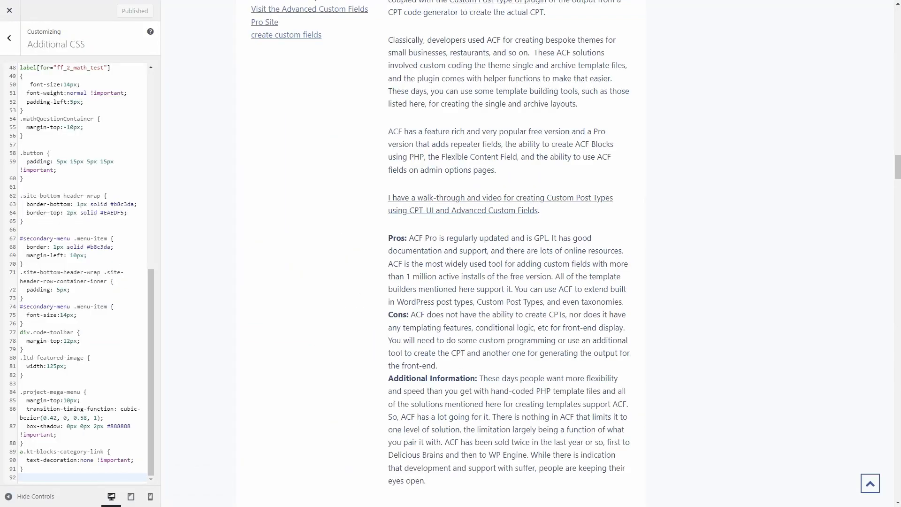
{"action": "left_click", "coordinate": [10, 10]}
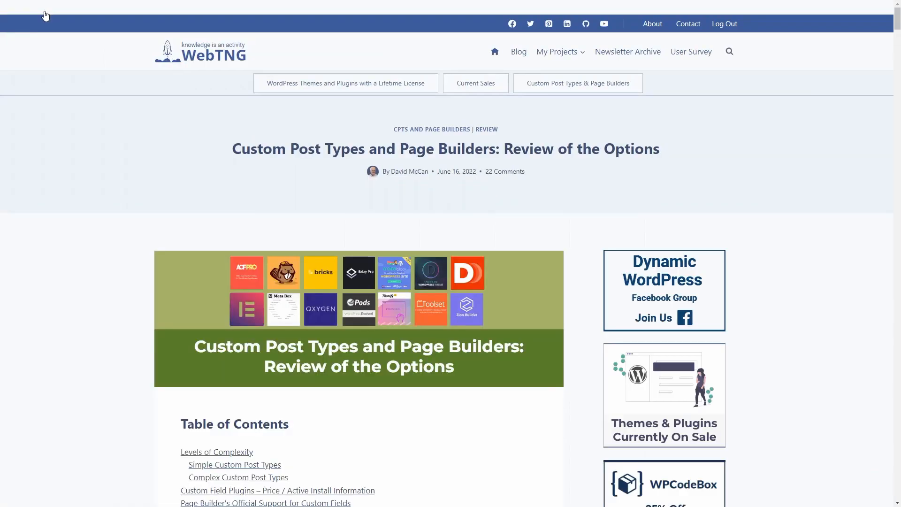
{"action": "scroll", "scroll_direction": "down", "scroll_amount": 3}
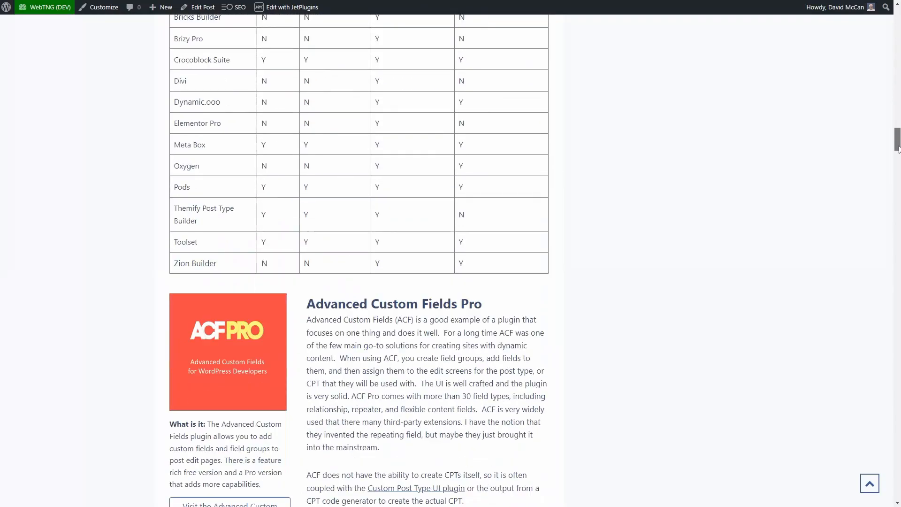
{"action": "scroll", "scroll_direction": "down", "scroll_amount": 3}
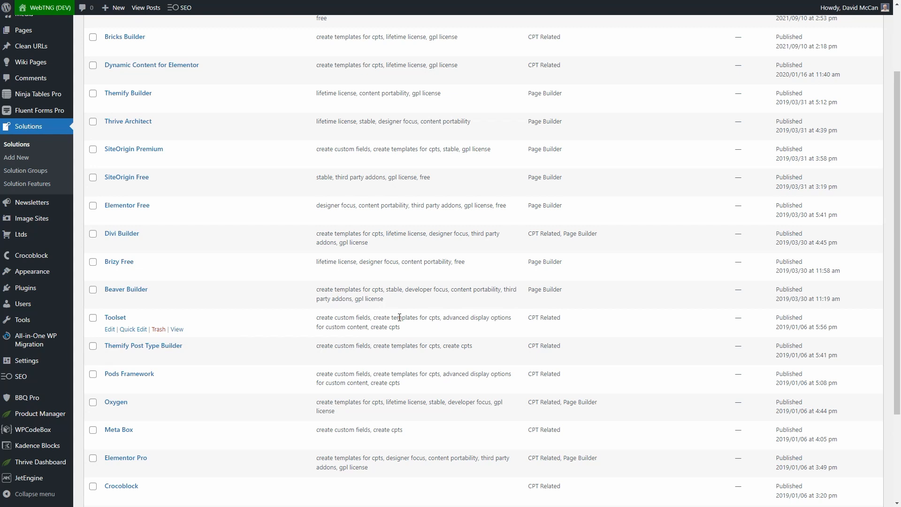
Step: Open the Crocoblock solution entry and add a Dynamic Link block, reviewing its Source options
{"action": "scroll", "scroll_direction": "down", "scroll_amount": 3}
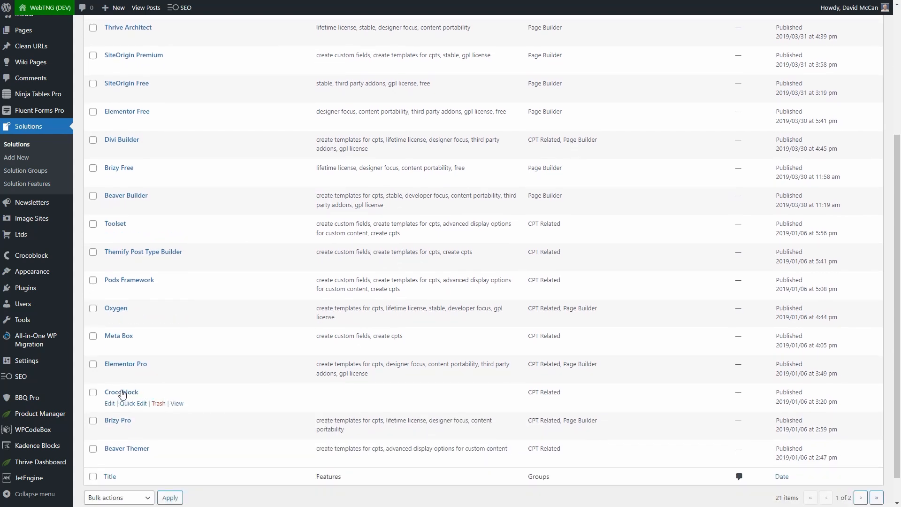
{"action": "mouse_move", "coordinate": [227, 379]}
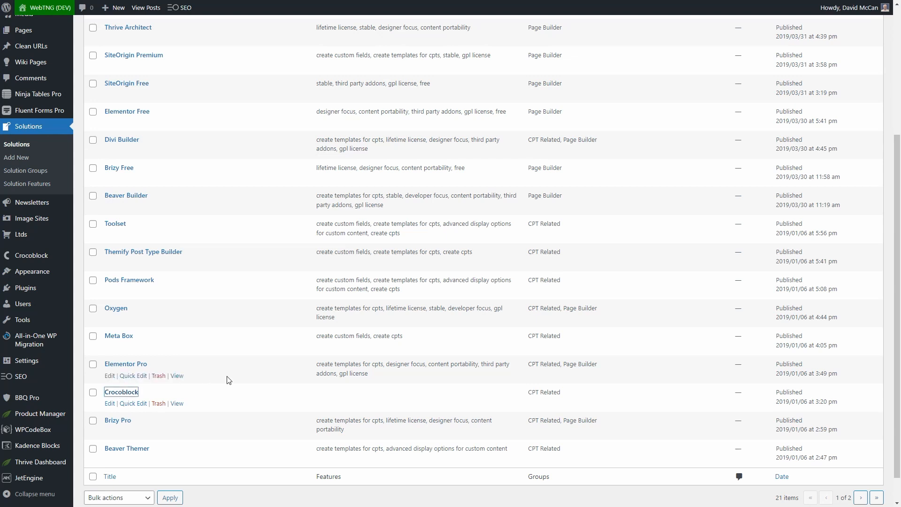
{"action": "left_click", "coordinate": [121, 391]}
{"action": "type", "text": "/dyn"}
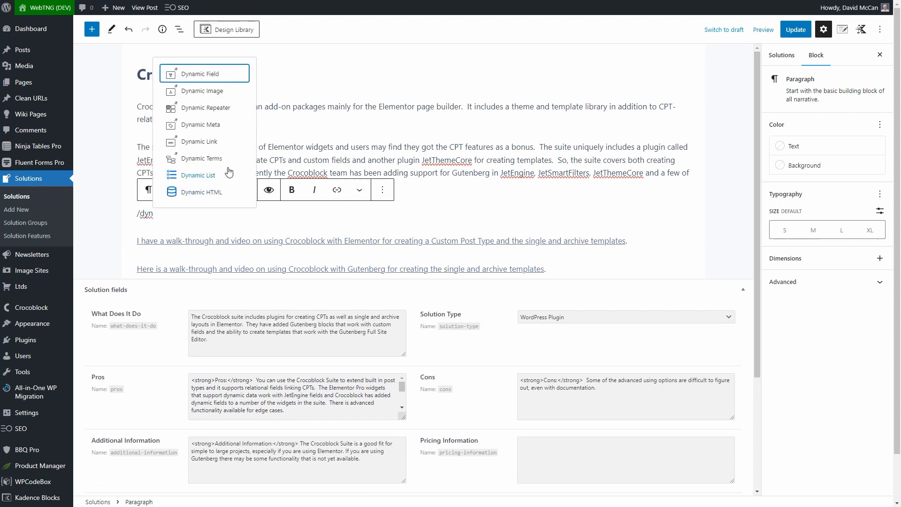
{"action": "left_click", "coordinate": [200, 142]}
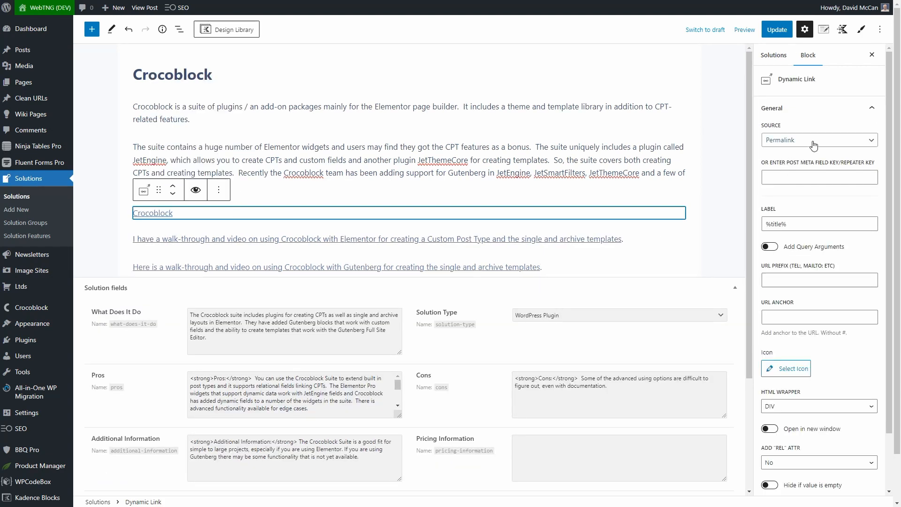
{"action": "left_click", "coordinate": [817, 139]}
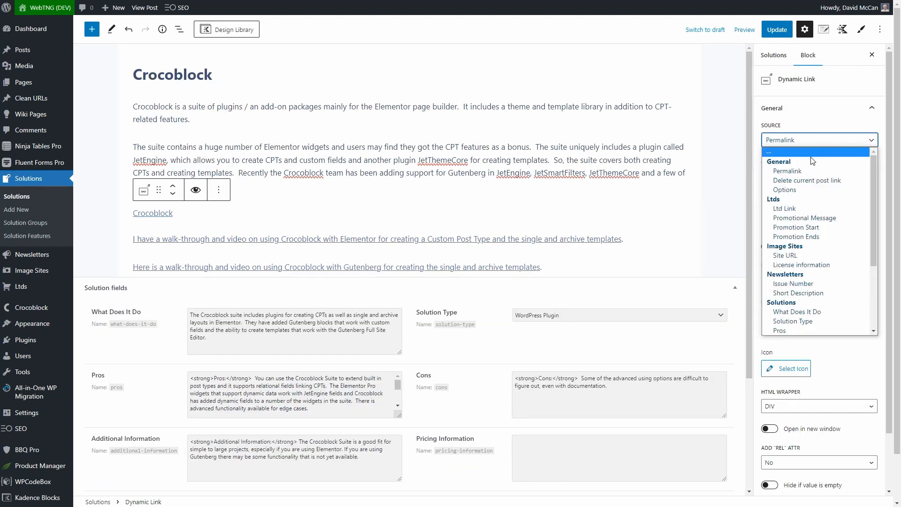
{"action": "mouse_move", "coordinate": [818, 293]}
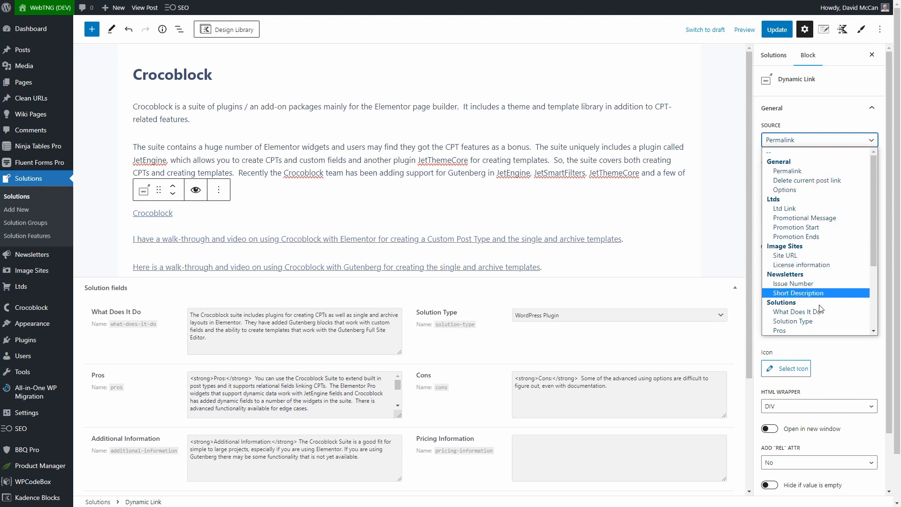
{"action": "scroll", "scroll_direction": "down", "scroll_amount": 3}
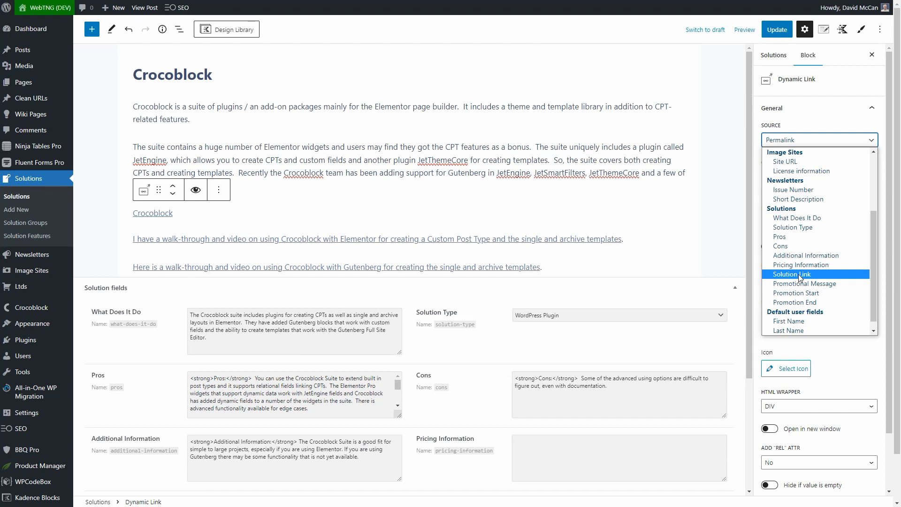
{"action": "mouse_move", "coordinate": [811, 275]}
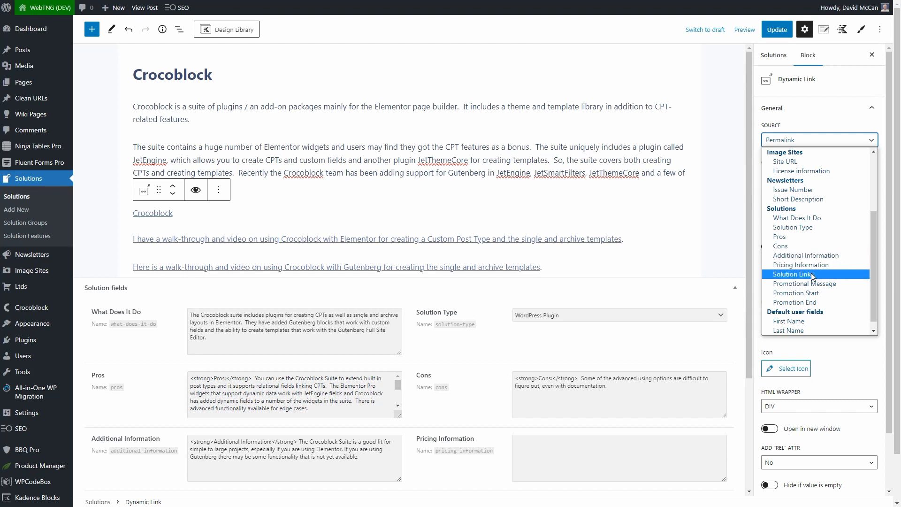
{"action": "mouse_move", "coordinate": [825, 248]}
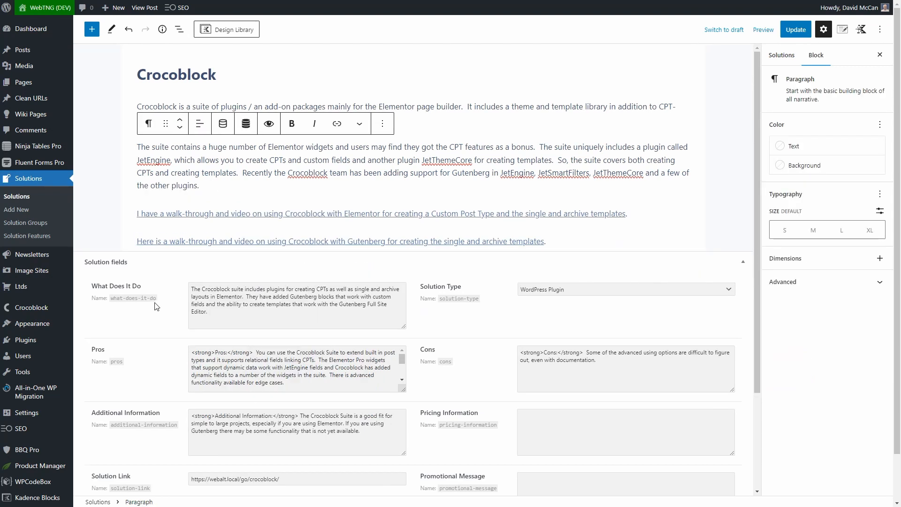
{"action": "mouse_move", "coordinate": [116, 300]}
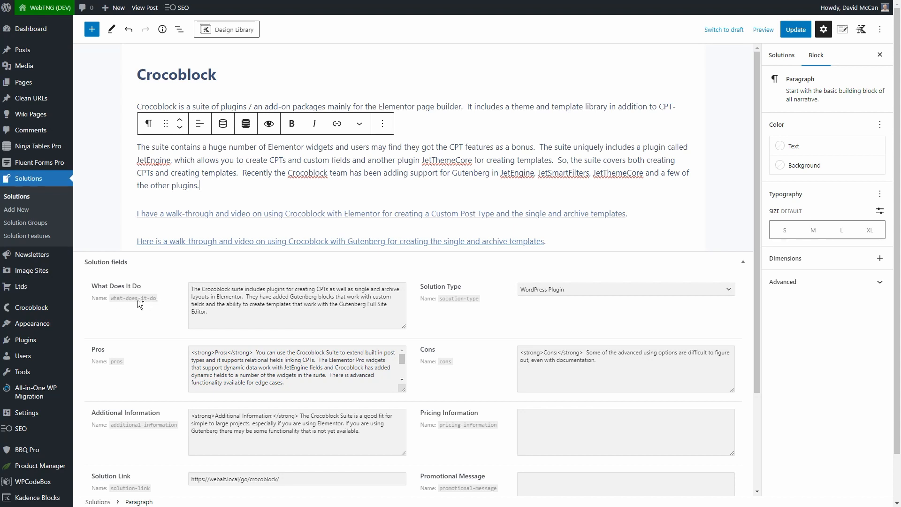
{"action": "mouse_move", "coordinate": [442, 336]}
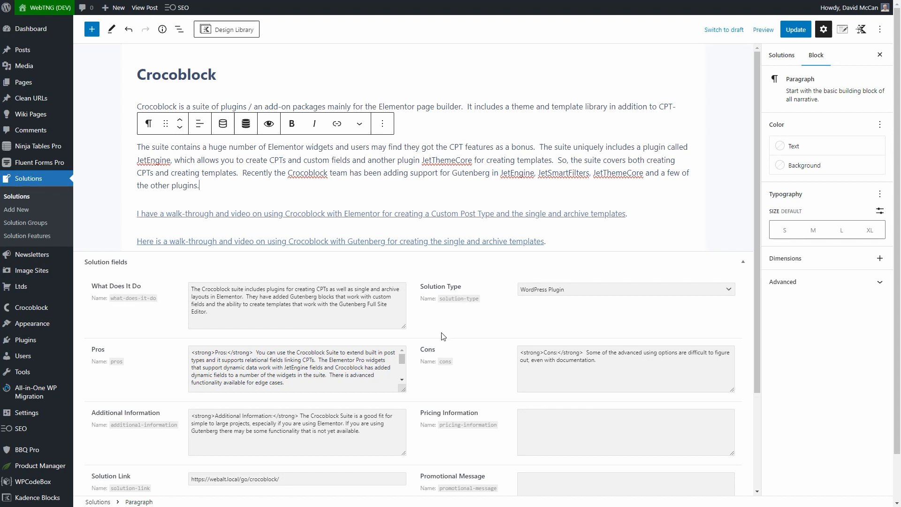
{"action": "mouse_move", "coordinate": [229, 185]}
{"action": "type", "text": "Solution Link"}
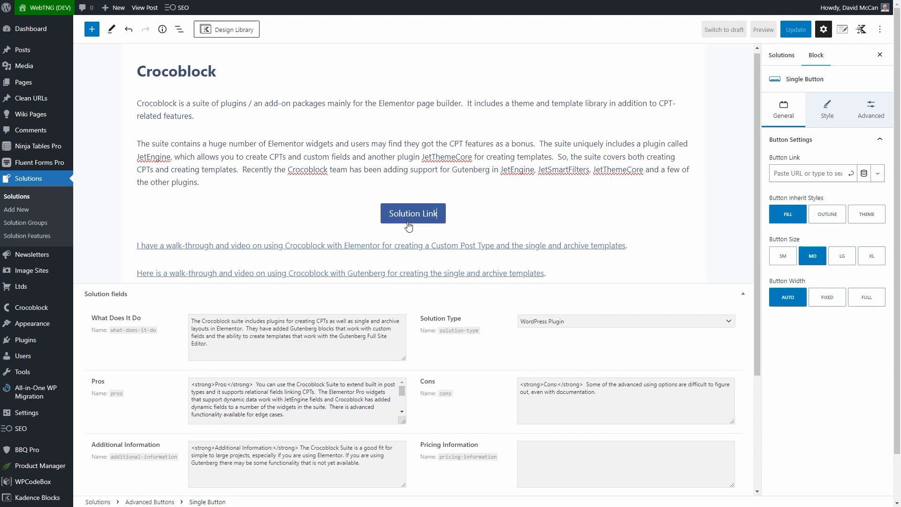
Step: Give the Solution Link button a Dynamic Link from Post Custom Field > Custom Input 'solution-link'
{"action": "left_click", "coordinate": [413, 212]}
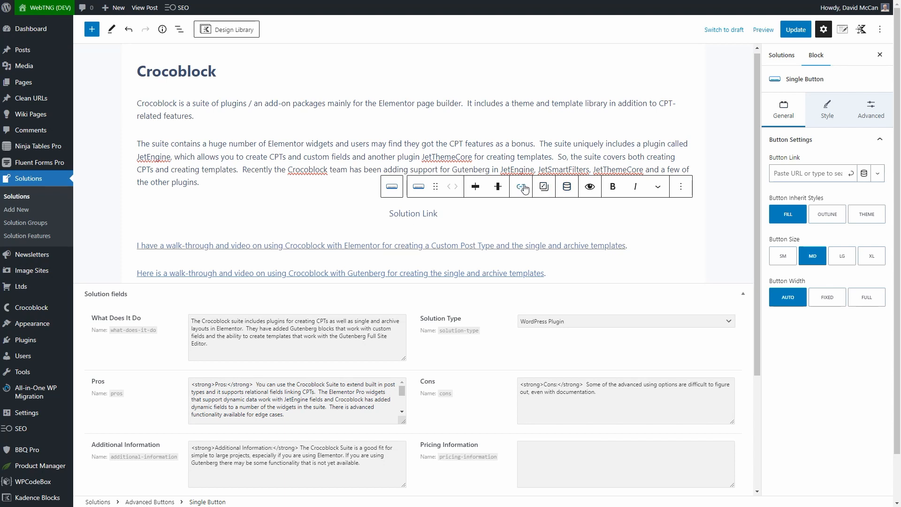
{"action": "left_click", "coordinate": [521, 186]}
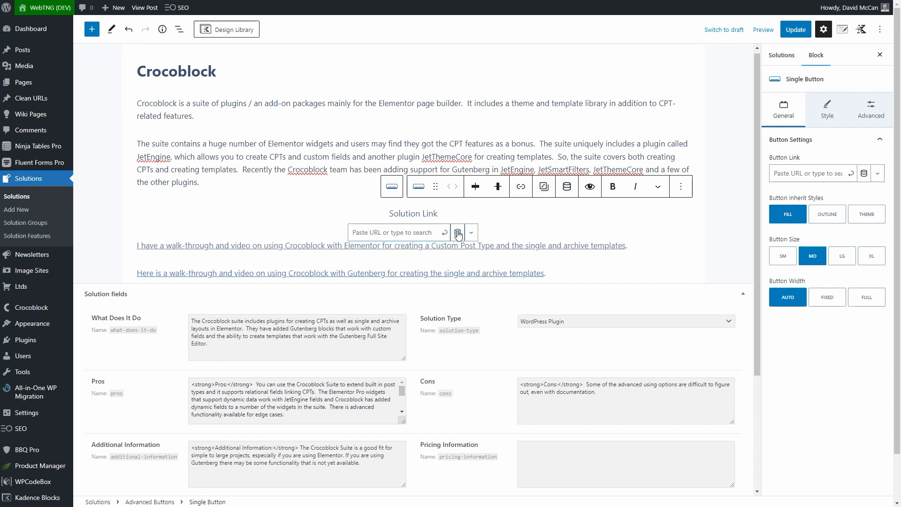
{"action": "left_click", "coordinate": [457, 231]}
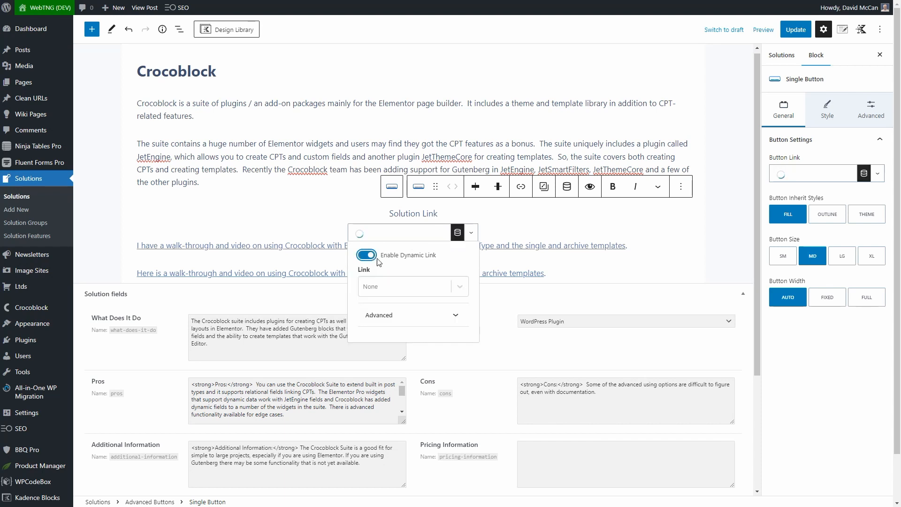
{"action": "left_click", "coordinate": [411, 286]}
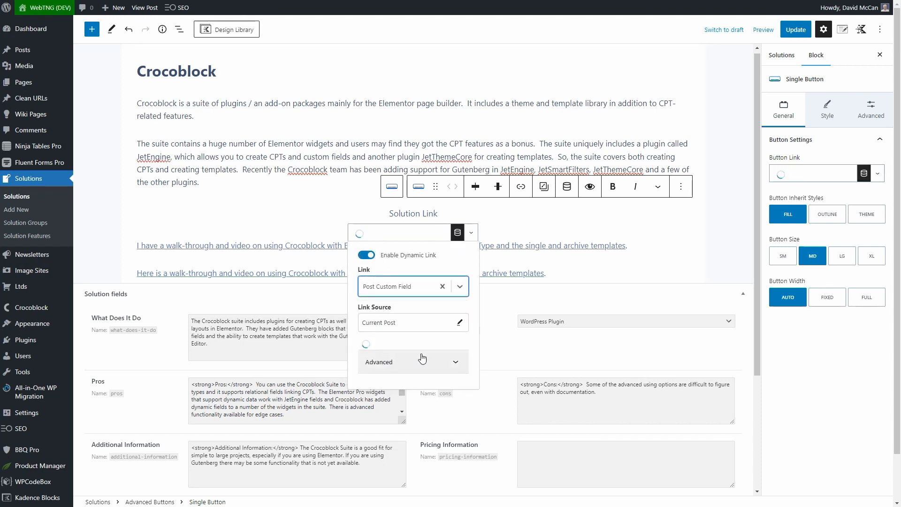
{"action": "left_click", "coordinate": [413, 359]}
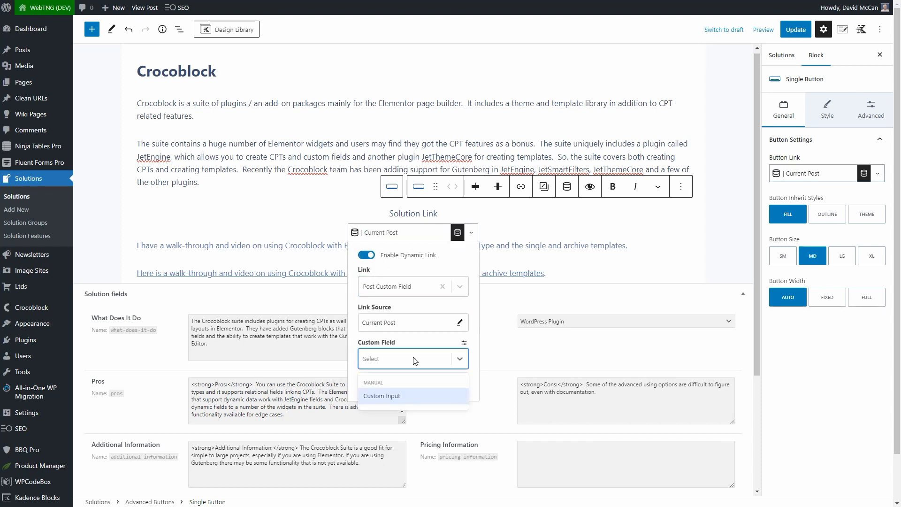
{"action": "left_click", "coordinate": [381, 395]}
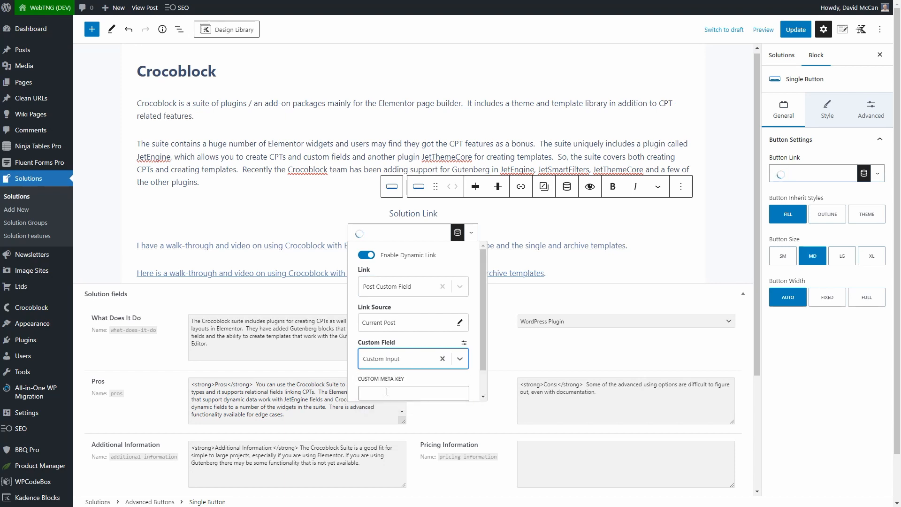
{"action": "type", "text": "sol"}
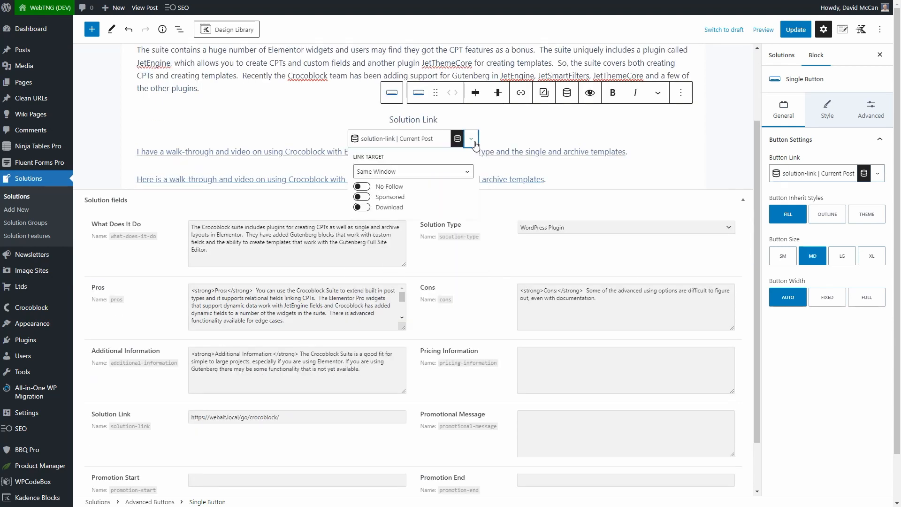
Step: Close the link popover, reselect the button to set inherit style to Theme, and view the live site
{"action": "left_click", "coordinate": [413, 119]}
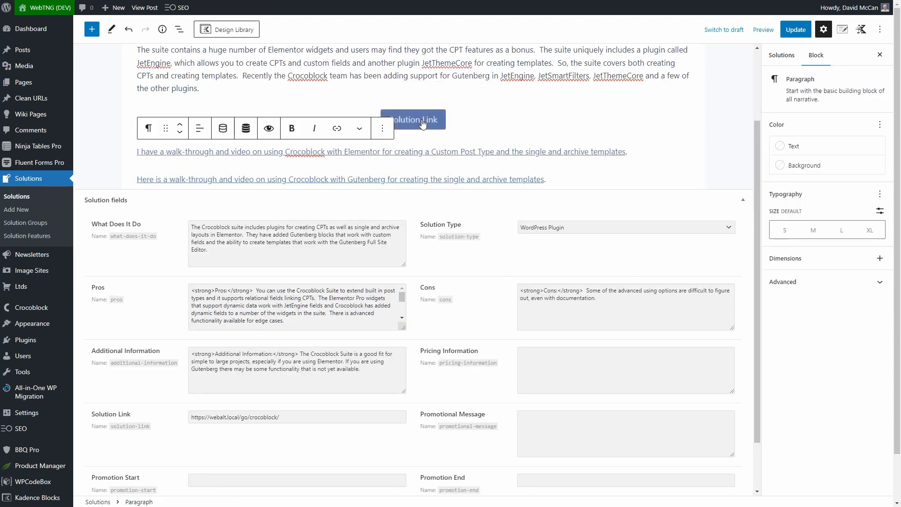
{"action": "left_click", "coordinate": [413, 119]}
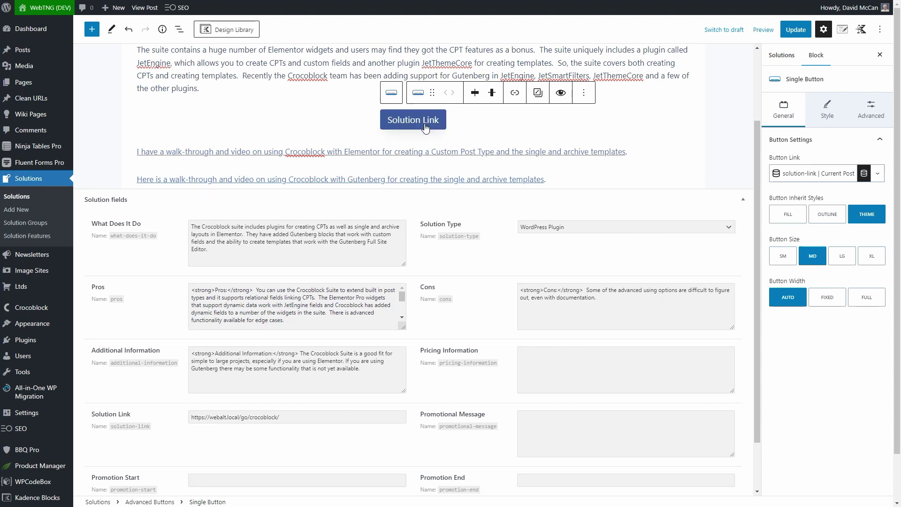
{"action": "mouse_move", "coordinate": [408, 121]}
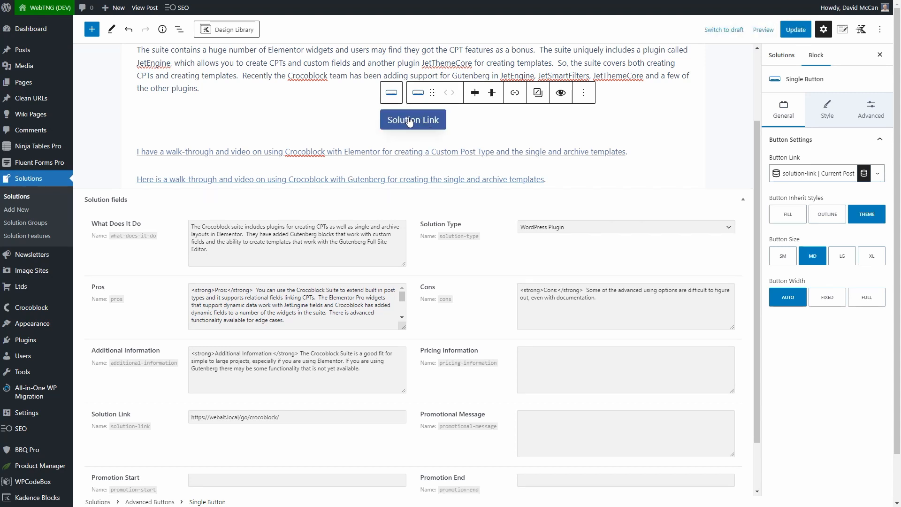
{"action": "mouse_move", "coordinate": [419, 125]}
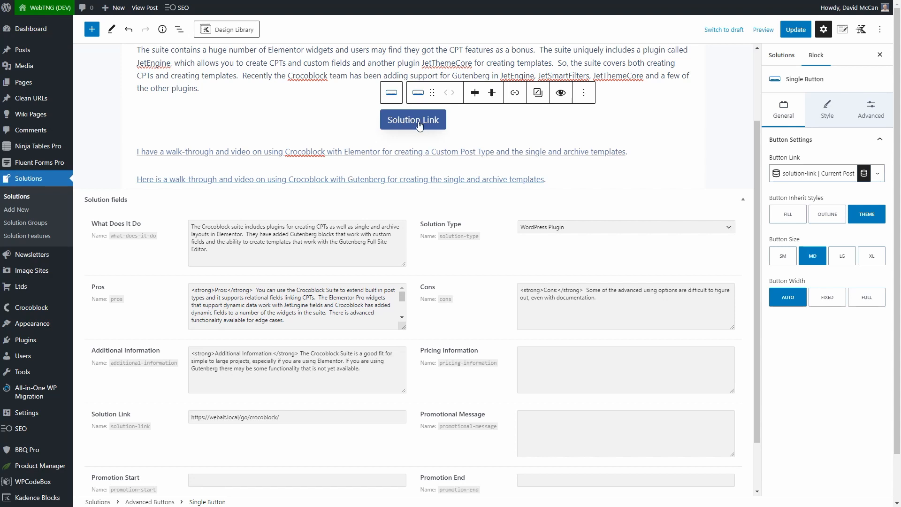
{"action": "mouse_move", "coordinate": [425, 122]}
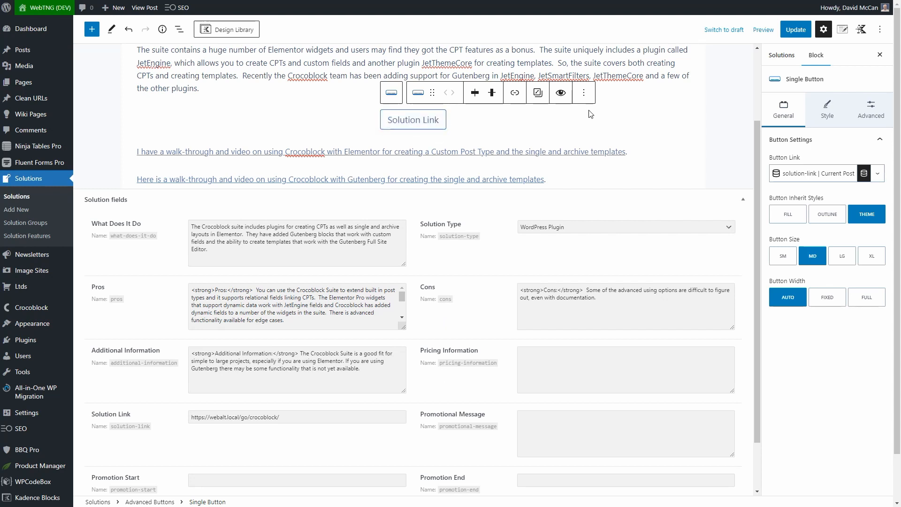
{"action": "left_click", "coordinate": [762, 29]}
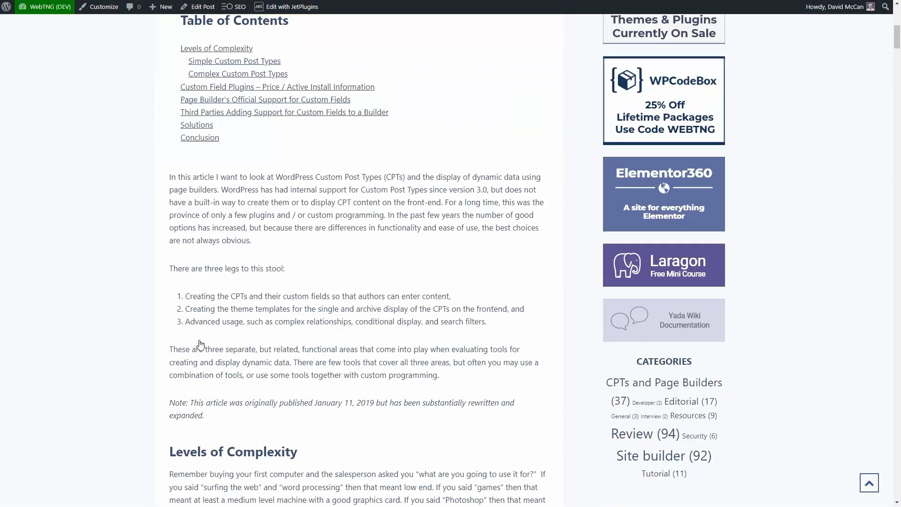
{"action": "scroll", "scroll_direction": "down", "scroll_amount": 3}
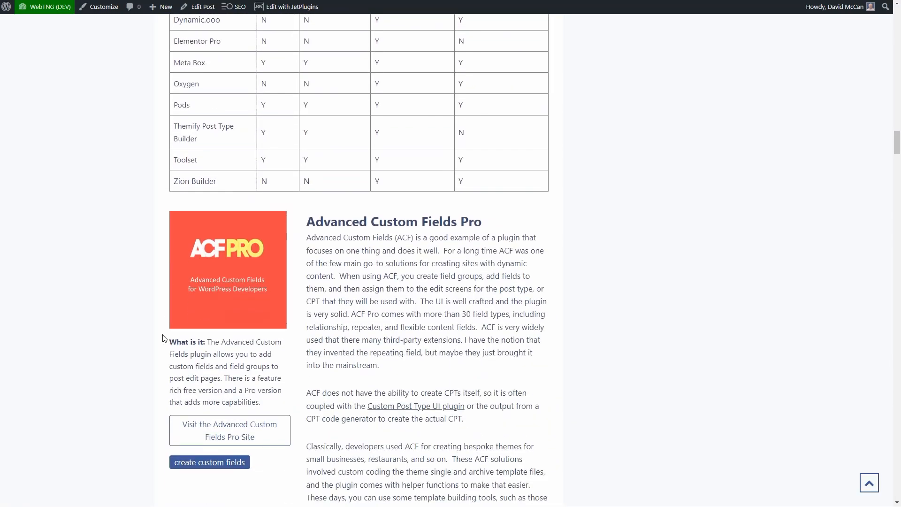
{"action": "scroll", "scroll_direction": "down", "scroll_amount": 3}
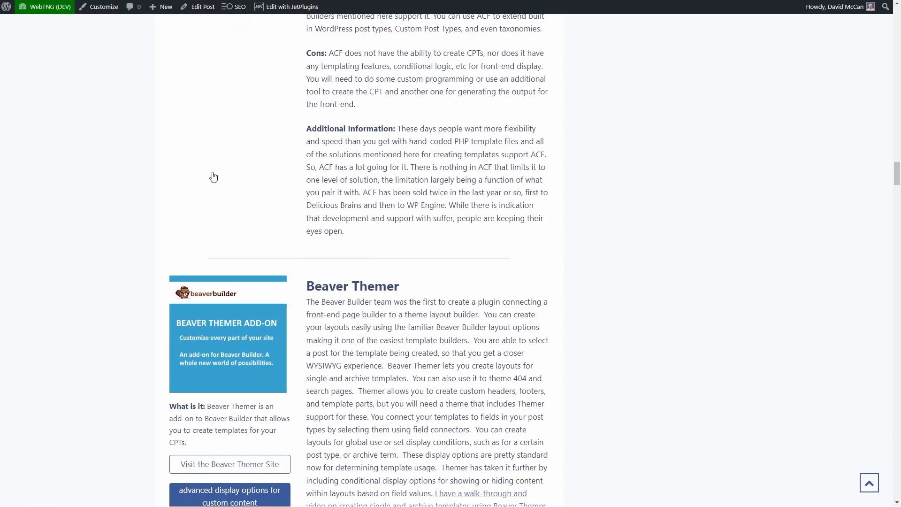
{"action": "scroll", "scroll_direction": "down", "scroll_amount": 3}
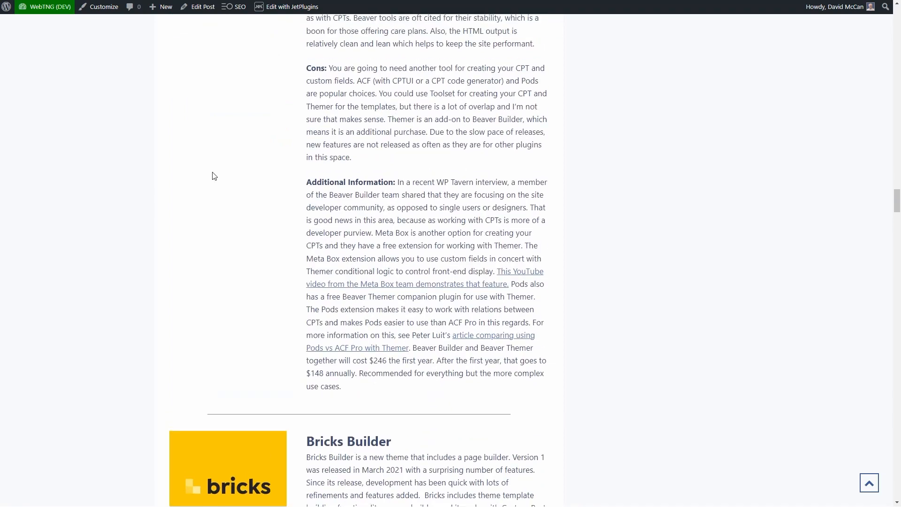
{"action": "scroll", "scroll_direction": "up", "scroll_amount": 3}
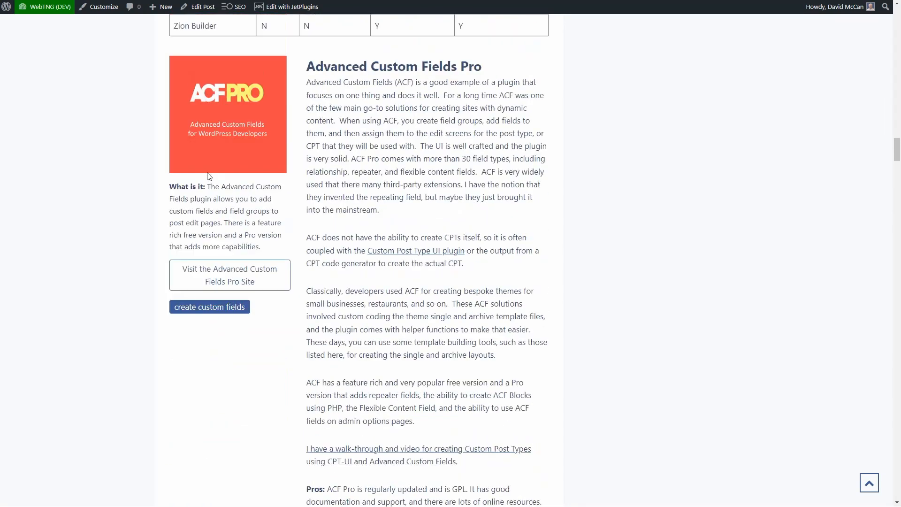
{"action": "scroll", "scroll_direction": "up", "scroll_amount": 3}
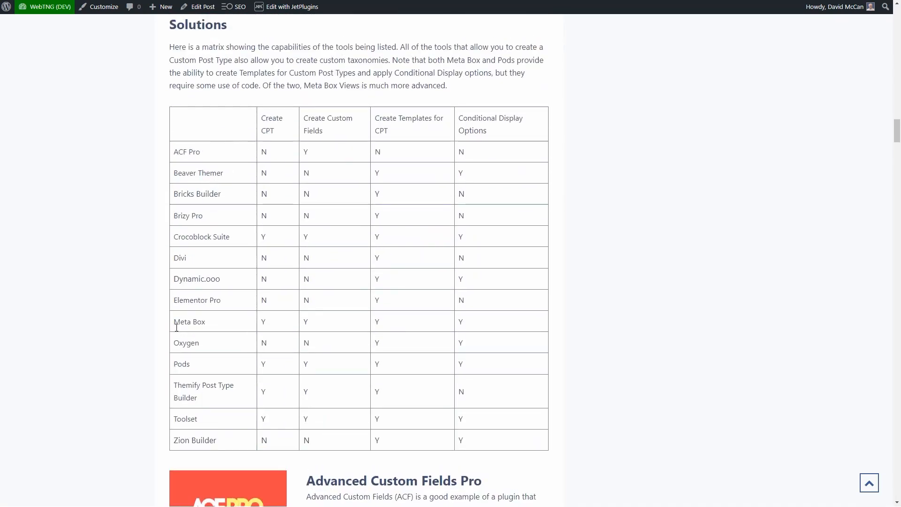
{"action": "scroll", "scroll_direction": "down", "scroll_amount": 3}
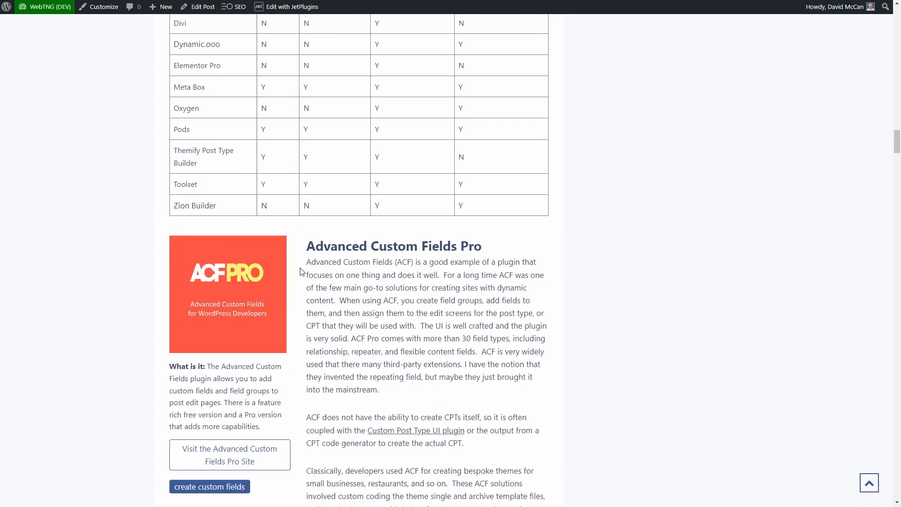
{"action": "mouse_move", "coordinate": [855, 470]}
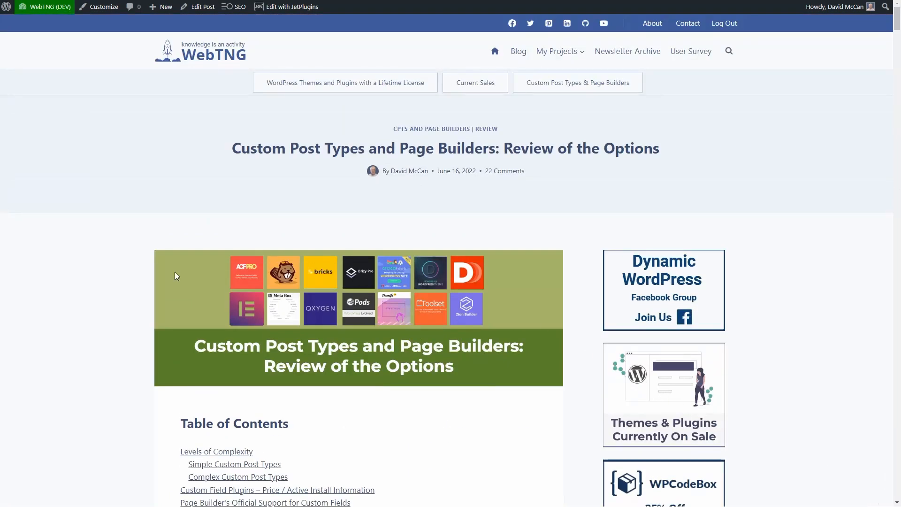
{"action": "scroll", "scroll_direction": "down", "scroll_amount": 3}
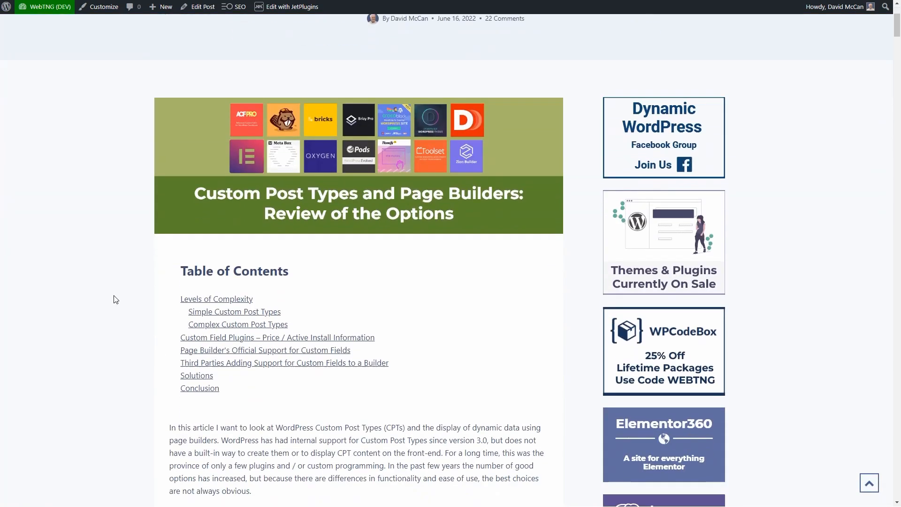
{"action": "scroll", "scroll_direction": "down", "scroll_amount": 3}
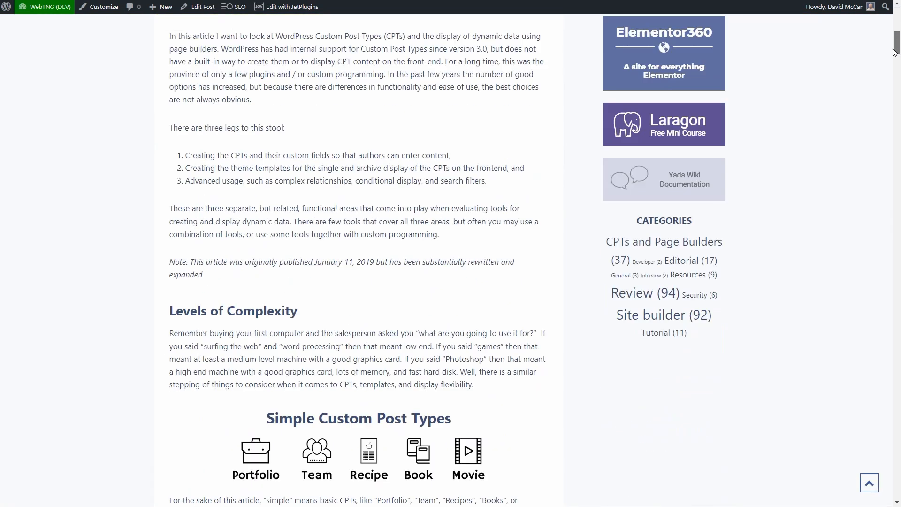
{"action": "scroll", "scroll_direction": "down", "scroll_amount": 3}
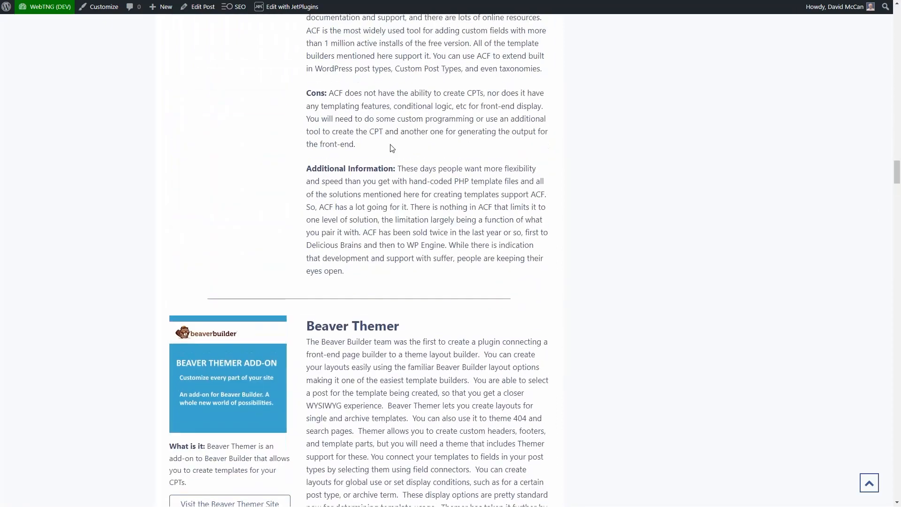
{"action": "scroll", "scroll_direction": "up", "scroll_amount": 3}
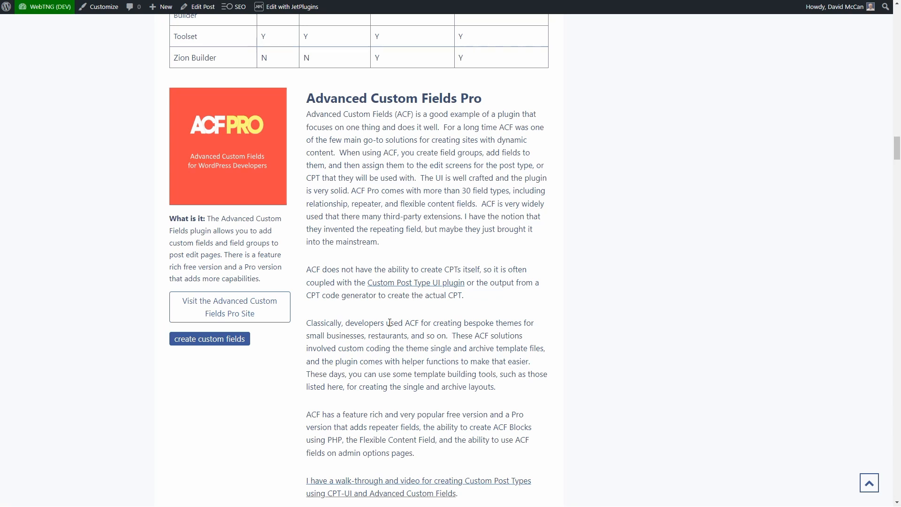
{"action": "mouse_move", "coordinate": [381, 206]}
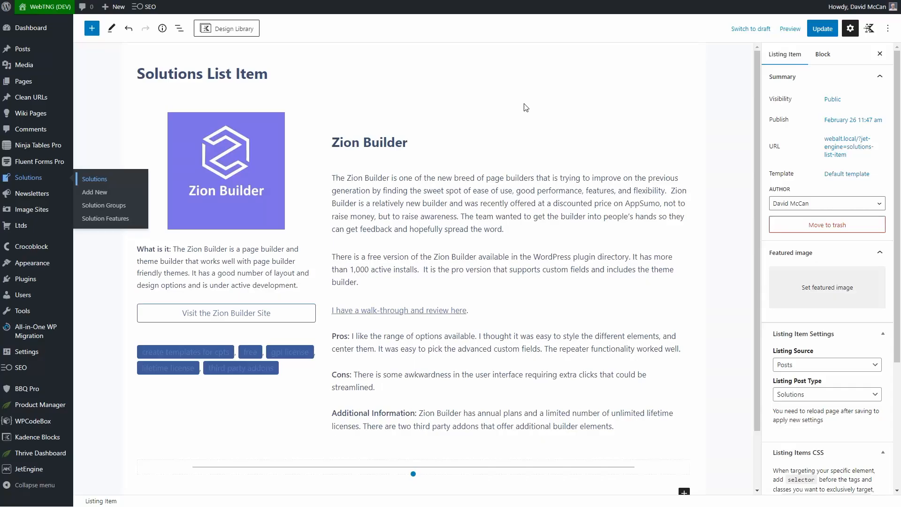
{"action": "mouse_move", "coordinate": [314, 102]}
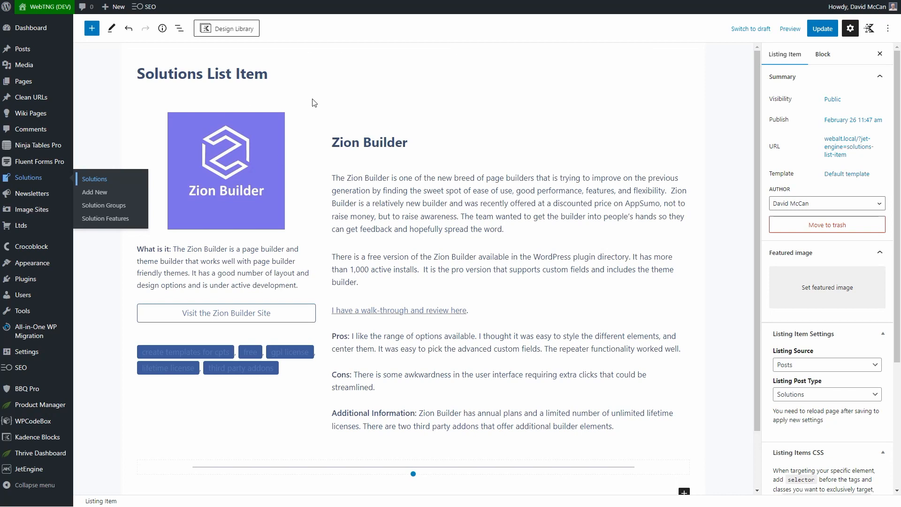
Step: Edit Solutions List Query in JetEngine Query Builder and review its Tax Query and Pagination settings
{"action": "left_click", "coordinate": [29, 468]}
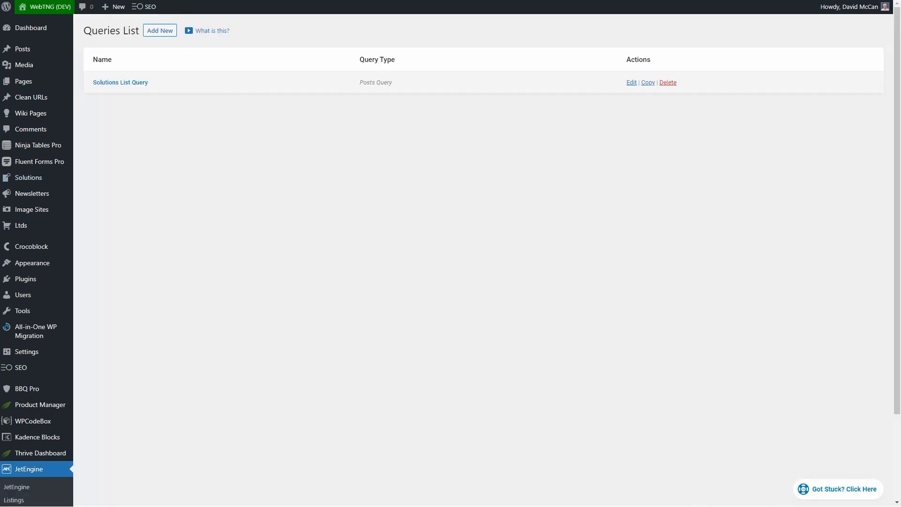
{"action": "mouse_move", "coordinate": [119, 82]}
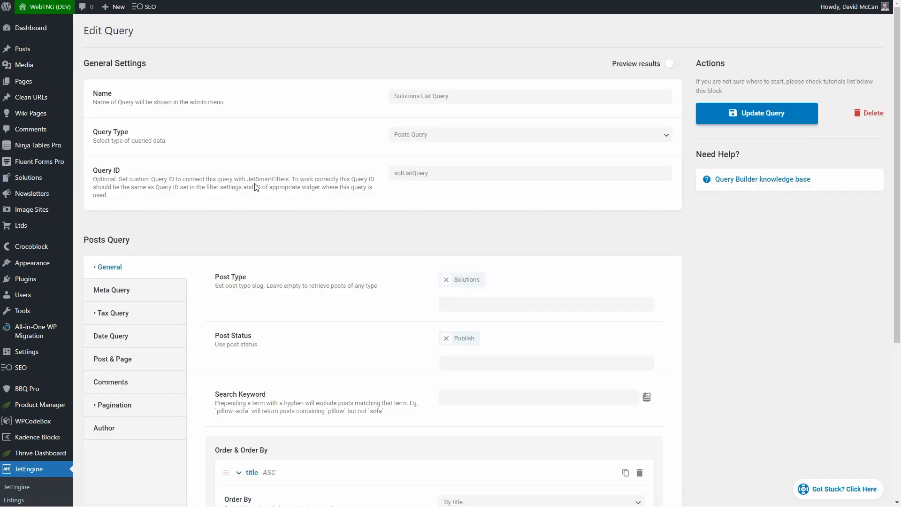
{"action": "mouse_move", "coordinate": [422, 170]}
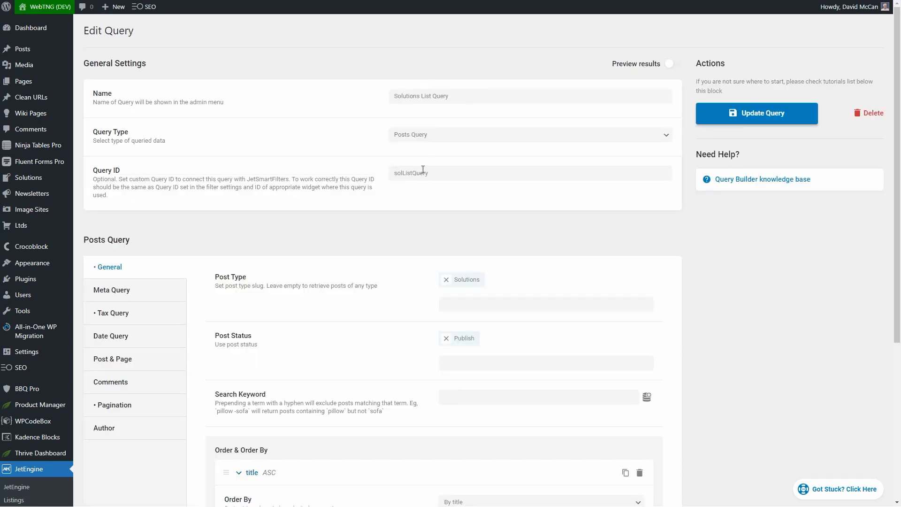
{"action": "scroll", "scroll_direction": "down", "scroll_amount": 3}
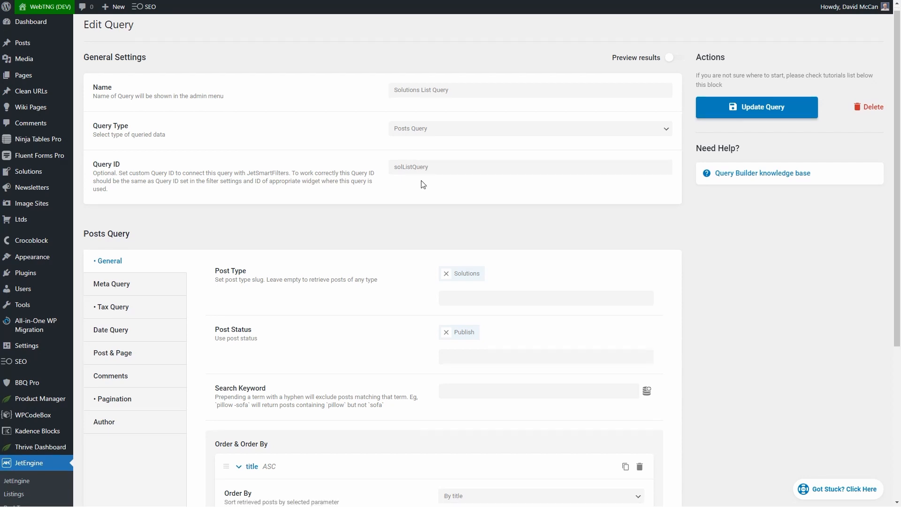
{"action": "scroll", "scroll_direction": "down", "scroll_amount": 3}
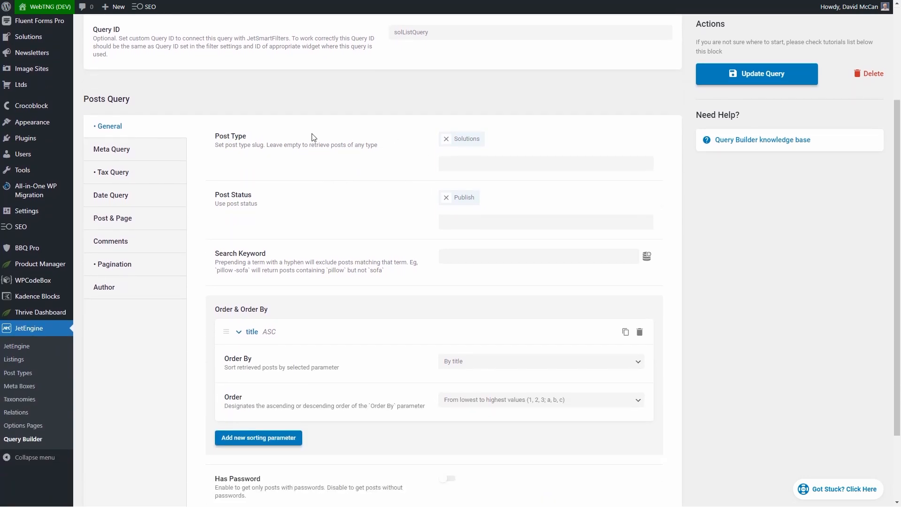
{"action": "mouse_move", "coordinate": [363, 202]}
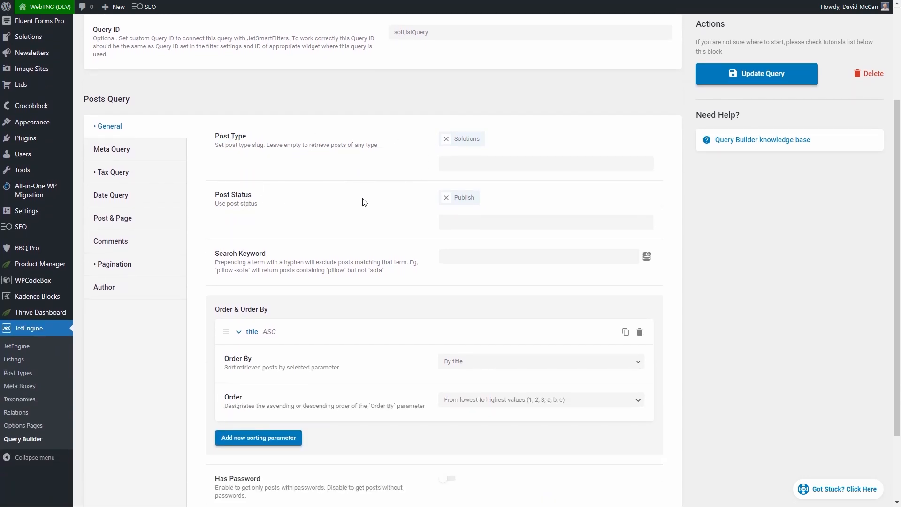
{"action": "mouse_move", "coordinate": [279, 244]}
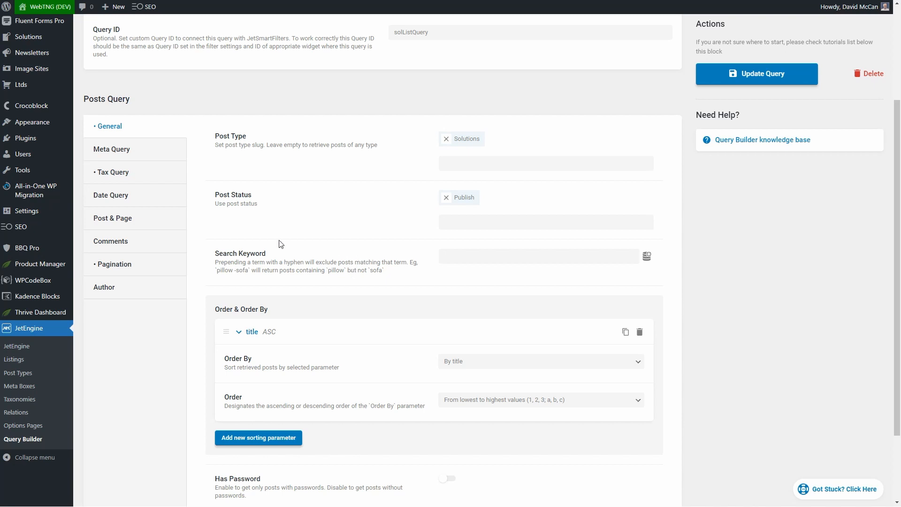
{"action": "mouse_move", "coordinate": [241, 405]}
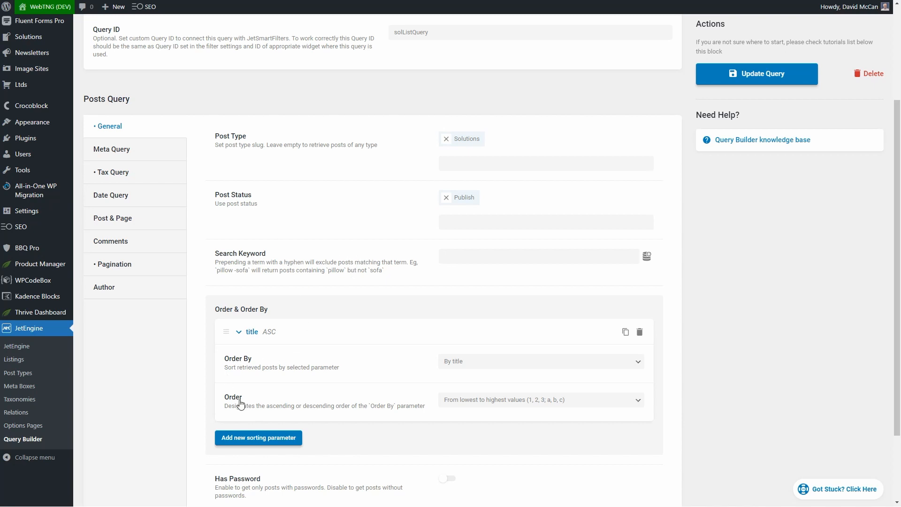
{"action": "left_click", "coordinate": [113, 172]}
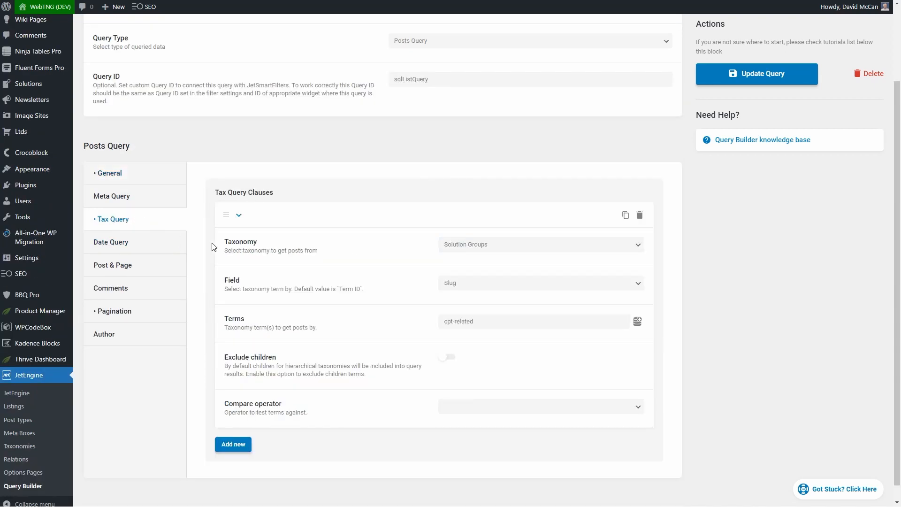
{"action": "mouse_move", "coordinate": [504, 250]}
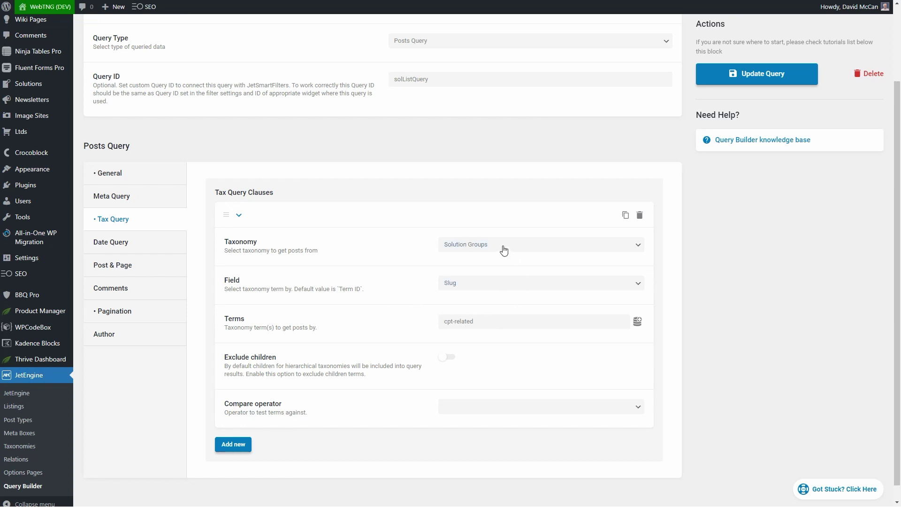
{"action": "mouse_move", "coordinate": [497, 246]}
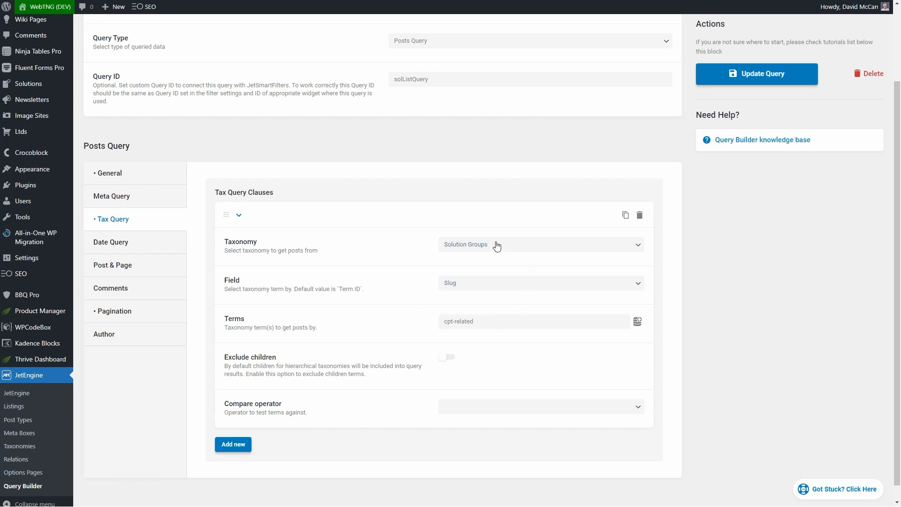
{"action": "mouse_move", "coordinate": [467, 249]}
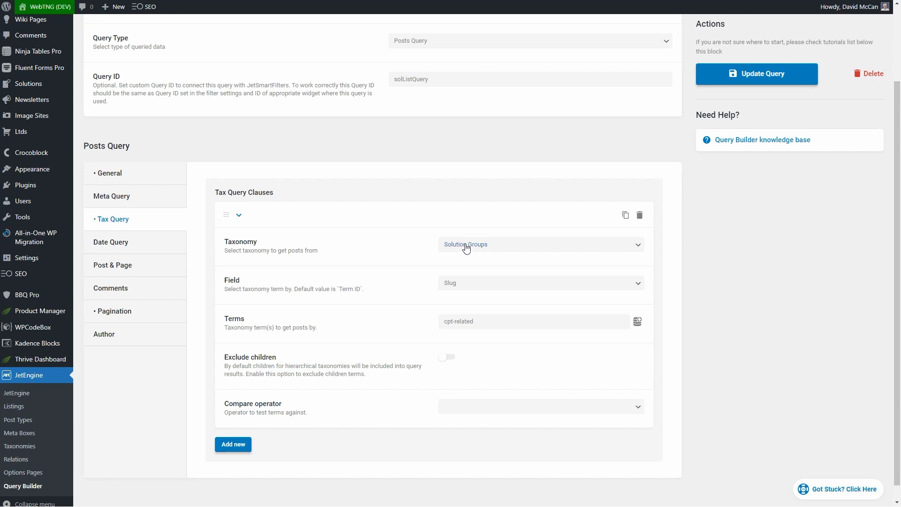
{"action": "mouse_move", "coordinate": [445, 323]}
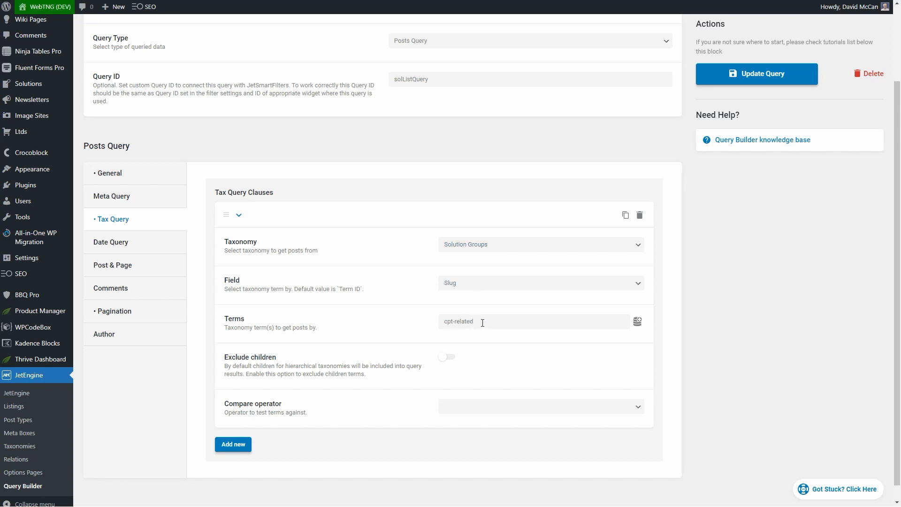
{"action": "left_click", "coordinate": [115, 311]}
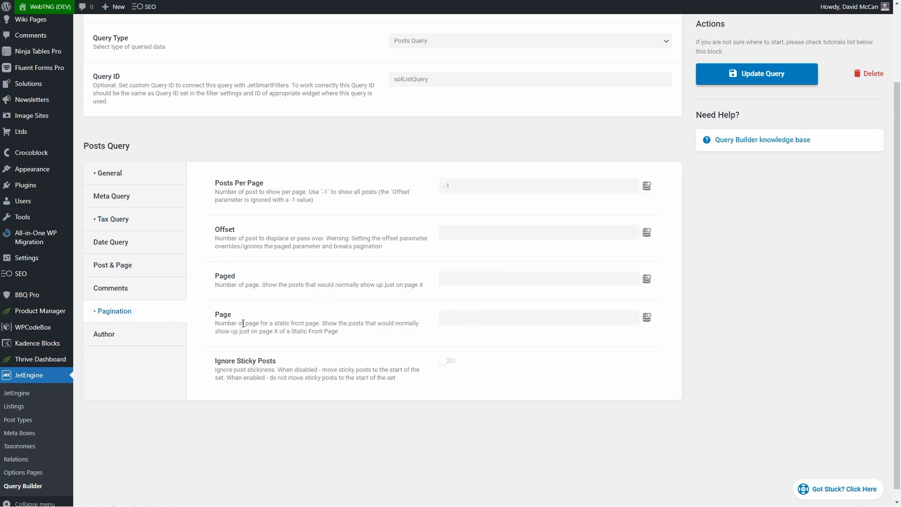
{"action": "mouse_move", "coordinate": [464, 218]}
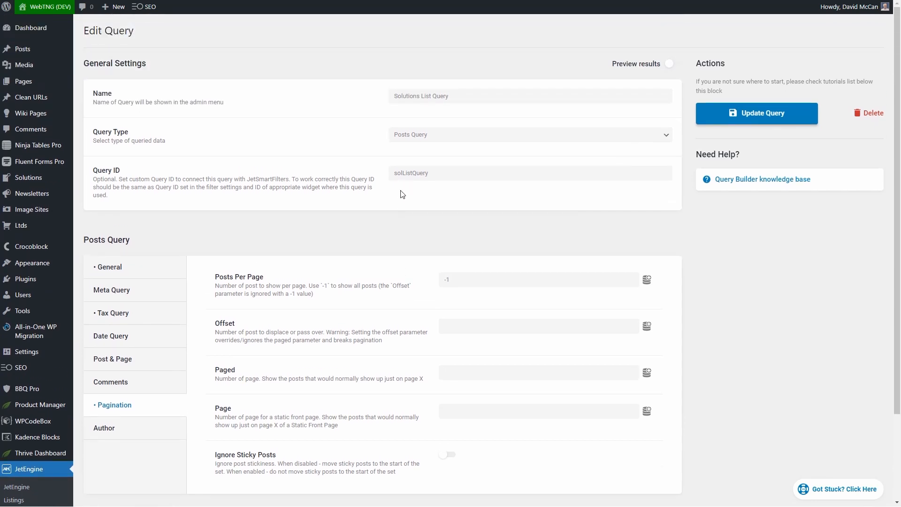
{"action": "mouse_move", "coordinate": [331, 119]}
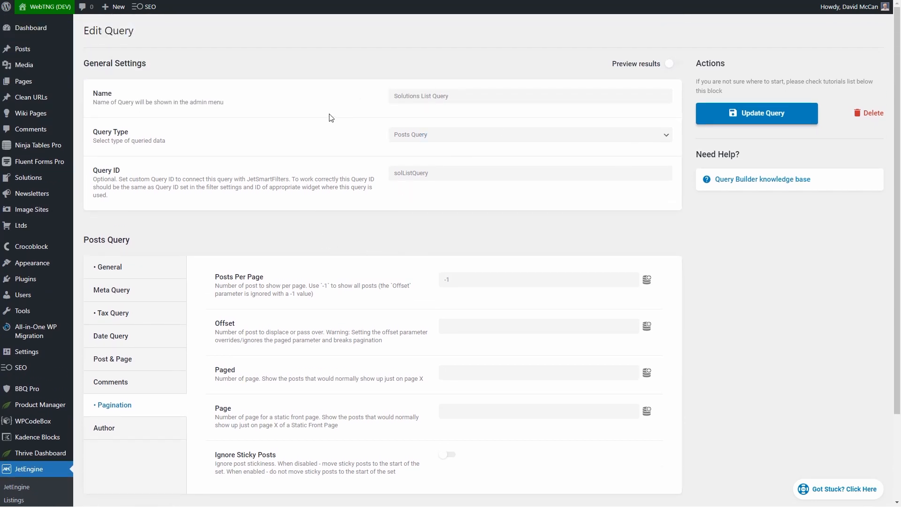
{"action": "mouse_move", "coordinate": [454, 135]}
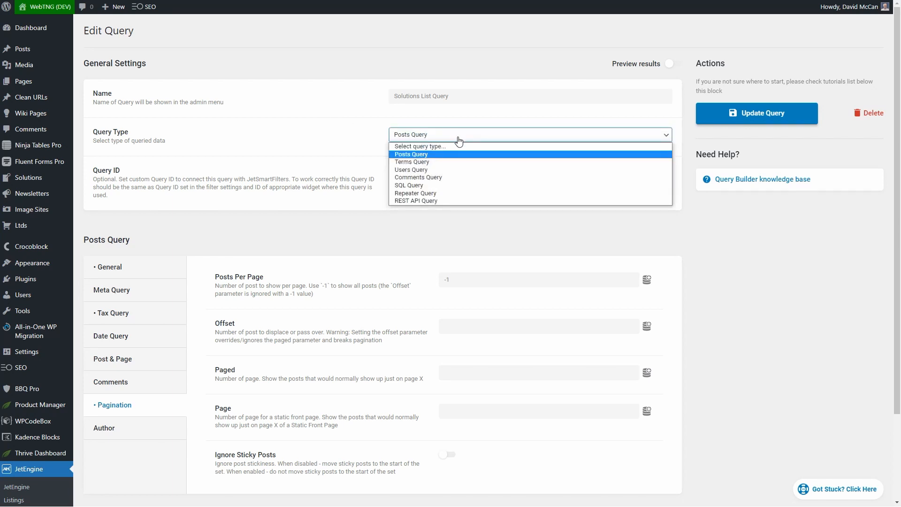
{"action": "mouse_move", "coordinate": [437, 162]}
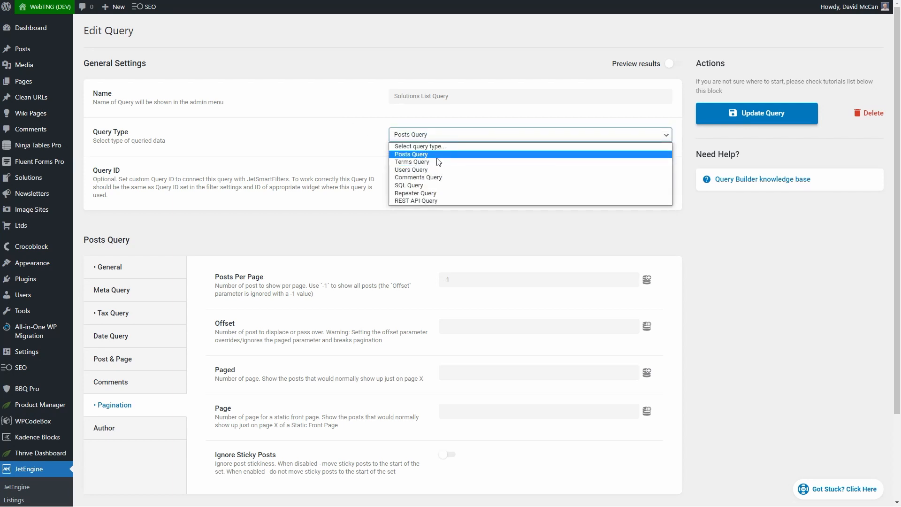
{"action": "mouse_move", "coordinate": [418, 177]}
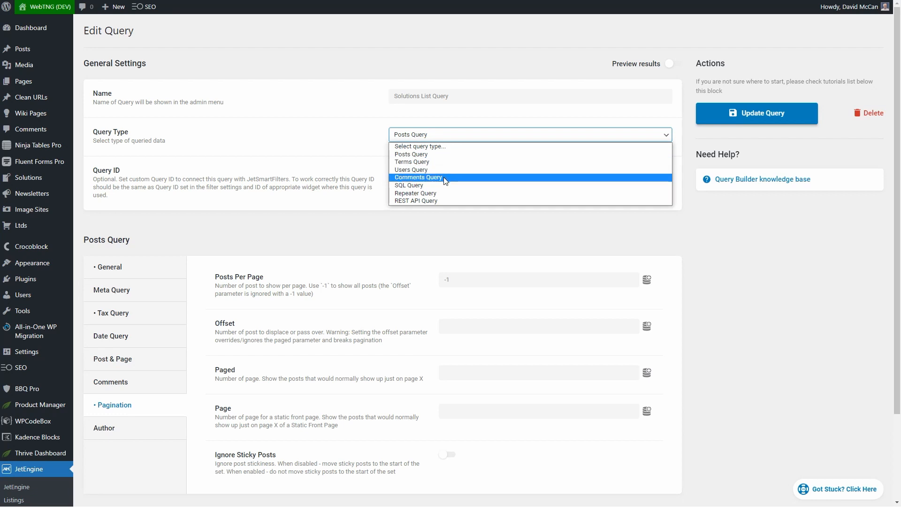
{"action": "mouse_move", "coordinate": [436, 193]}
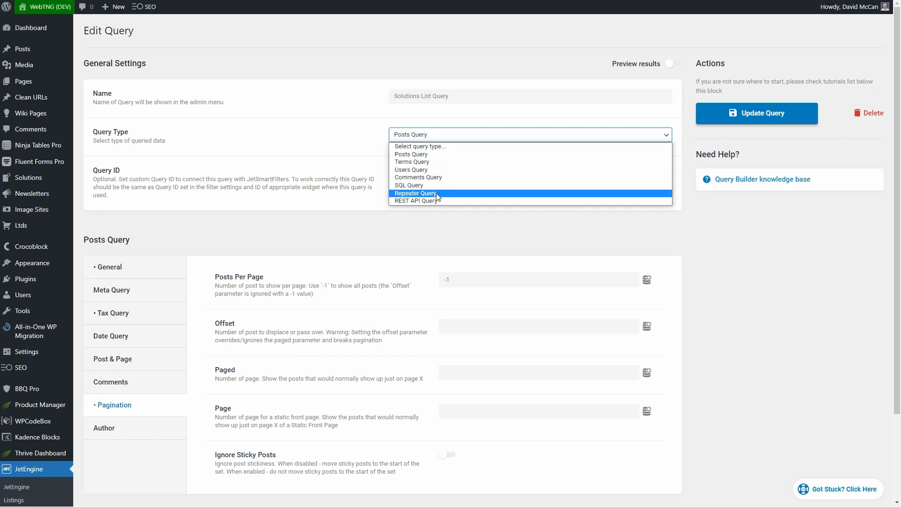
{"action": "mouse_move", "coordinate": [414, 201]}
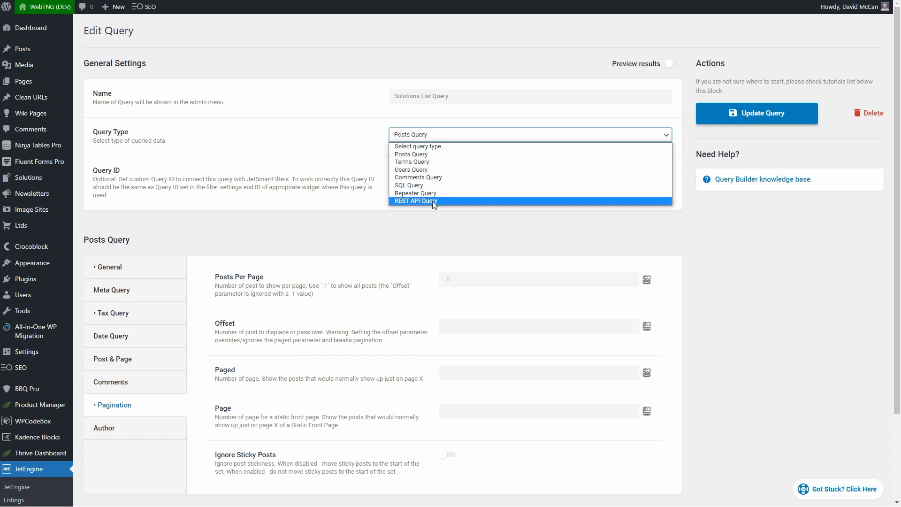
{"action": "mouse_move", "coordinate": [409, 185]}
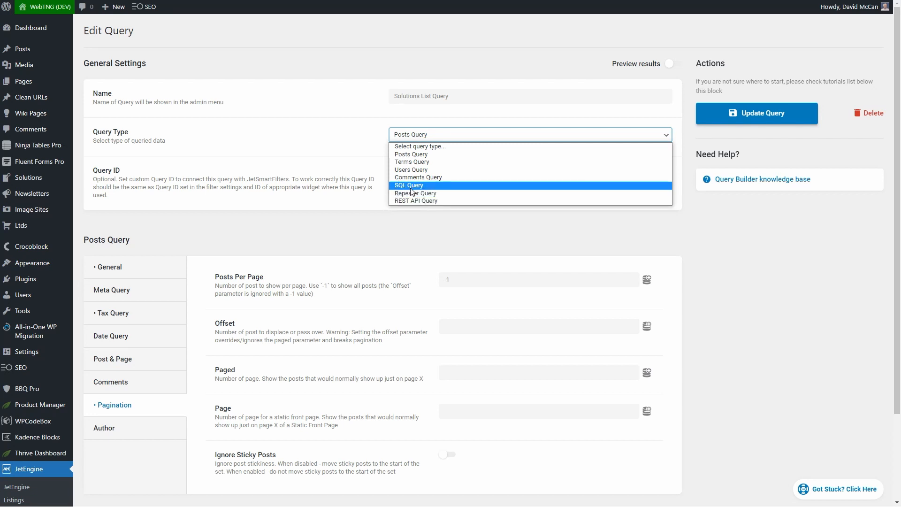
{"action": "mouse_move", "coordinate": [410, 154]}
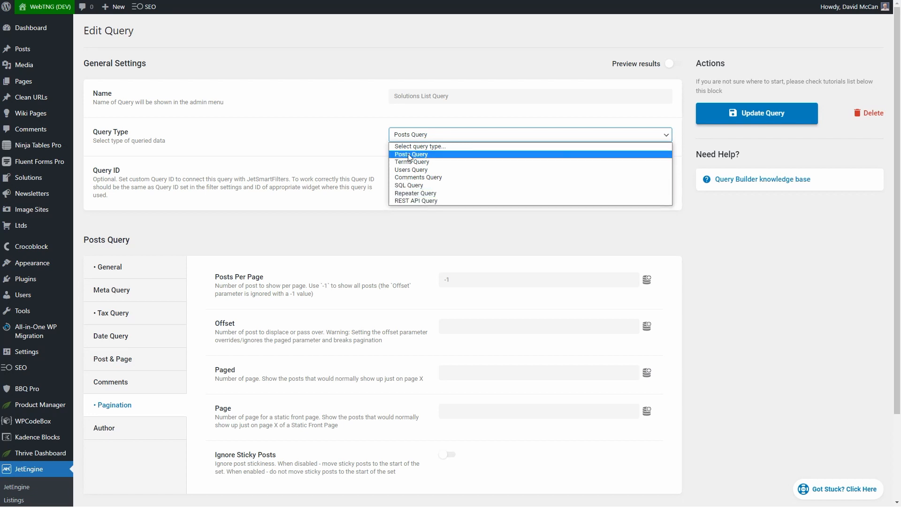
{"action": "mouse_move", "coordinate": [408, 186]}
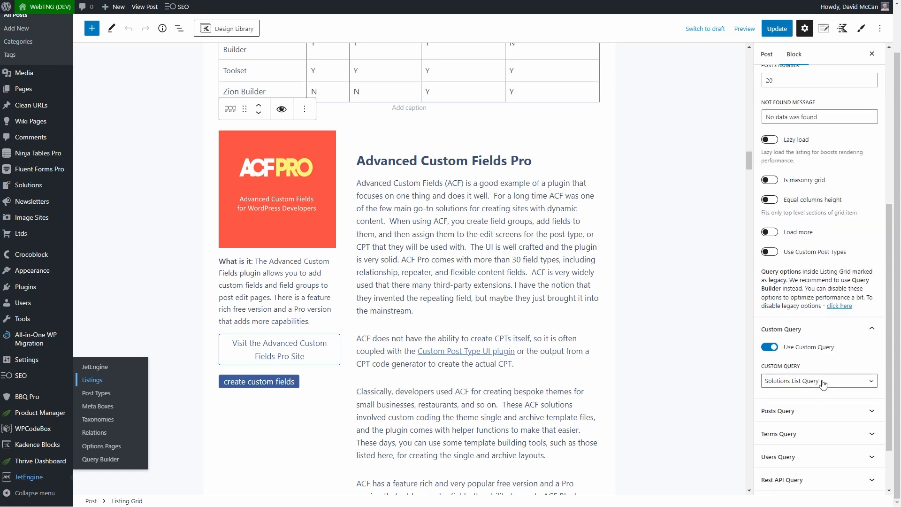
{"action": "left_click", "coordinate": [766, 55]}
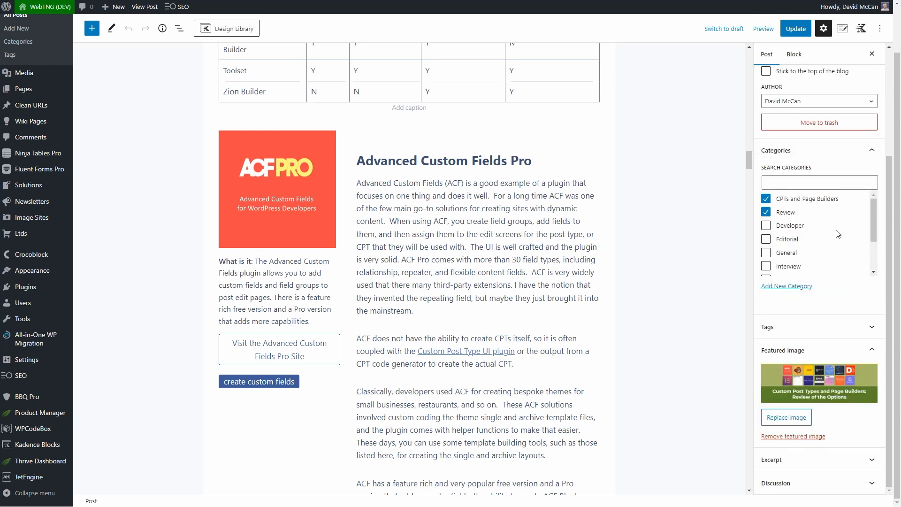
{"action": "mouse_move", "coordinate": [795, 239]}
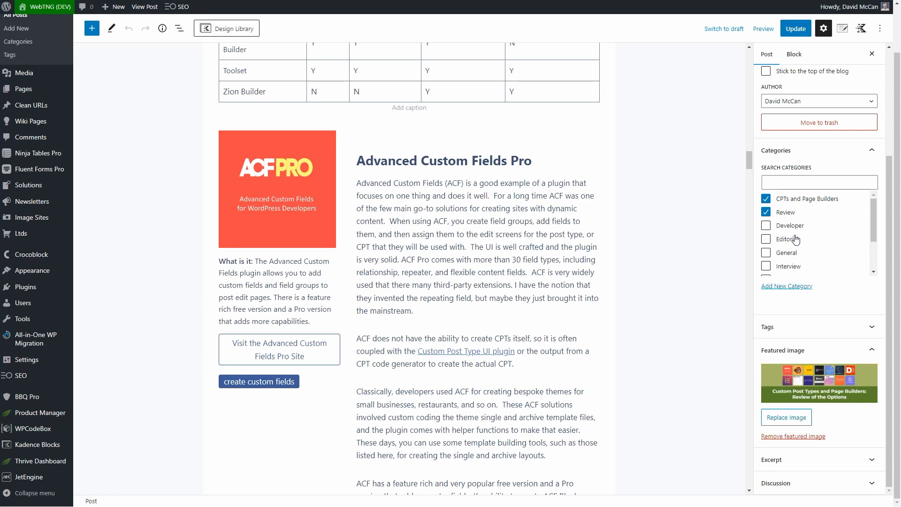
{"action": "left_click", "coordinate": [23, 89]}
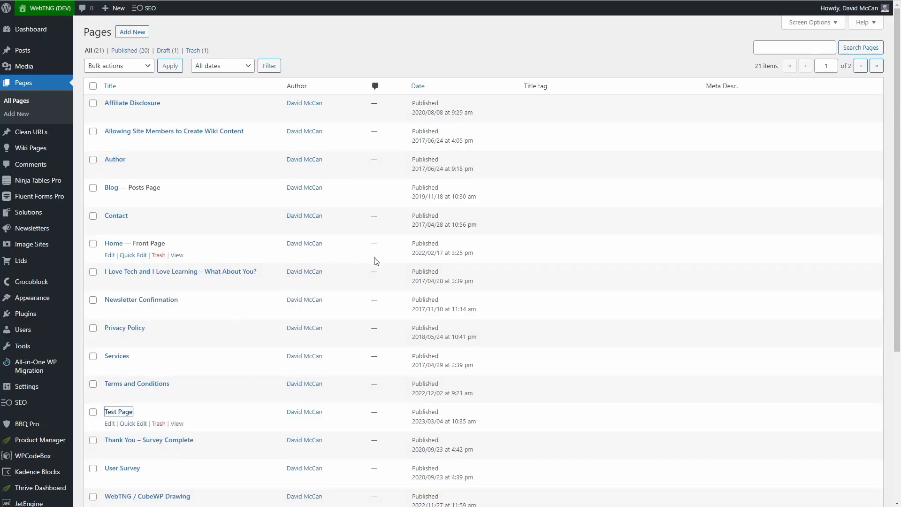
Step: Edit Test Page, try a Flexible Container block, and keep the paragraph 'This is a test page'
{"action": "left_click", "coordinate": [119, 411]}
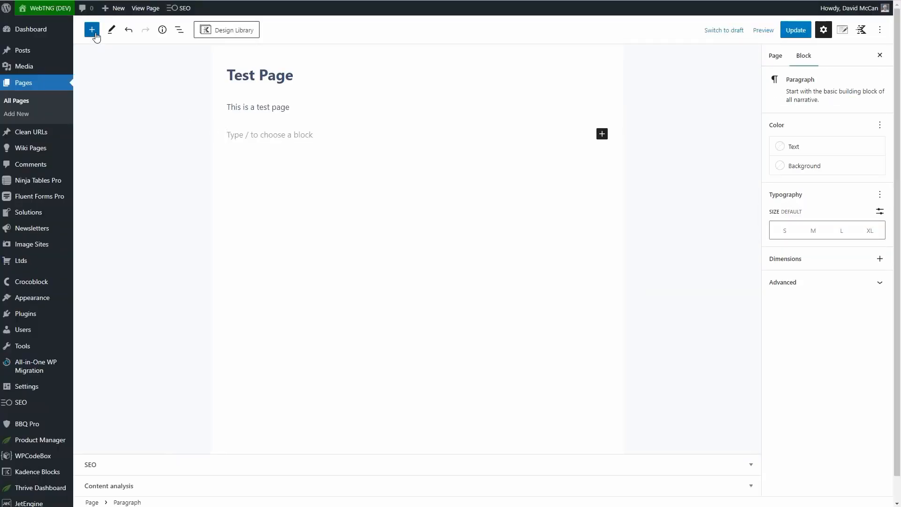
{"action": "left_click", "coordinate": [91, 29]}
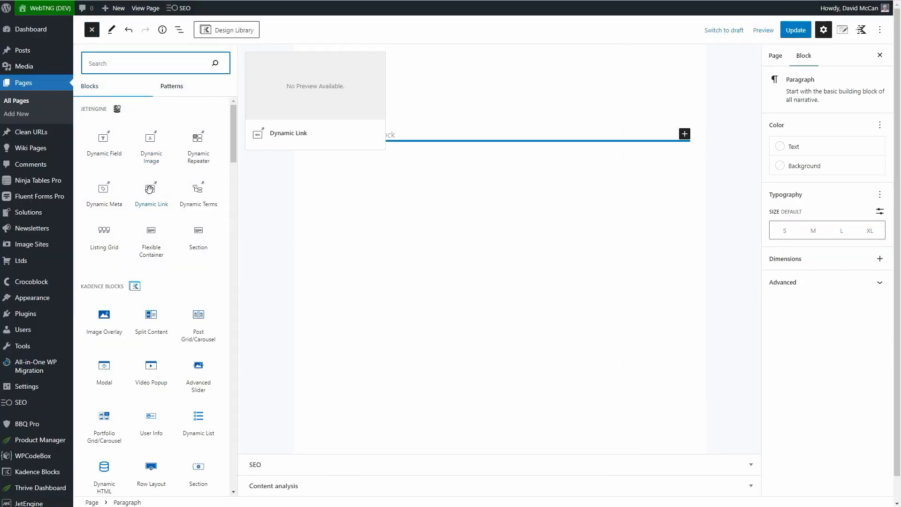
{"action": "mouse_move", "coordinate": [151, 238]}
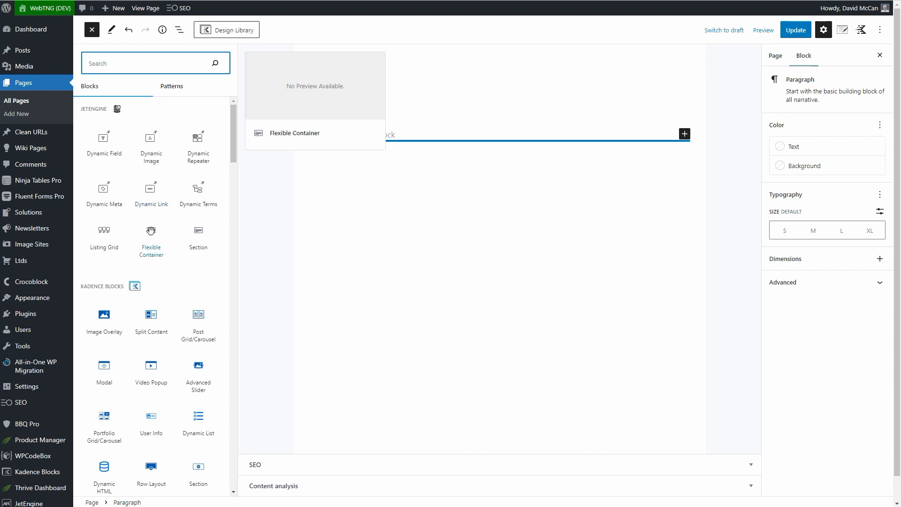
{"action": "left_click", "coordinate": [151, 238]}
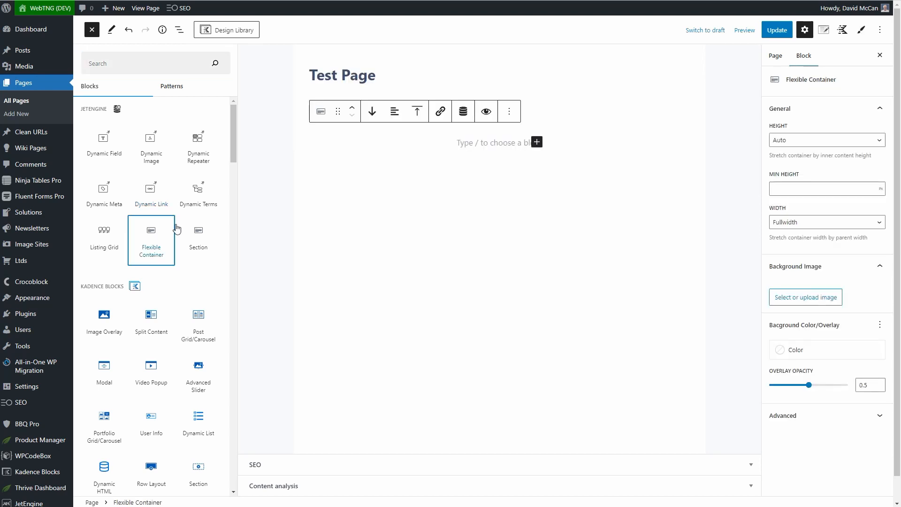
{"action": "mouse_move", "coordinate": [486, 111]}
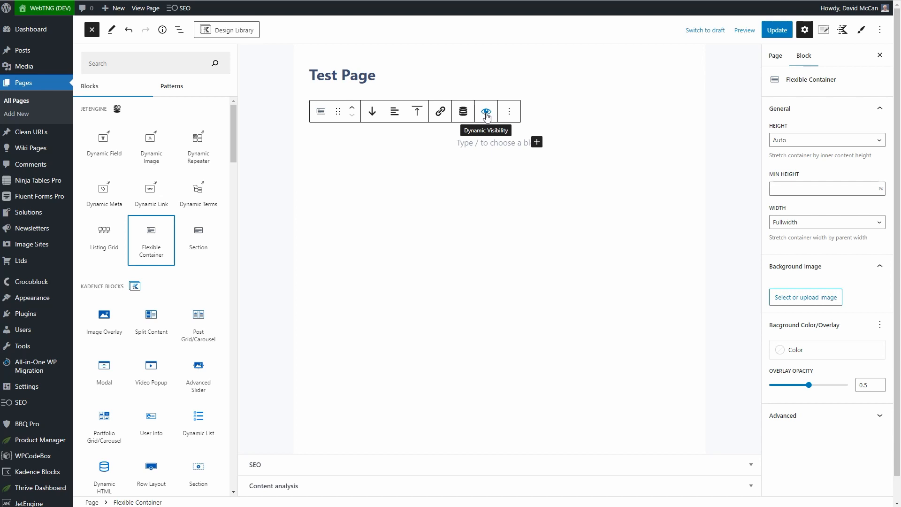
{"action": "mouse_move", "coordinate": [499, 117]}
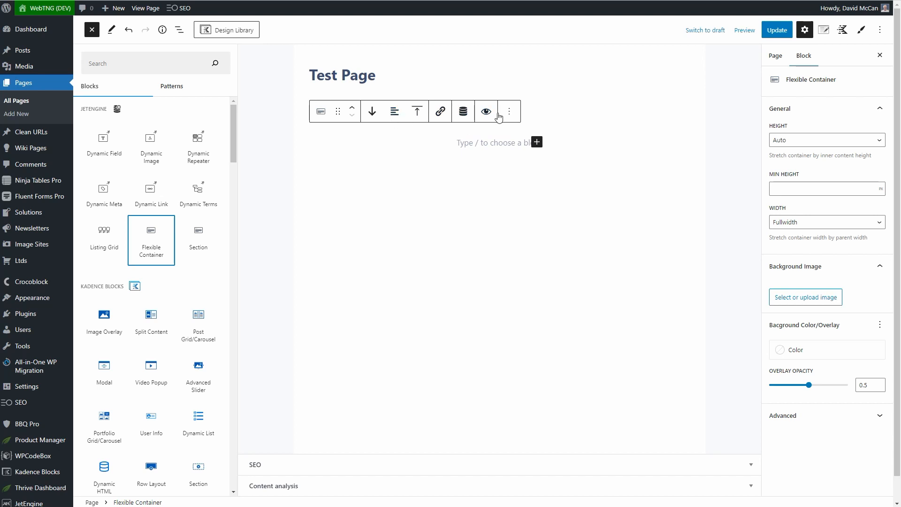
{"action": "left_click", "coordinate": [92, 29]}
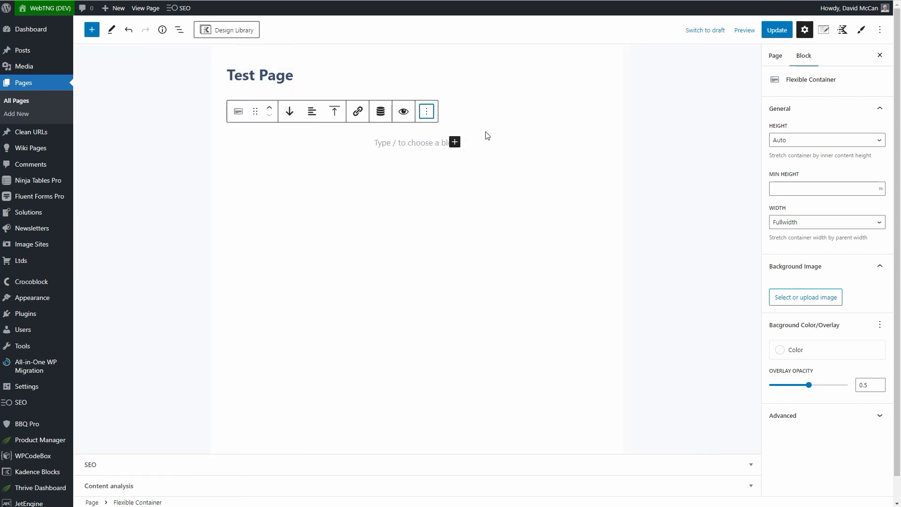
{"action": "type", "text": "This is a test page"}
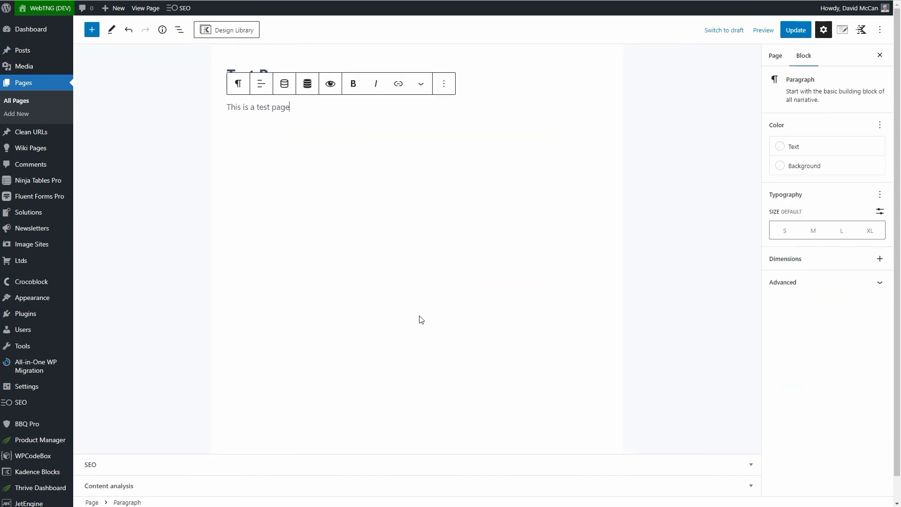
Step: Browse the block library, then insert a two-column Columns block via /col
{"action": "left_click", "coordinate": [774, 55]}
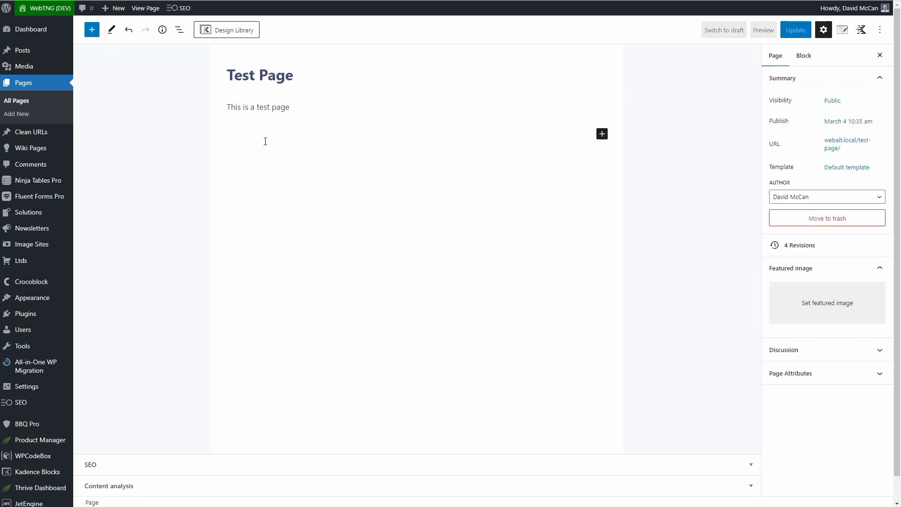
{"action": "left_click", "coordinate": [91, 29]}
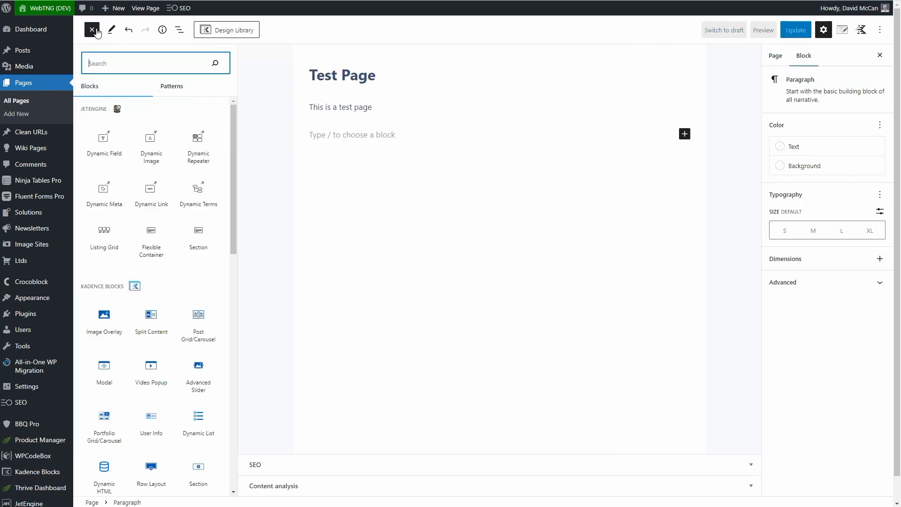
{"action": "scroll", "scroll_direction": "down", "scroll_amount": 3}
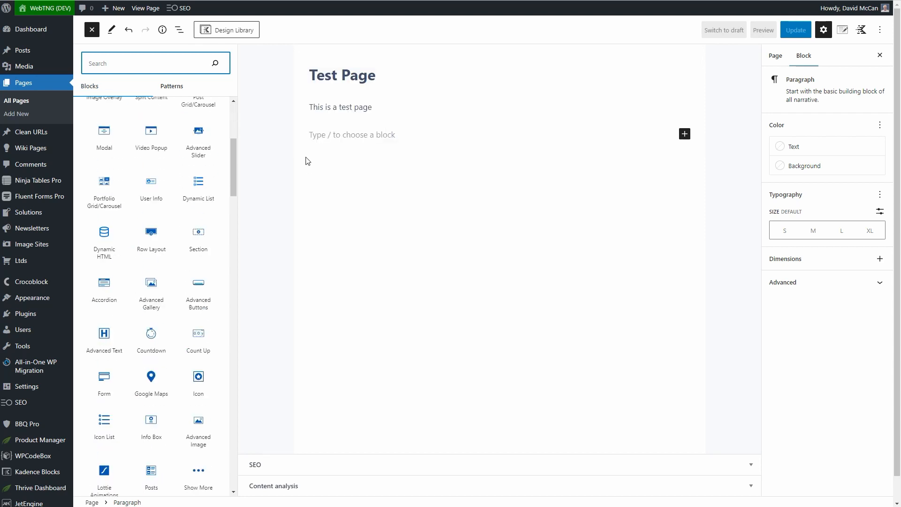
{"action": "left_click", "coordinate": [92, 29]}
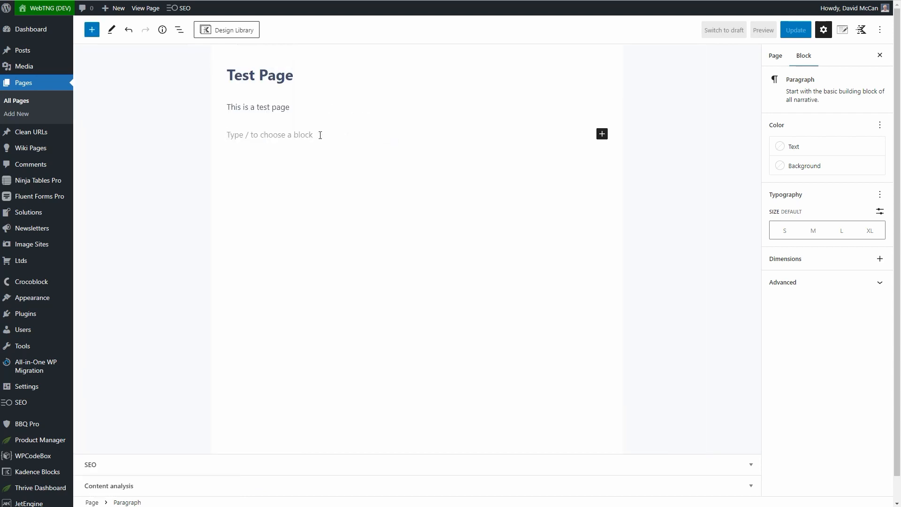
{"action": "type", "text": "/col"}
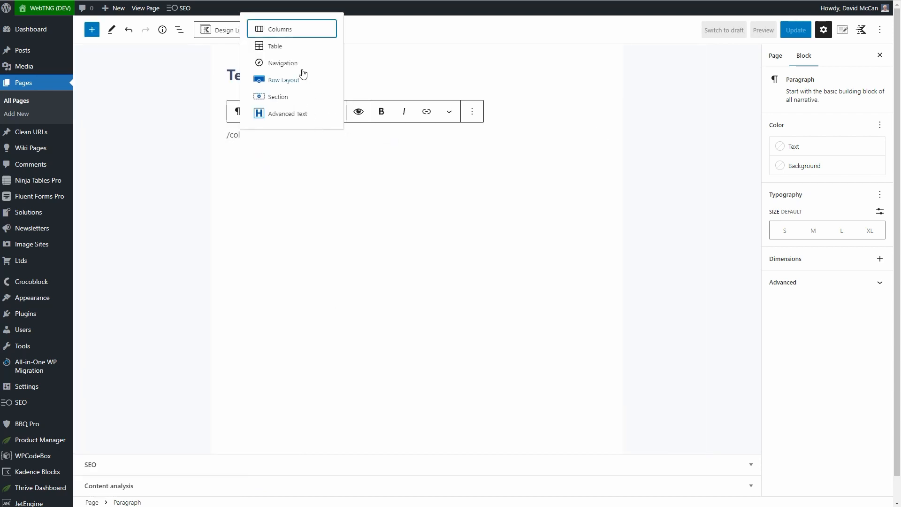
{"action": "left_click", "coordinate": [280, 29]}
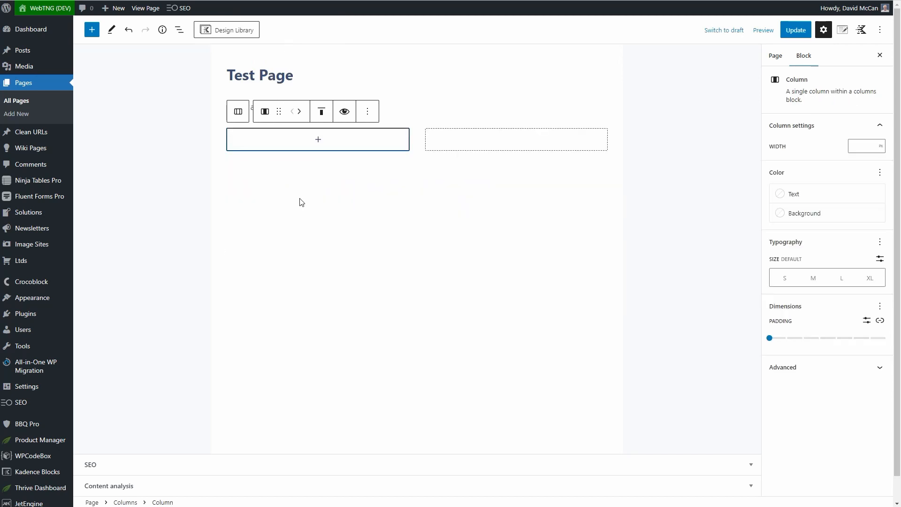
{"action": "mouse_move", "coordinate": [345, 111]}
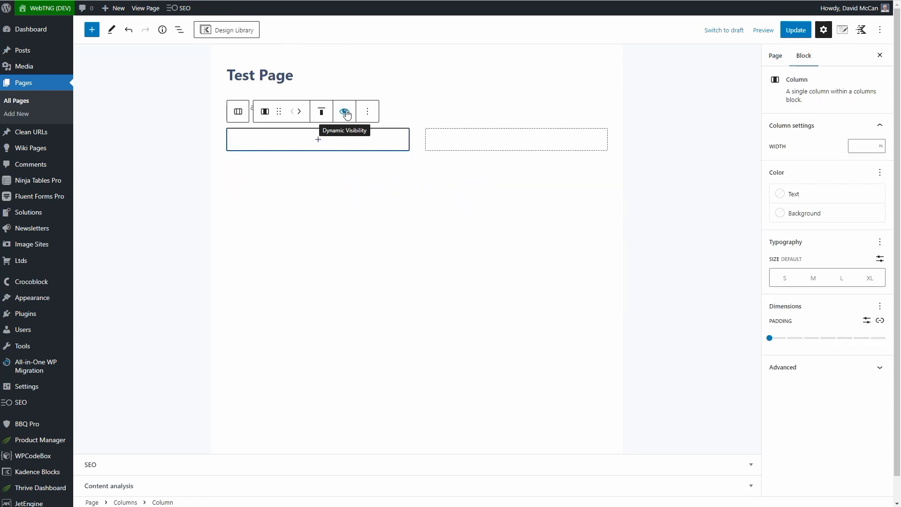
Step: From List View remove the whole Columns block, leaving only the paragraph, and start a new block
{"action": "left_click", "coordinate": [178, 29]}
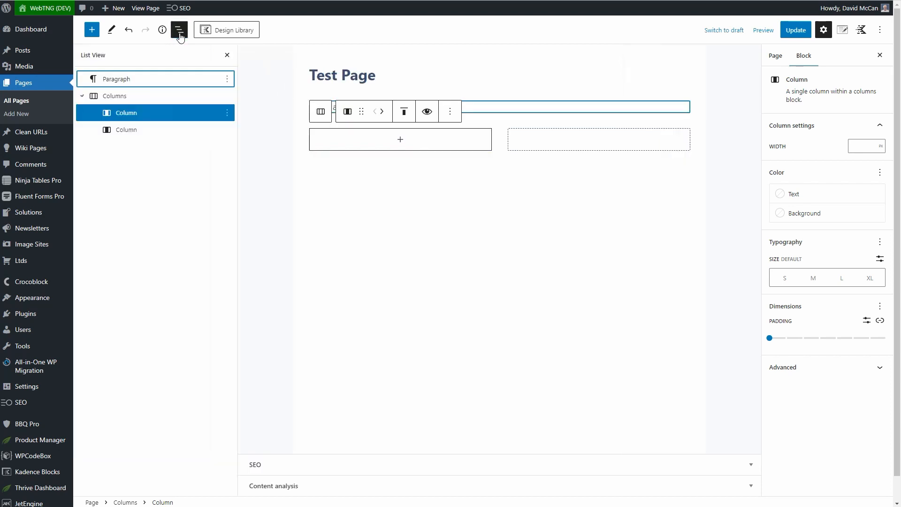
{"action": "left_click", "coordinate": [226, 113]}
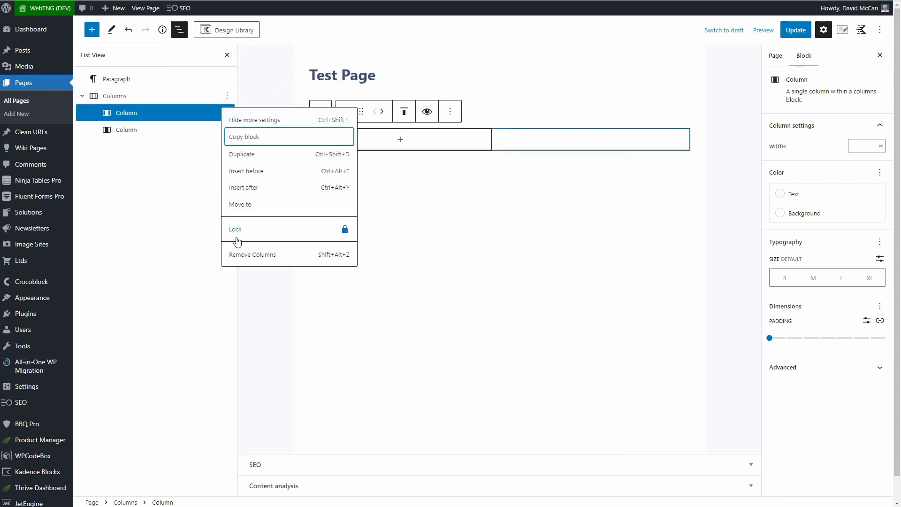
{"action": "left_click", "coordinate": [252, 254]}
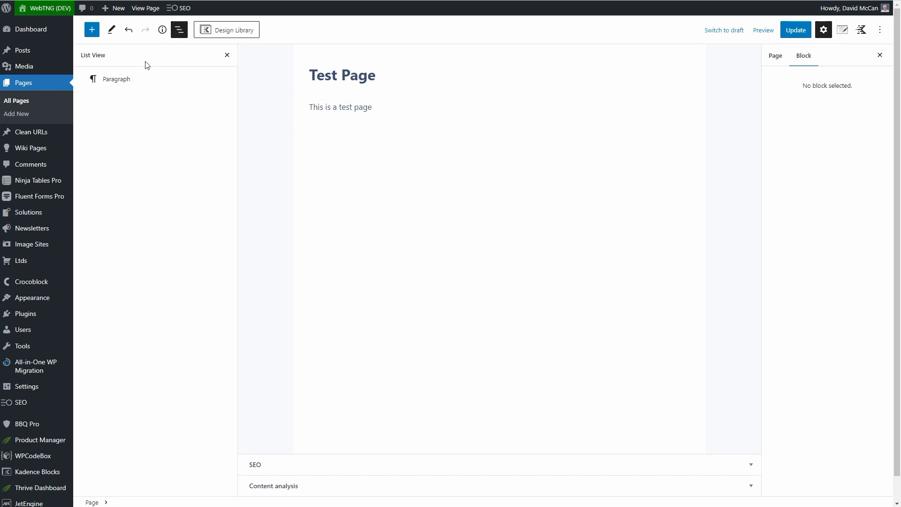
{"action": "left_click", "coordinate": [91, 29]}
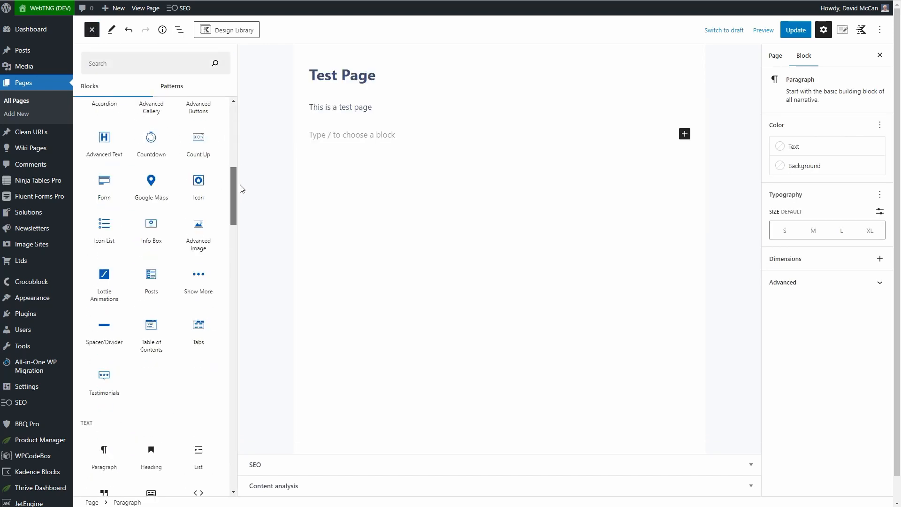
{"action": "mouse_move", "coordinate": [104, 137]}
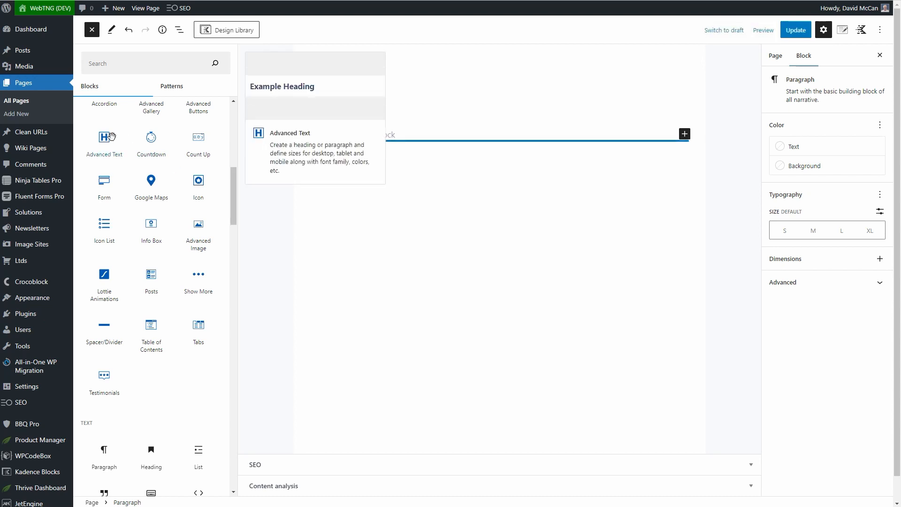
Step: Add an Advanced Text heading block reading 'Write Something'
{"action": "left_click", "coordinate": [105, 145]}
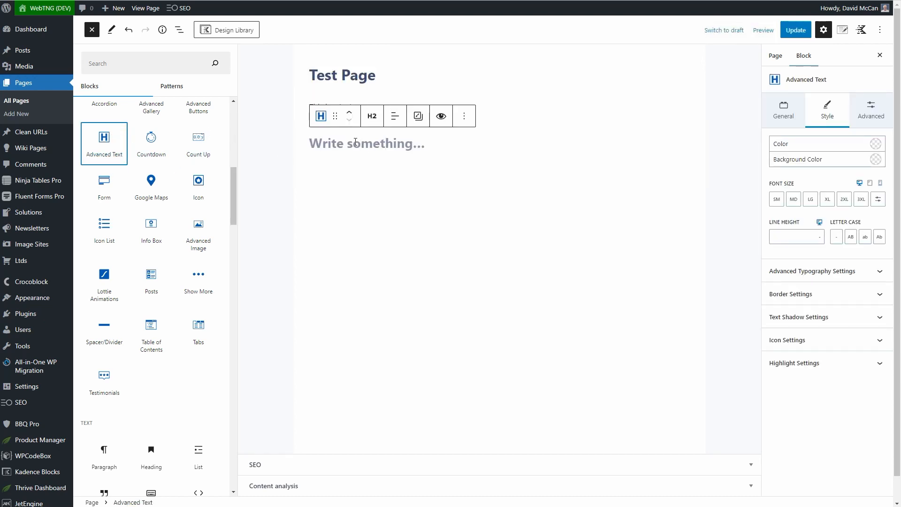
{"action": "left_click", "coordinate": [91, 29]}
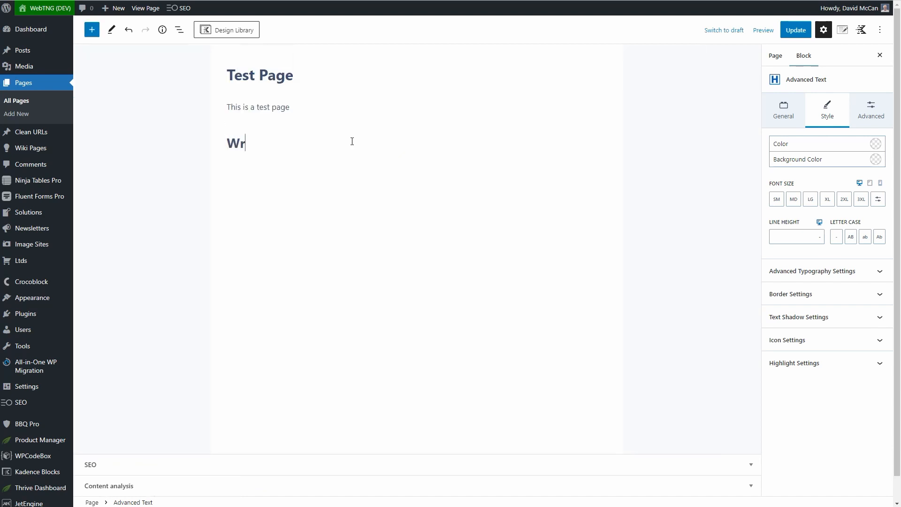
{"action": "type", "text": "ite Something"}
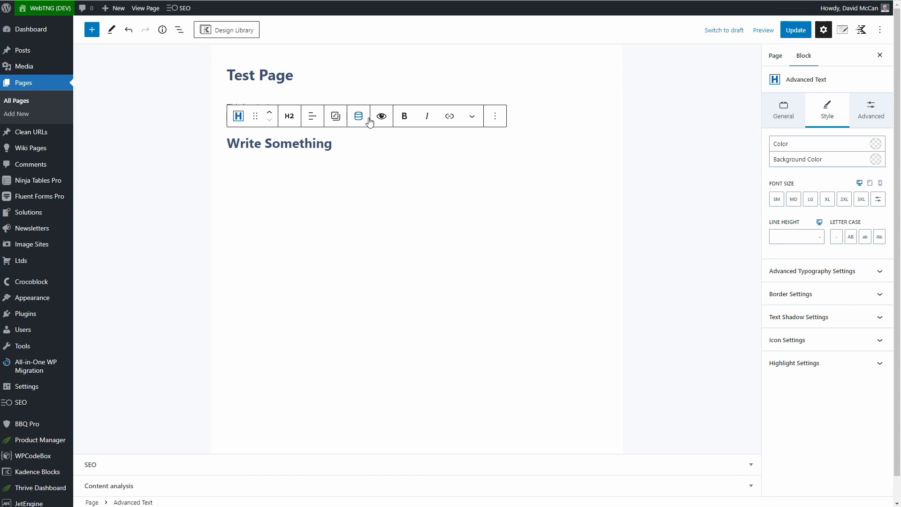
{"action": "mouse_move", "coordinate": [381, 116]}
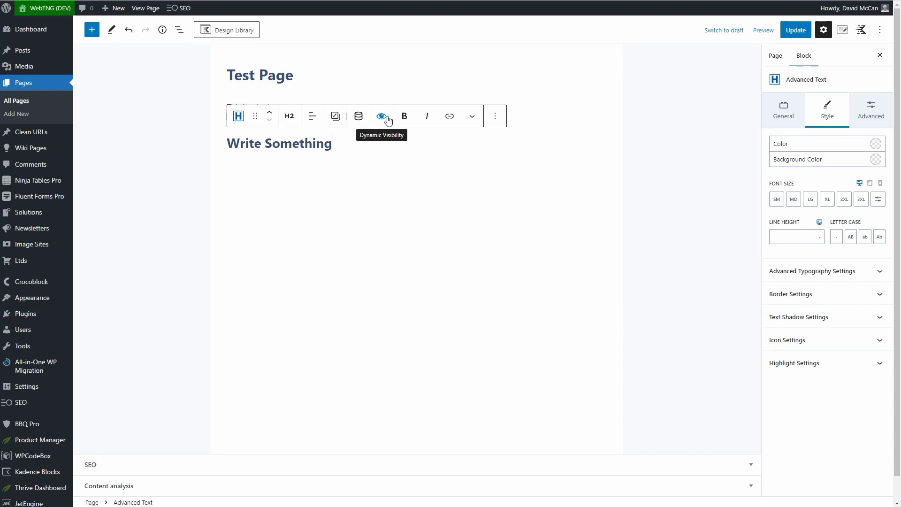
Step: In the heading's Advanced settings, try Enable Conditional Display and then toggle it back off
{"action": "left_click", "coordinate": [870, 109]}
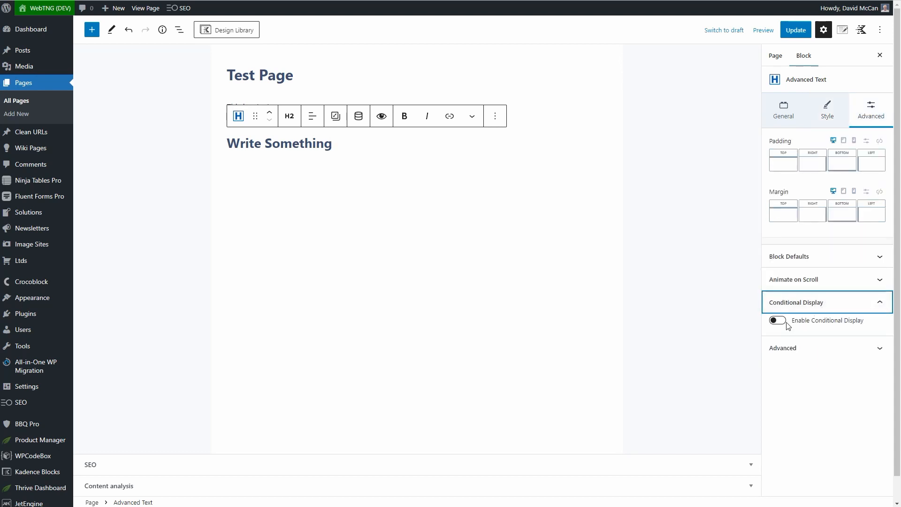
{"action": "left_click", "coordinate": [776, 320]}
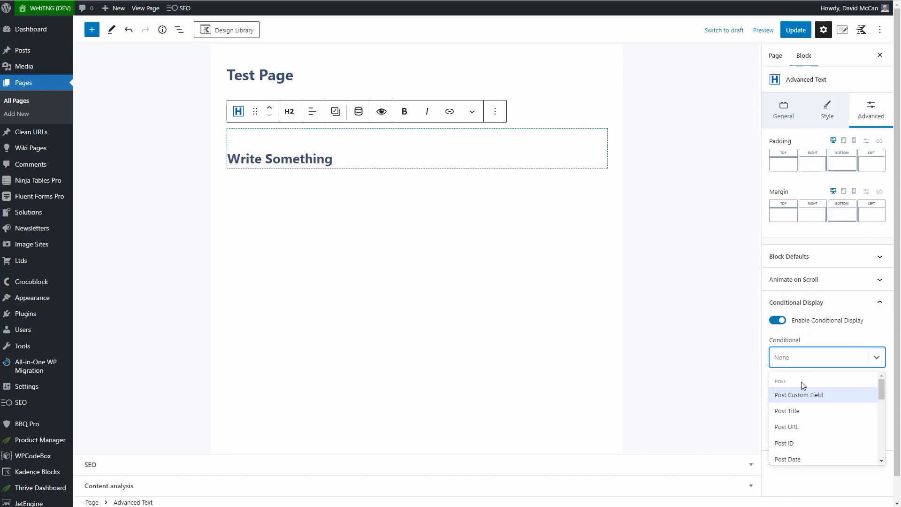
{"action": "scroll", "scroll_direction": "down", "scroll_amount": 3}
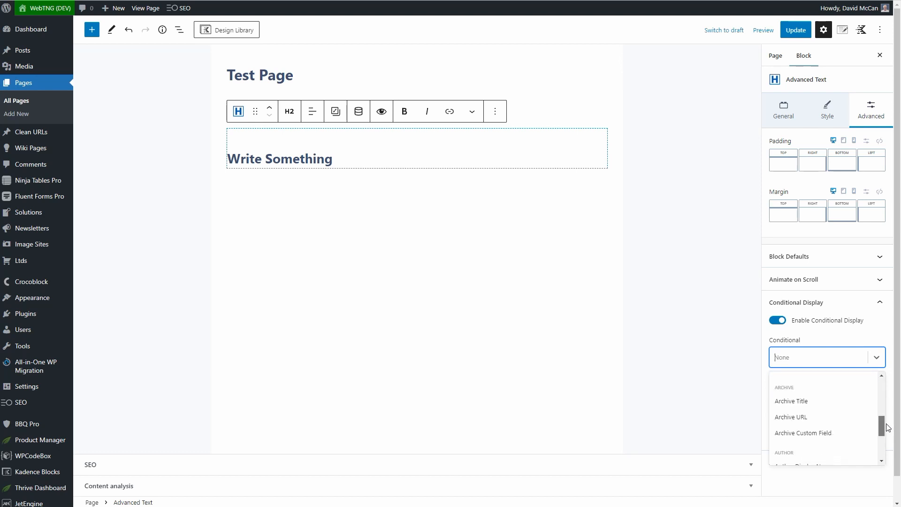
{"action": "scroll", "scroll_direction": "down", "scroll_amount": 3}
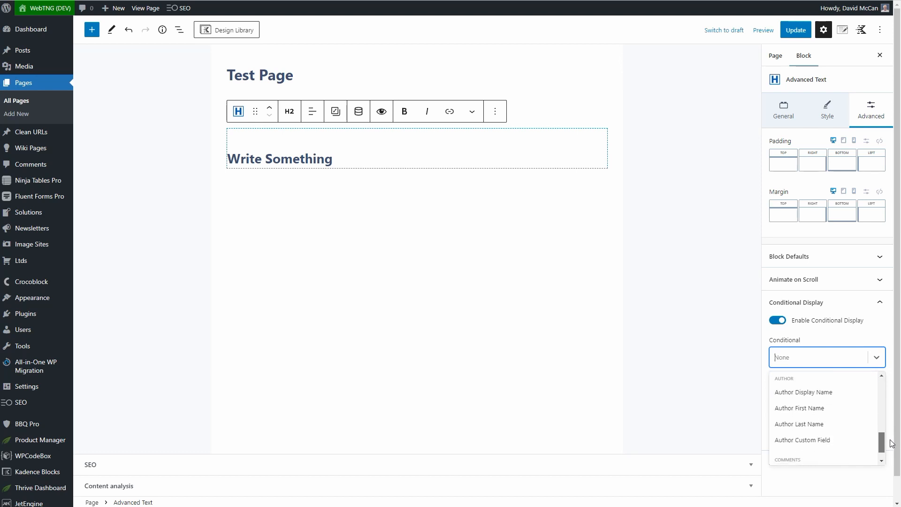
{"action": "scroll", "scroll_direction": "down", "scroll_amount": 3}
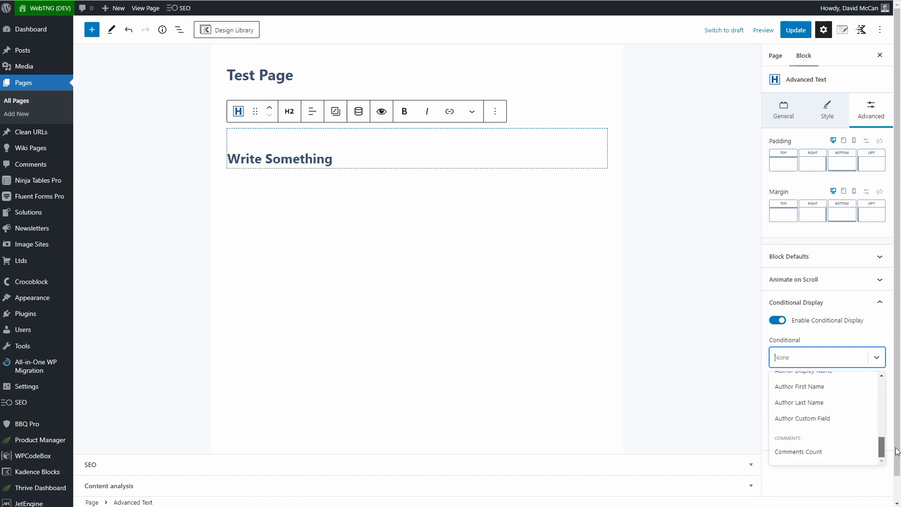
{"action": "scroll", "scroll_direction": "up", "scroll_amount": 3}
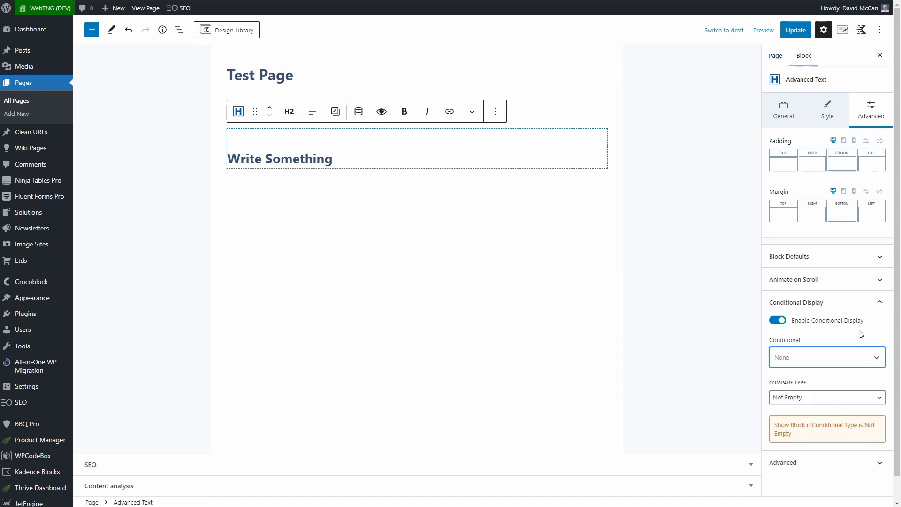
{"action": "left_click", "coordinate": [826, 397]}
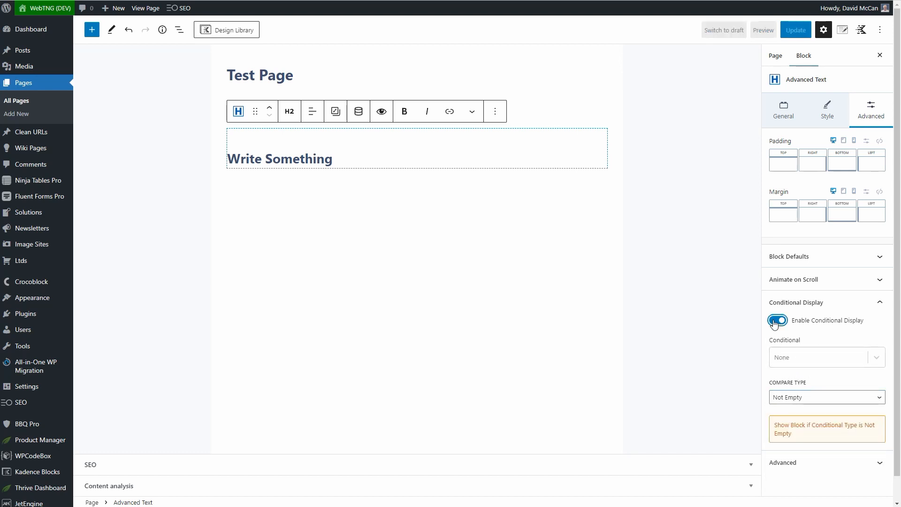
{"action": "left_click", "coordinate": [777, 320]}
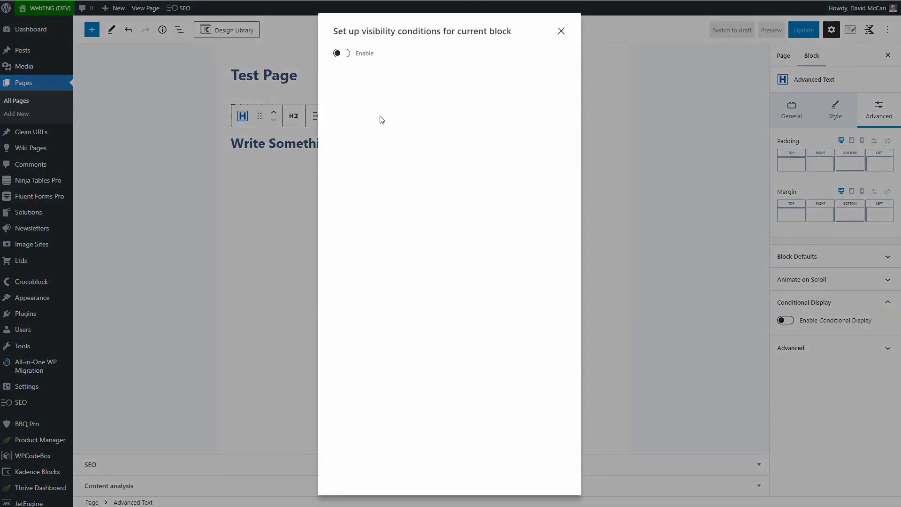
{"action": "mouse_move", "coordinate": [408, 34]}
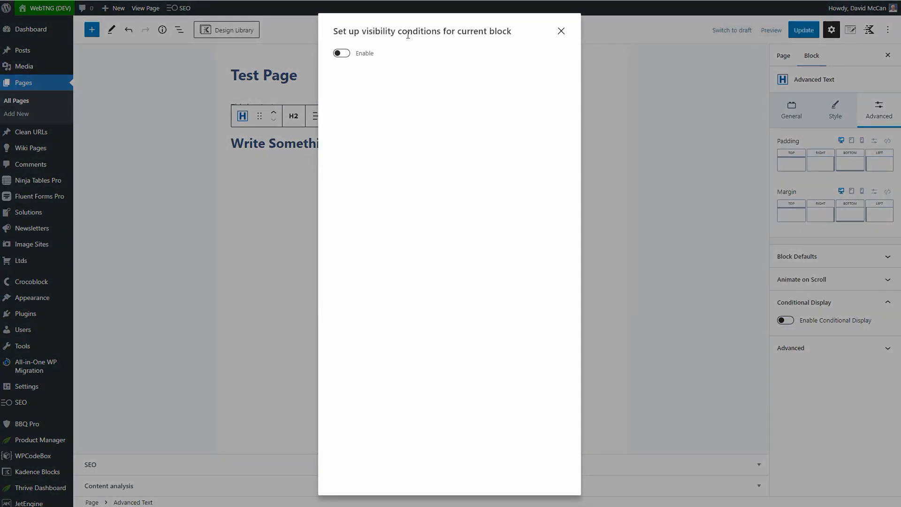
Step: Enable visibility conditions for the heading, keeping 'Show element if condition met'
{"action": "left_click", "coordinate": [340, 52]}
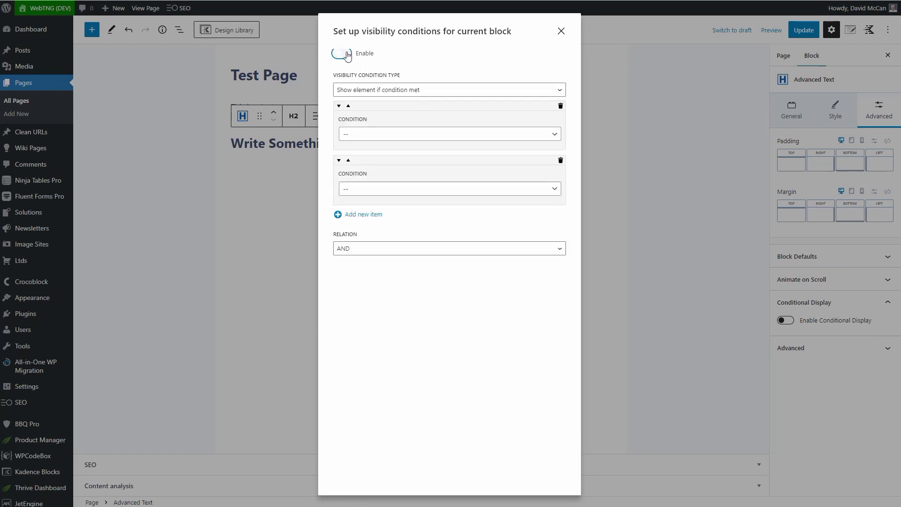
{"action": "left_click", "coordinate": [340, 53]}
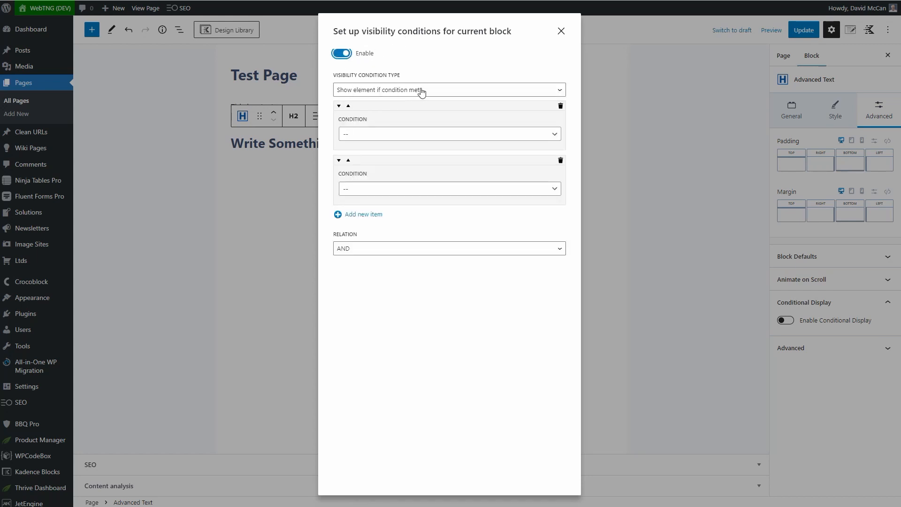
{"action": "left_click", "coordinate": [448, 90]}
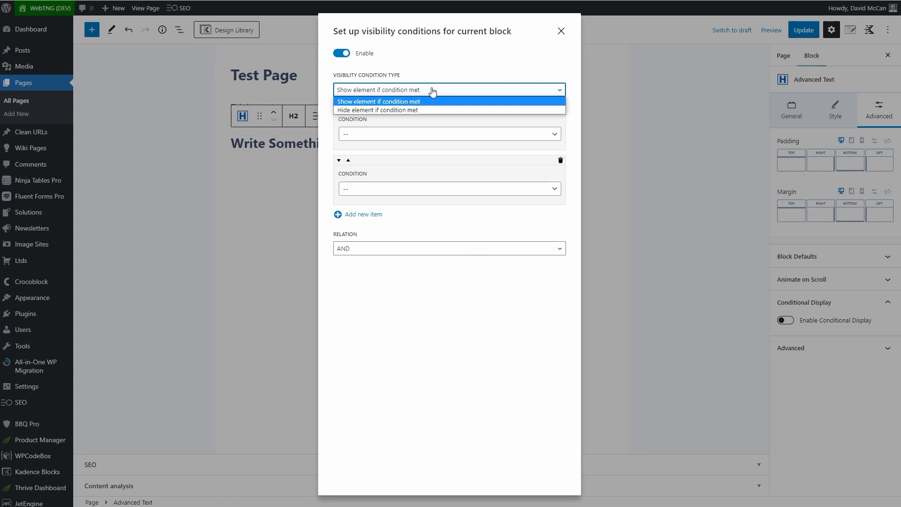
{"action": "left_click", "coordinate": [378, 101]}
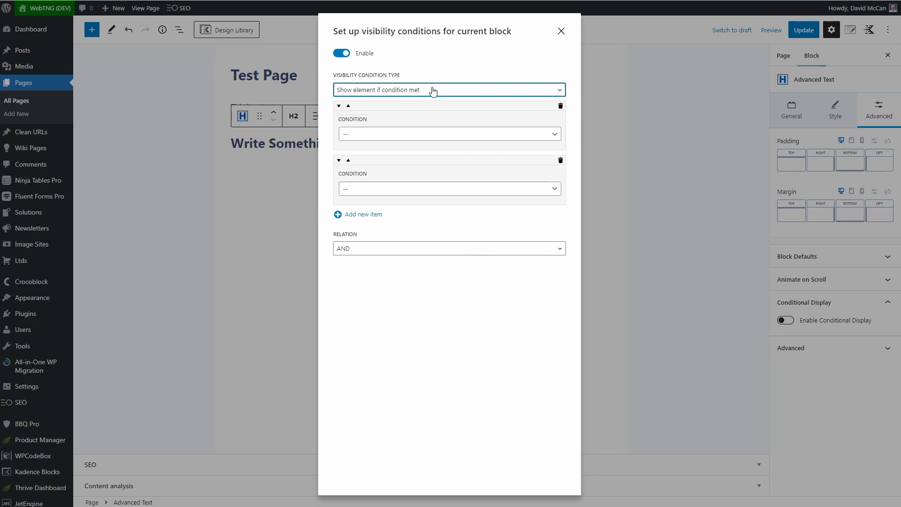
Step: Make the first condition's comparison type Greater or Equal
{"action": "left_click", "coordinate": [449, 135]}
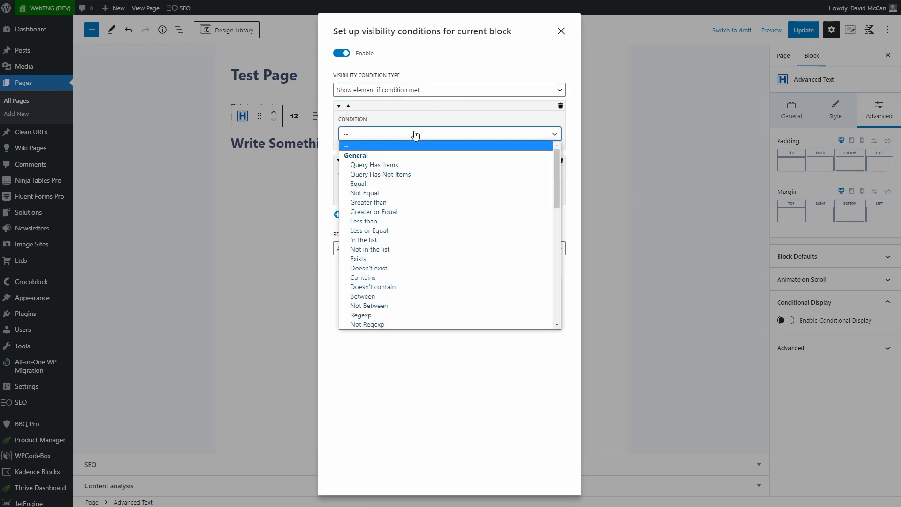
{"action": "mouse_move", "coordinate": [424, 140]}
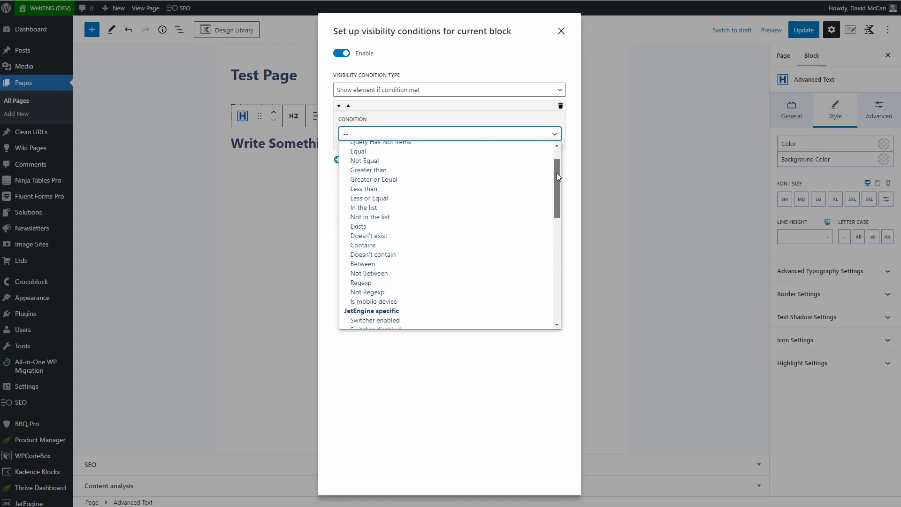
{"action": "scroll", "scroll_direction": "up", "scroll_amount": 3}
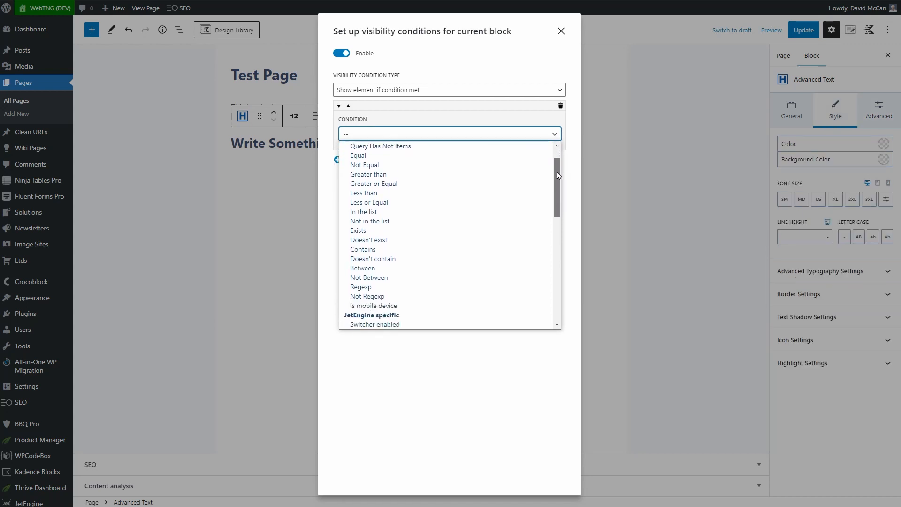
{"action": "scroll", "scroll_direction": "down", "scroll_amount": 3}
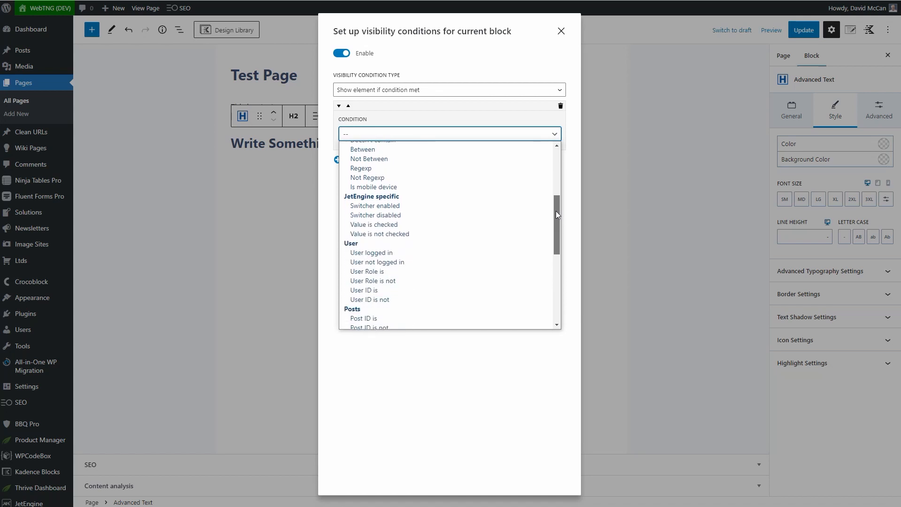
{"action": "scroll", "scroll_direction": "down", "scroll_amount": 3}
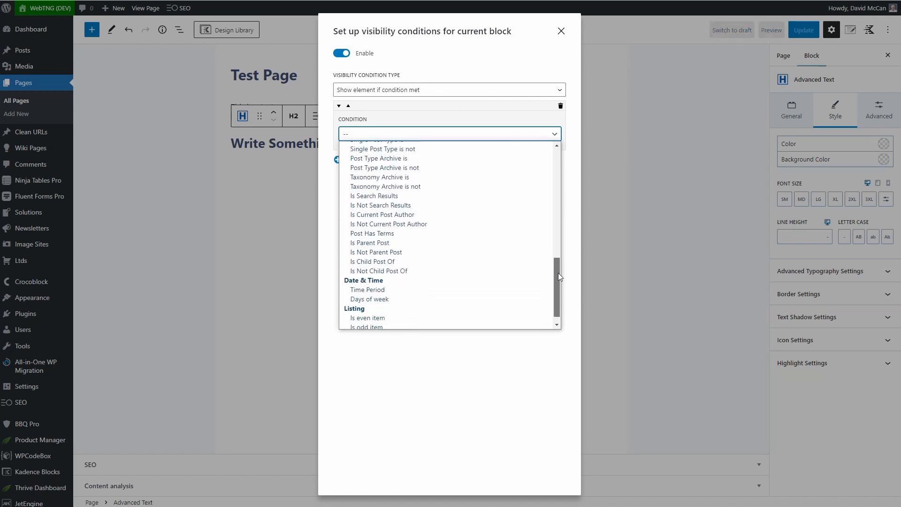
{"action": "scroll", "scroll_direction": "up", "scroll_amount": 3}
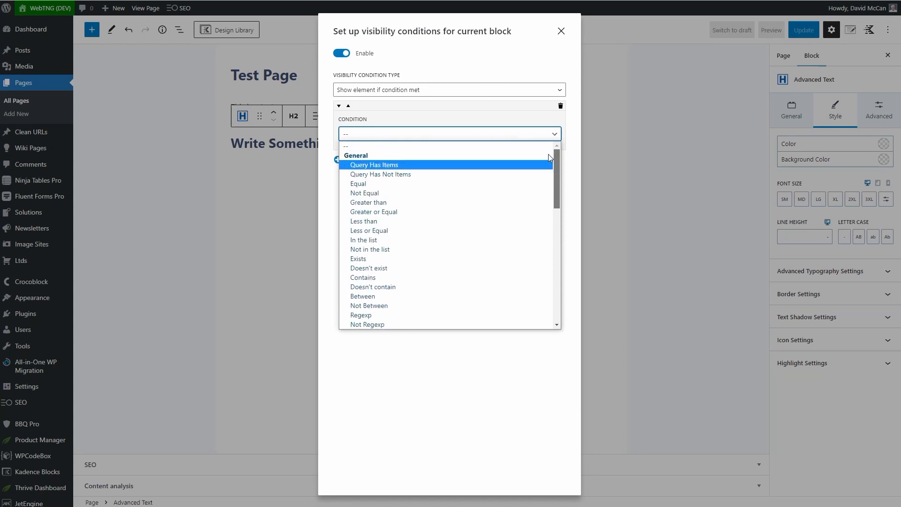
{"action": "mouse_move", "coordinate": [394, 211]}
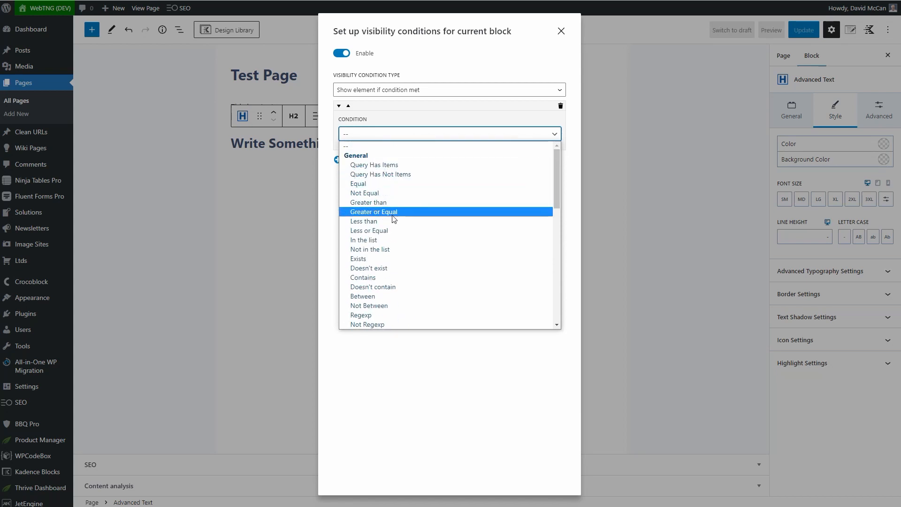
{"action": "left_click", "coordinate": [372, 211]}
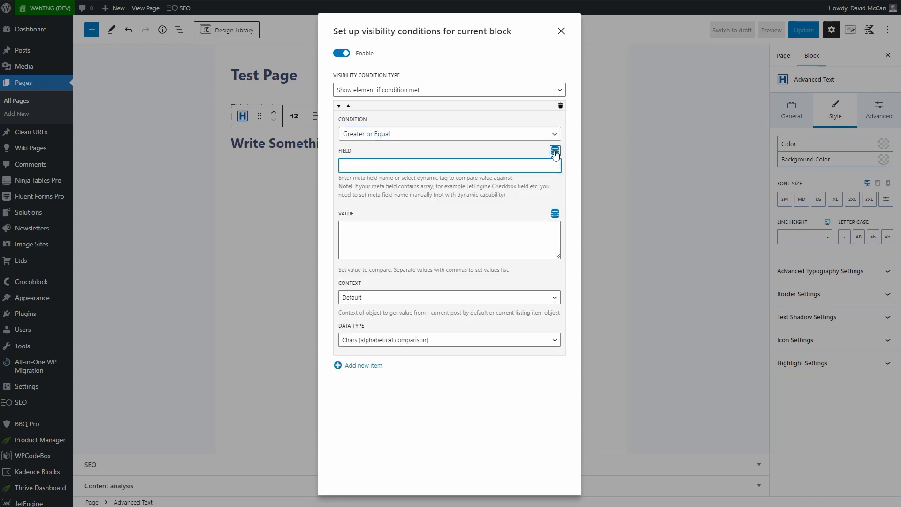
Step: Set the compared field to the current object's post Date via dynamic data
{"action": "left_click", "coordinate": [554, 152]}
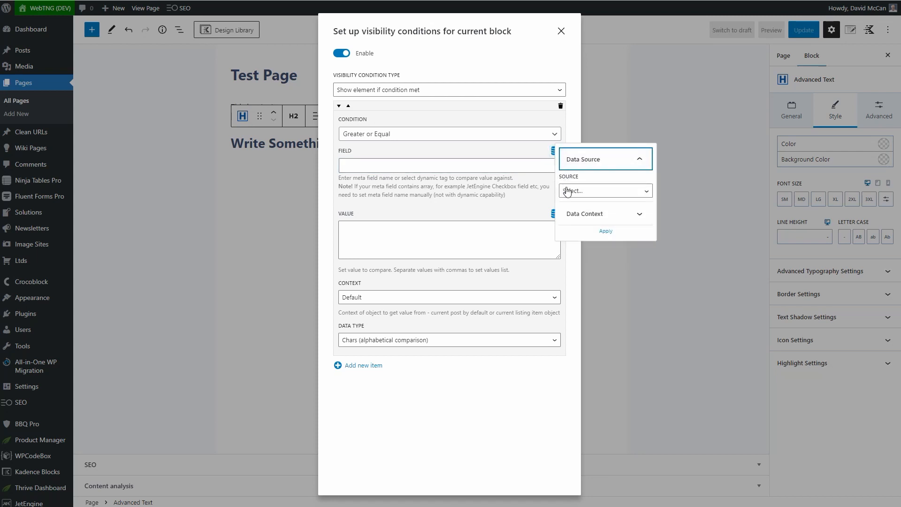
{"action": "left_click", "coordinate": [603, 190]}
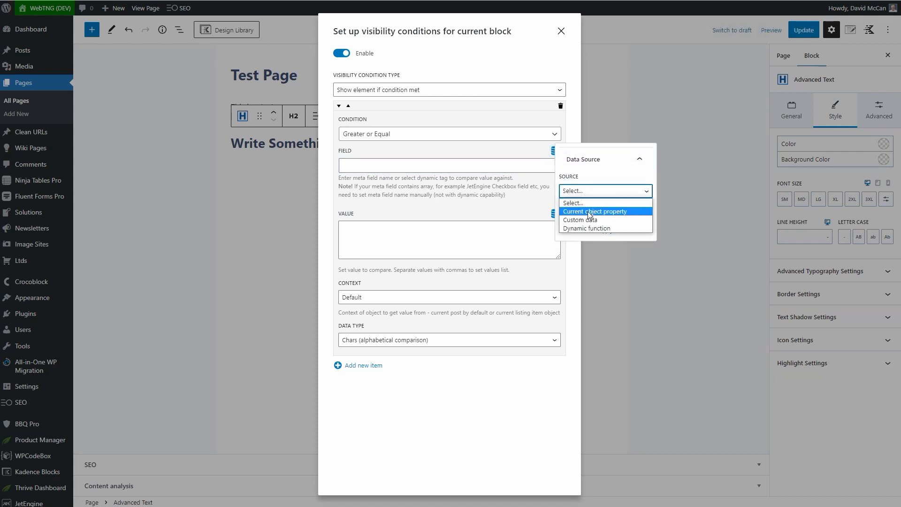
{"action": "mouse_move", "coordinate": [579, 219]}
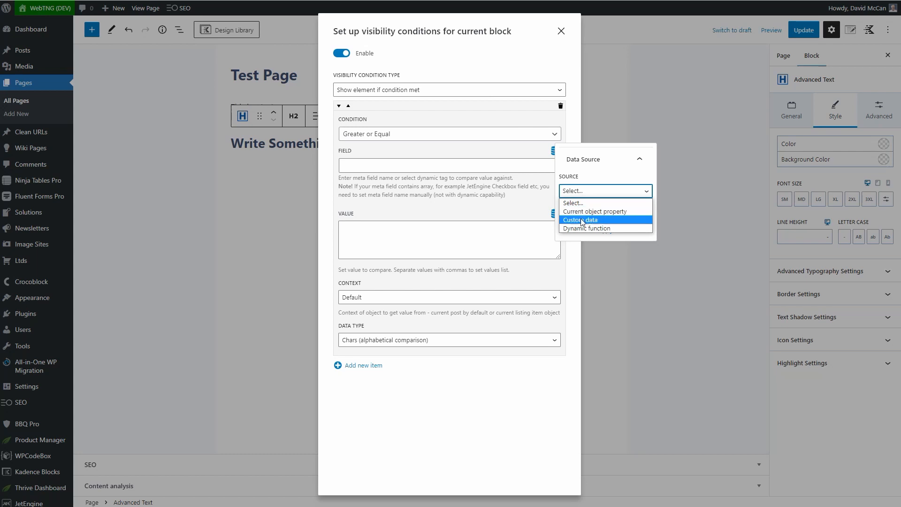
{"action": "mouse_move", "coordinate": [594, 228]}
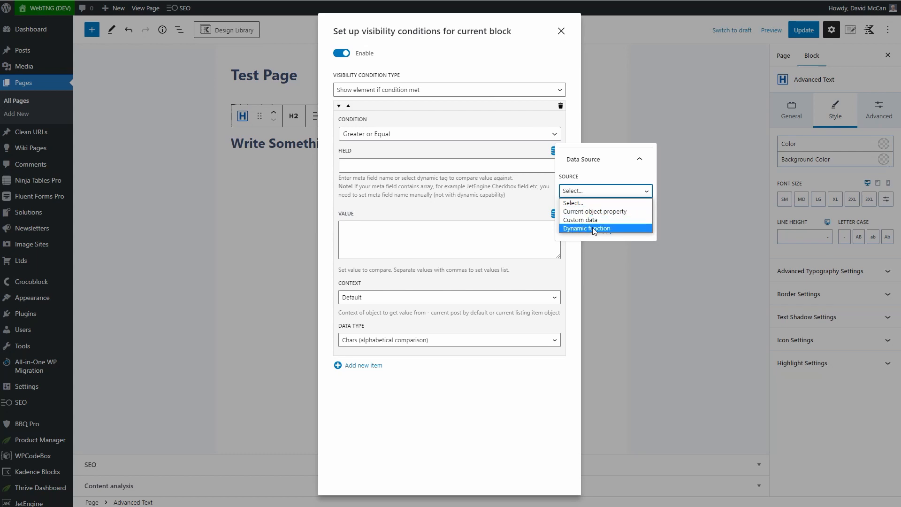
{"action": "mouse_move", "coordinate": [572, 203]}
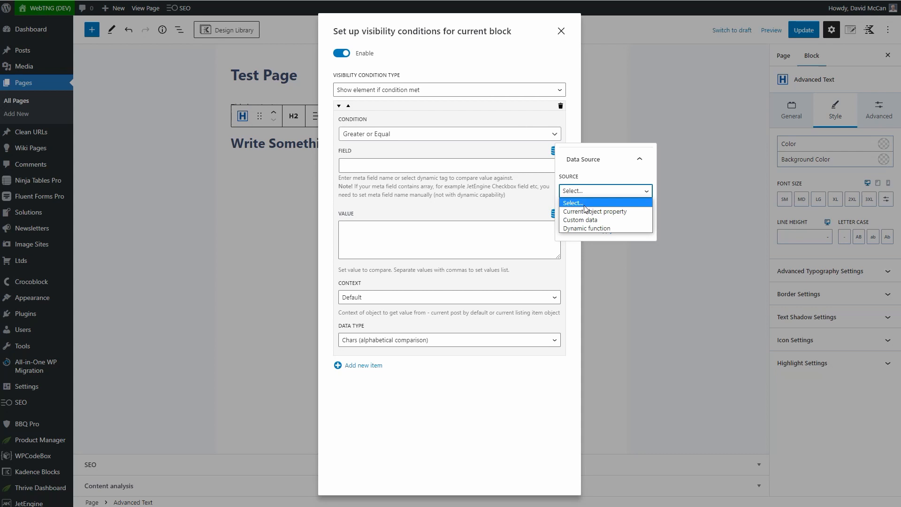
{"action": "left_click", "coordinate": [593, 212]}
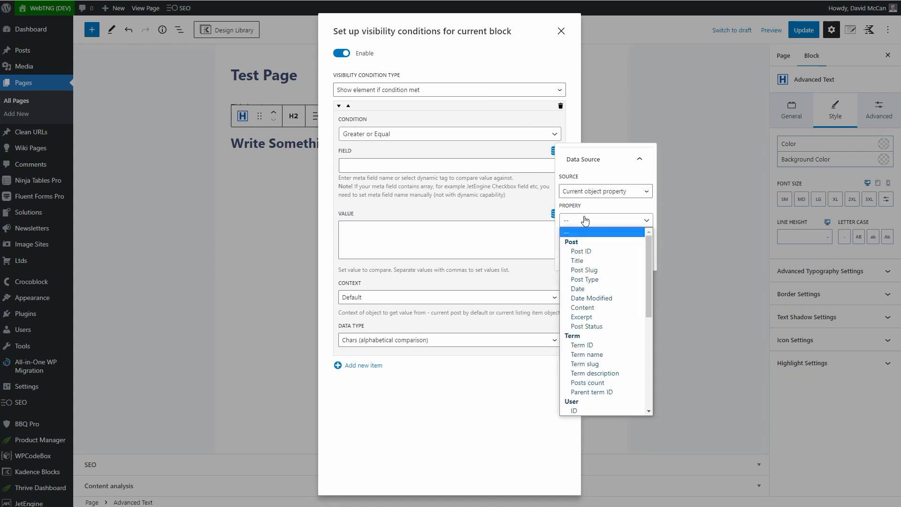
{"action": "left_click", "coordinate": [578, 288]}
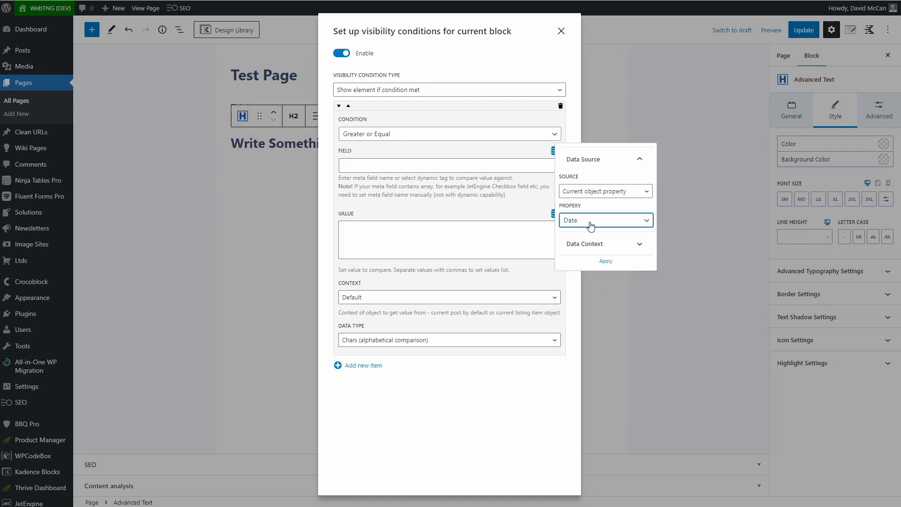
{"action": "left_click", "coordinate": [605, 263]}
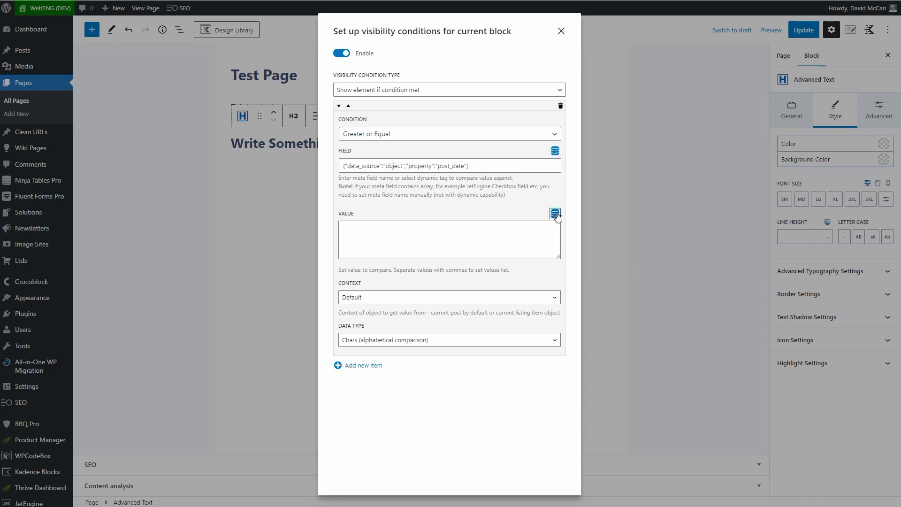
Step: Set the comparison value to Custom data > Today, converting the string to a timestamp
{"action": "left_click", "coordinate": [554, 214]}
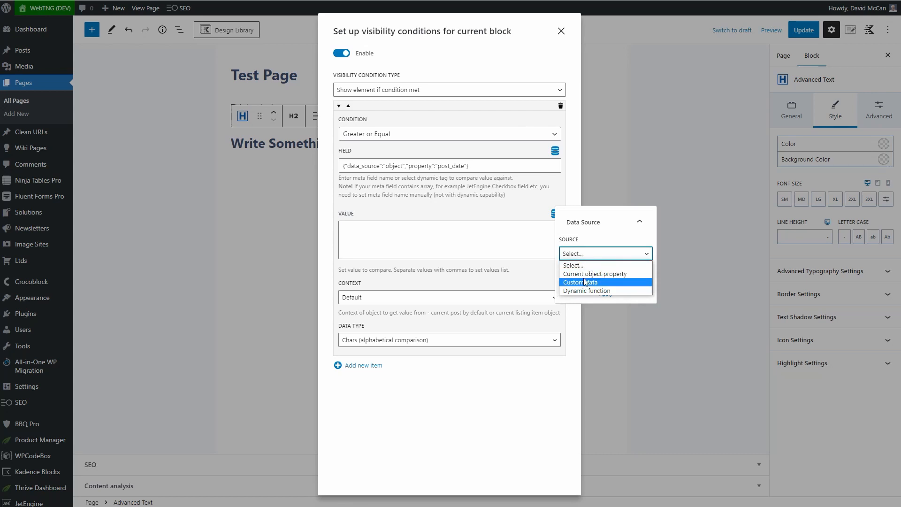
{"action": "left_click", "coordinate": [595, 283]}
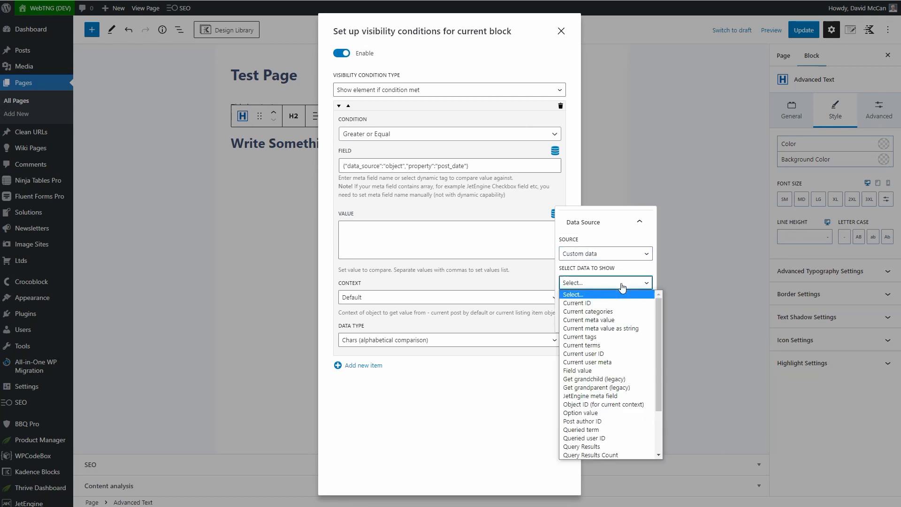
{"action": "scroll", "scroll_direction": "down", "scroll_amount": 3}
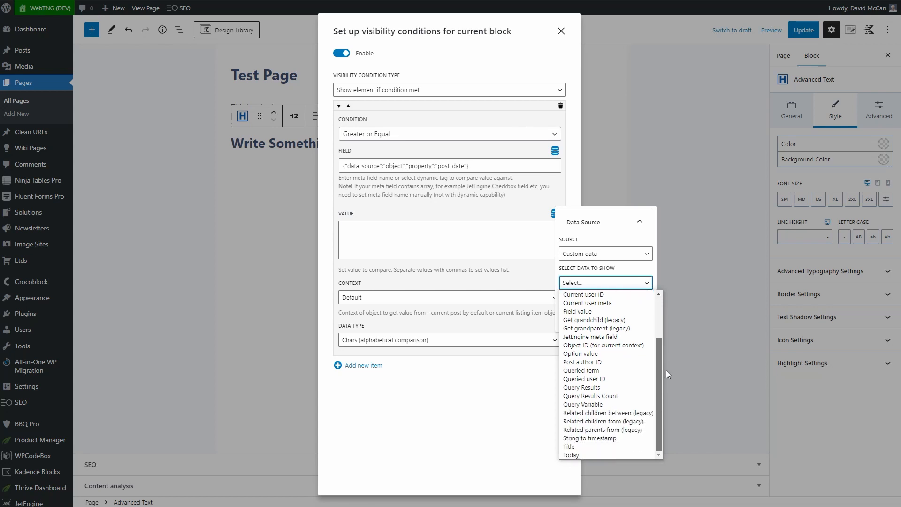
{"action": "mouse_move", "coordinate": [665, 416]}
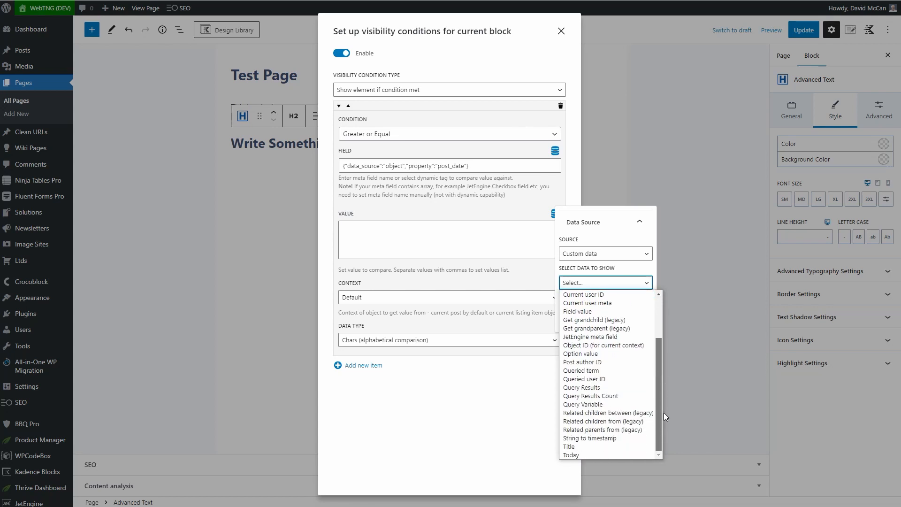
{"action": "scroll", "scroll_direction": "up", "scroll_amount": 3}
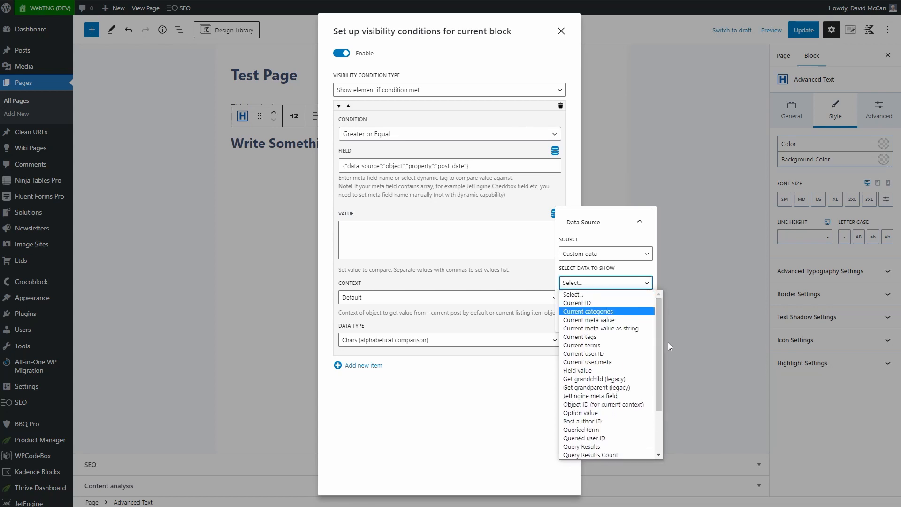
{"action": "mouse_move", "coordinate": [584, 369]}
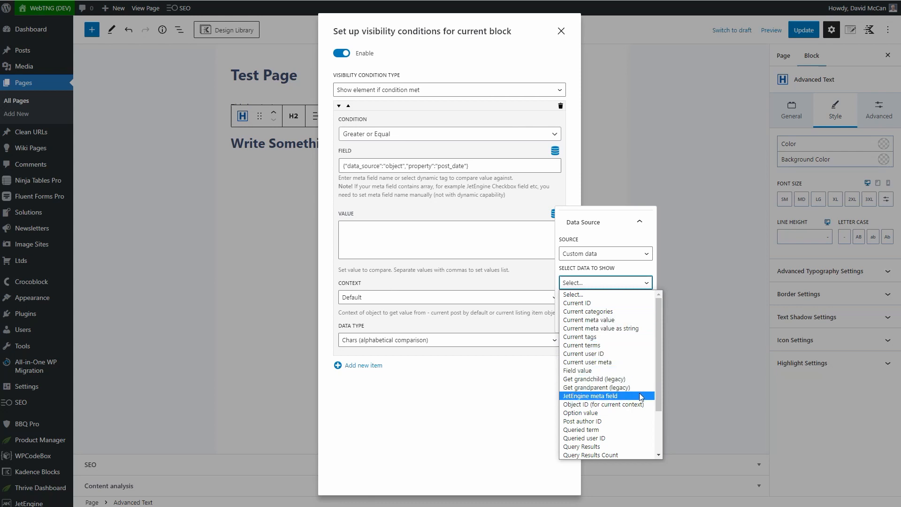
{"action": "scroll", "scroll_direction": "down", "scroll_amount": 3}
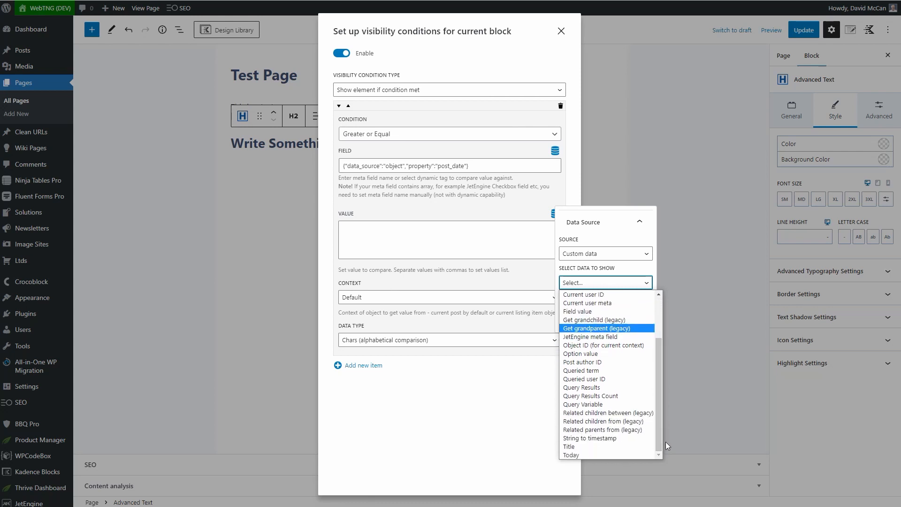
{"action": "mouse_move", "coordinate": [589, 438]}
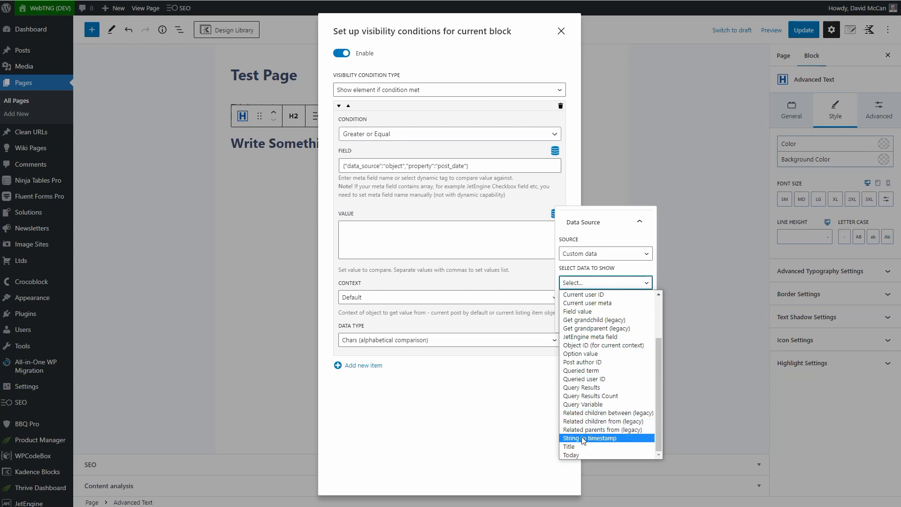
{"action": "left_click", "coordinate": [569, 454]}
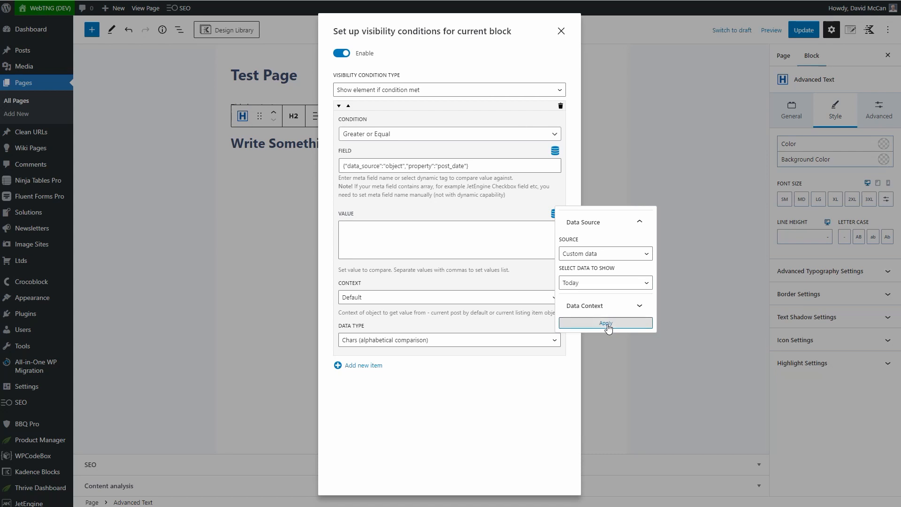
{"action": "left_click", "coordinate": [605, 321]}
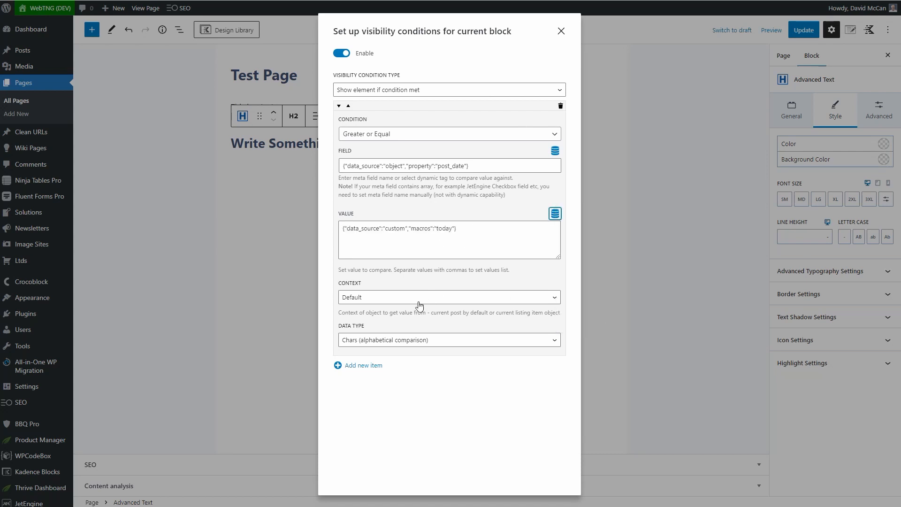
Step: Set the condition Context to 'Current listing item object' and Data Type to 'Datetime'
{"action": "left_click", "coordinate": [449, 297]}
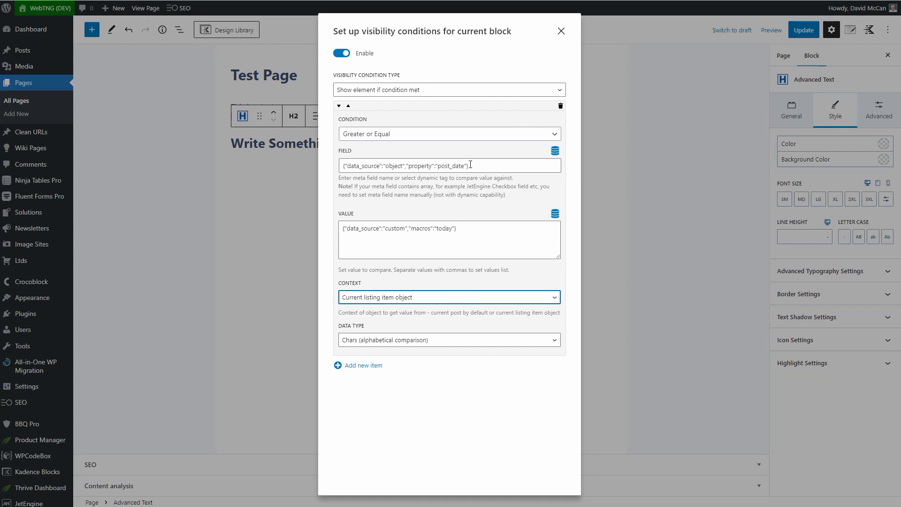
{"action": "left_click", "coordinate": [448, 340]}
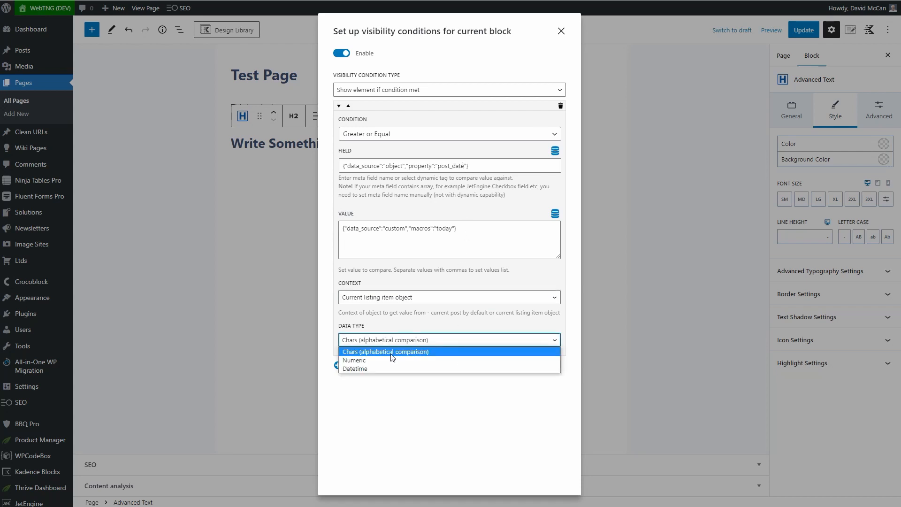
{"action": "left_click", "coordinate": [355, 368]}
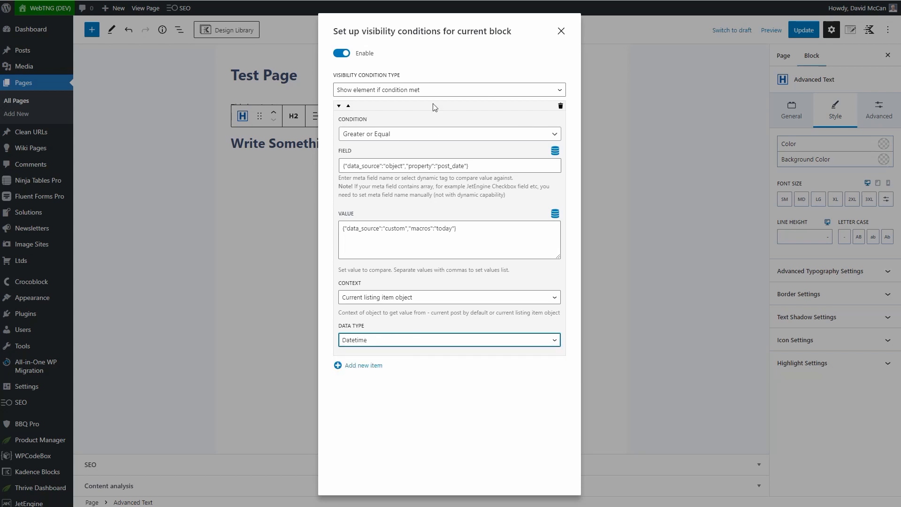
{"action": "mouse_move", "coordinate": [457, 133]}
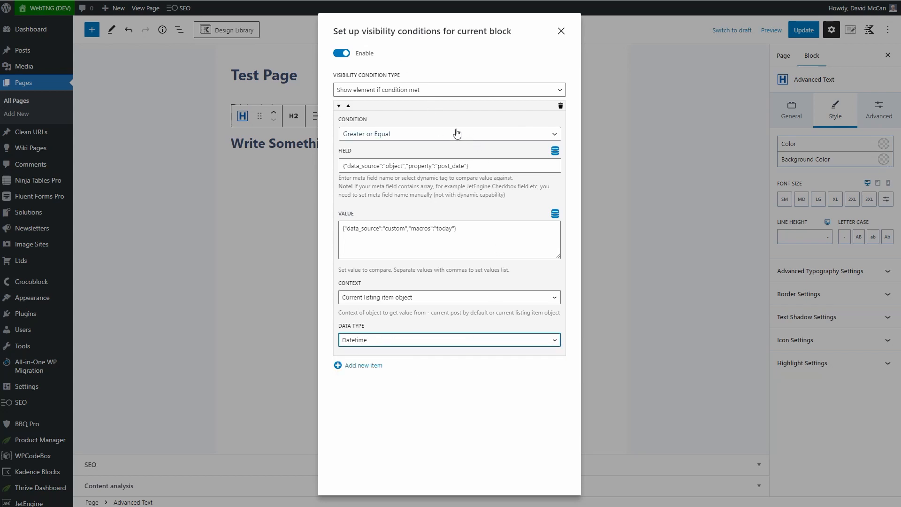
{"action": "mouse_move", "coordinate": [425, 118]}
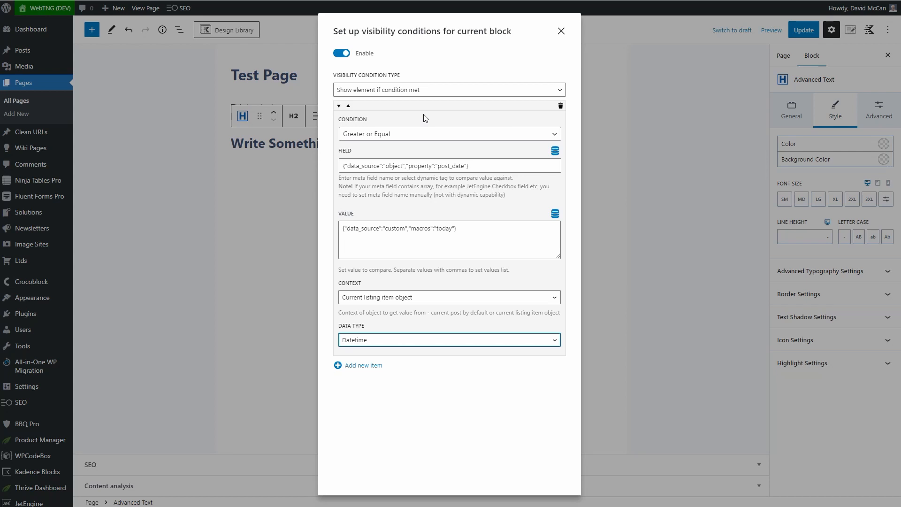
{"action": "mouse_move", "coordinate": [360, 364]}
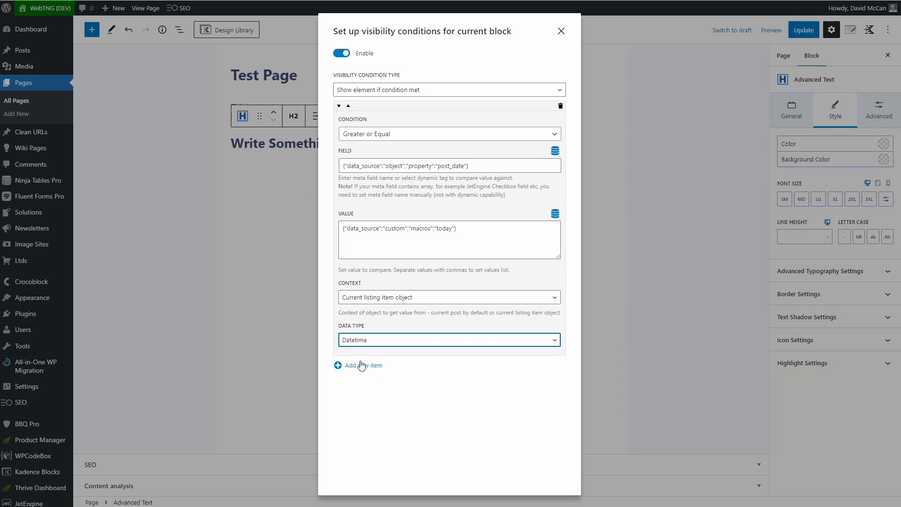
{"action": "mouse_move", "coordinate": [394, 365]}
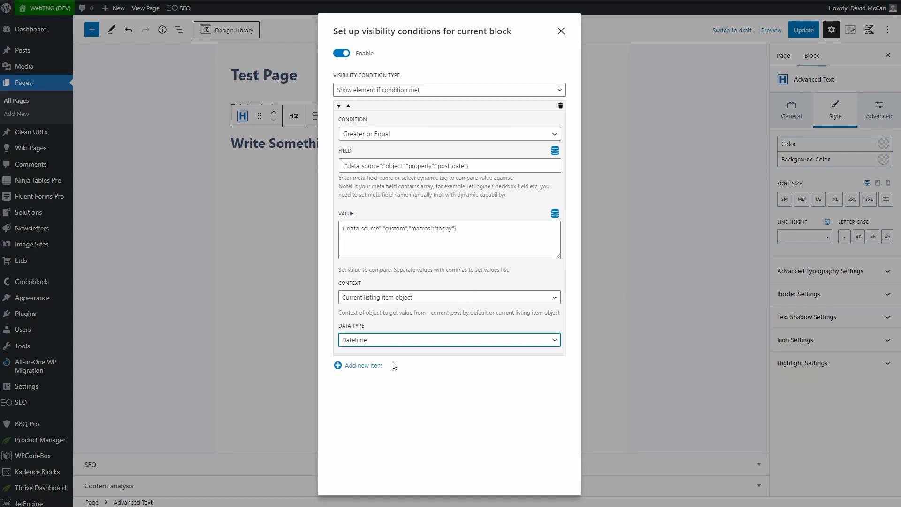
{"action": "mouse_move", "coordinate": [430, 206]}
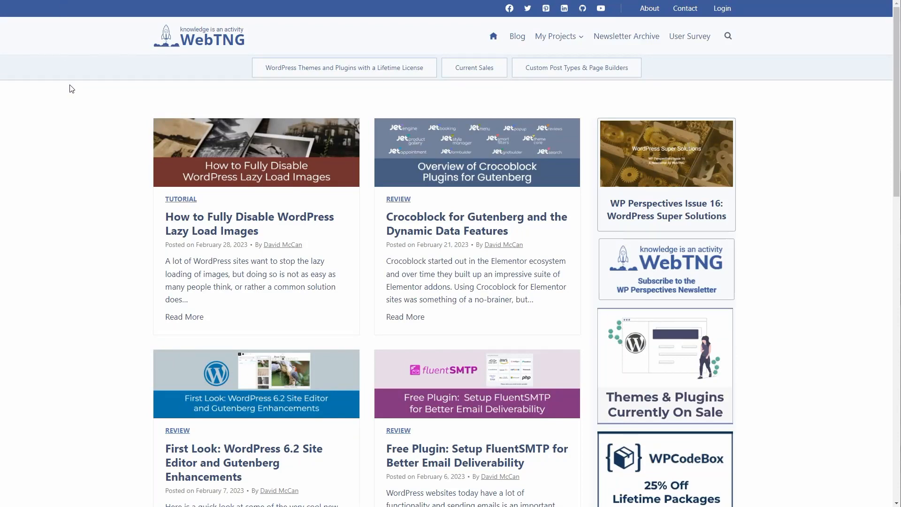
Step: Scroll the WebTNG home page post grid down to the page numbers and back up
{"action": "scroll", "scroll_direction": "down", "scroll_amount": 3}
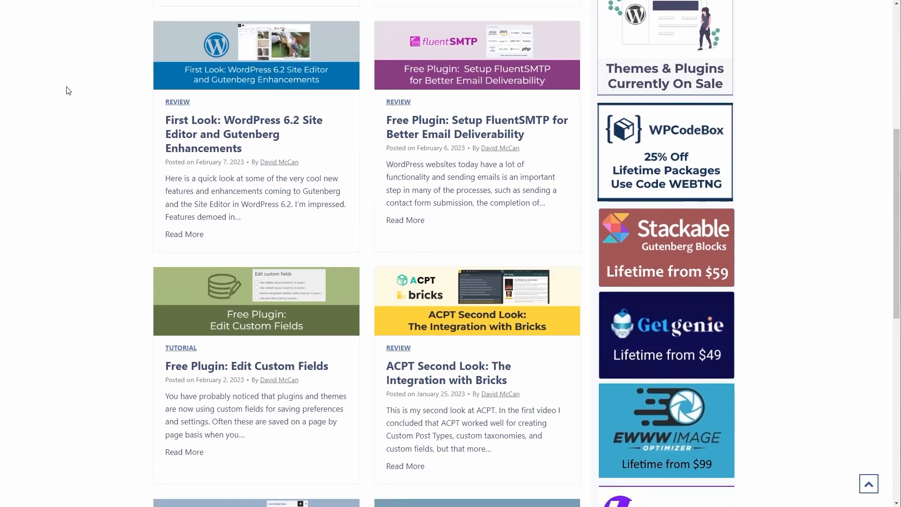
{"action": "scroll", "scroll_direction": "down", "scroll_amount": 3}
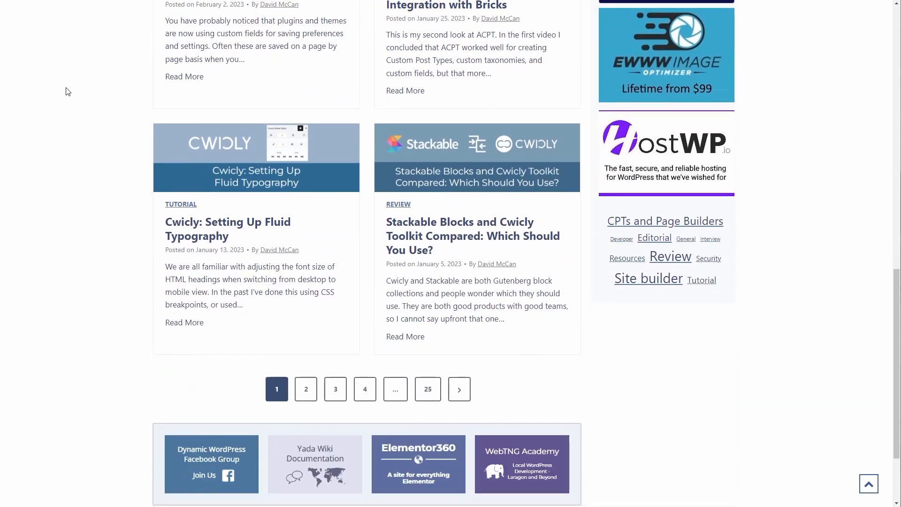
{"action": "scroll", "scroll_direction": "up", "scroll_amount": 3}
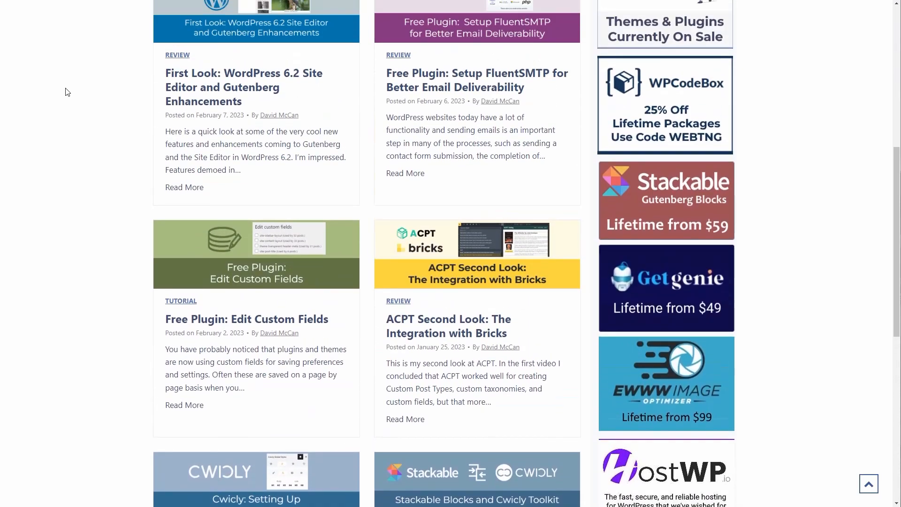
{"action": "scroll", "scroll_direction": "up", "scroll_amount": 3}
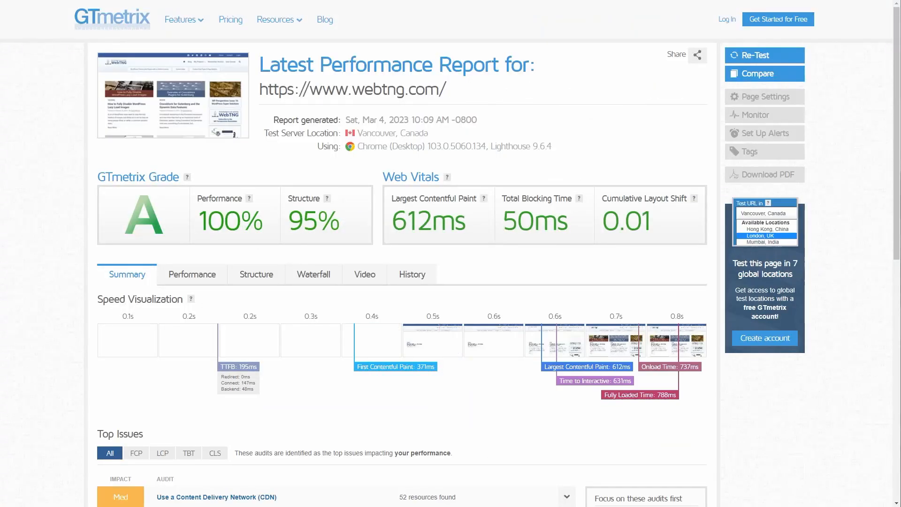
{"action": "mouse_move", "coordinate": [29, 69]}
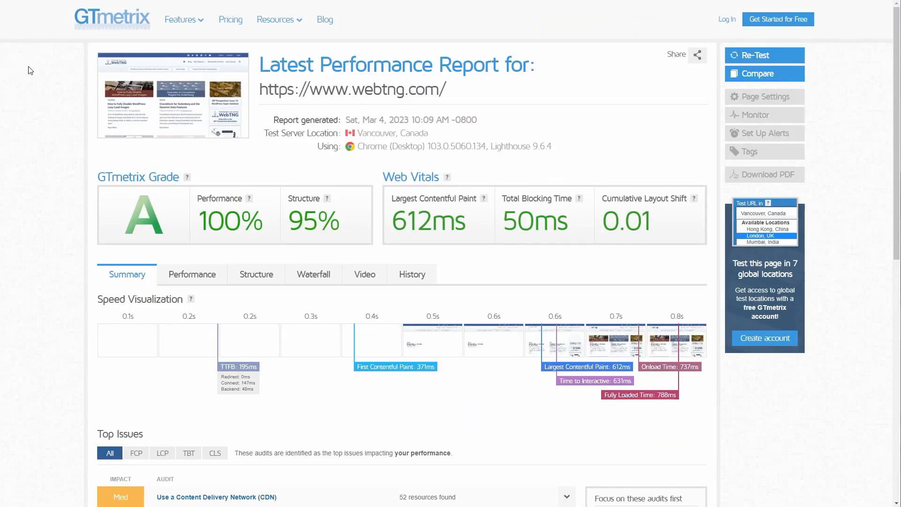
{"action": "mouse_move", "coordinate": [19, 176]}
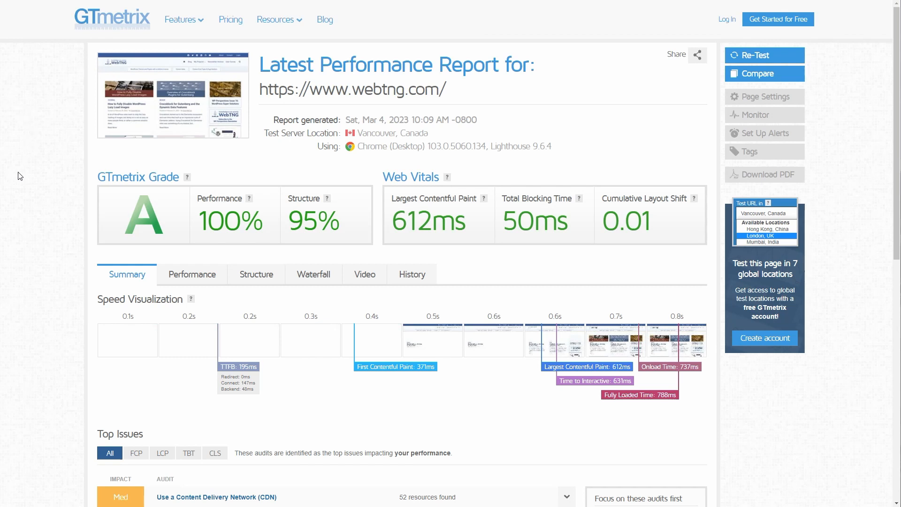
{"action": "mouse_move", "coordinate": [153, 221]}
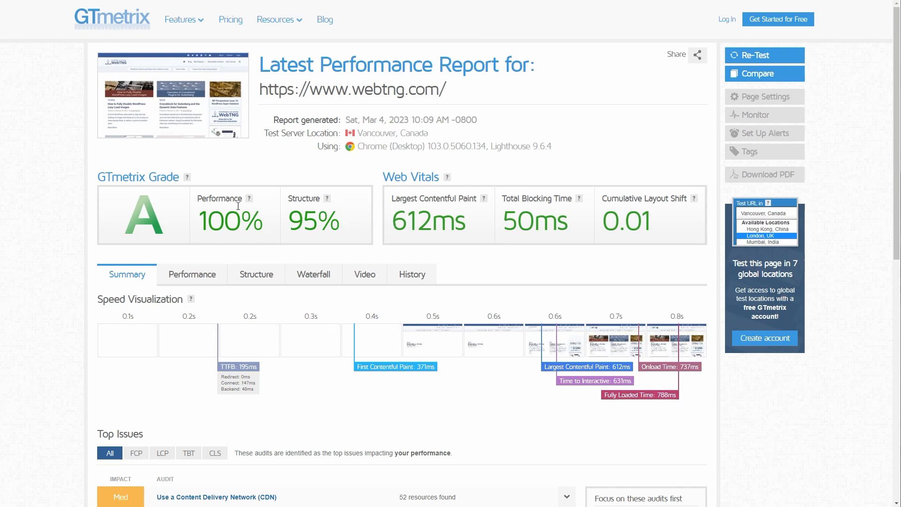
Step: Scroll the GTmetrix webtng.com report down to the Top Issues list and back up
{"action": "scroll", "scroll_direction": "down", "scroll_amount": 3}
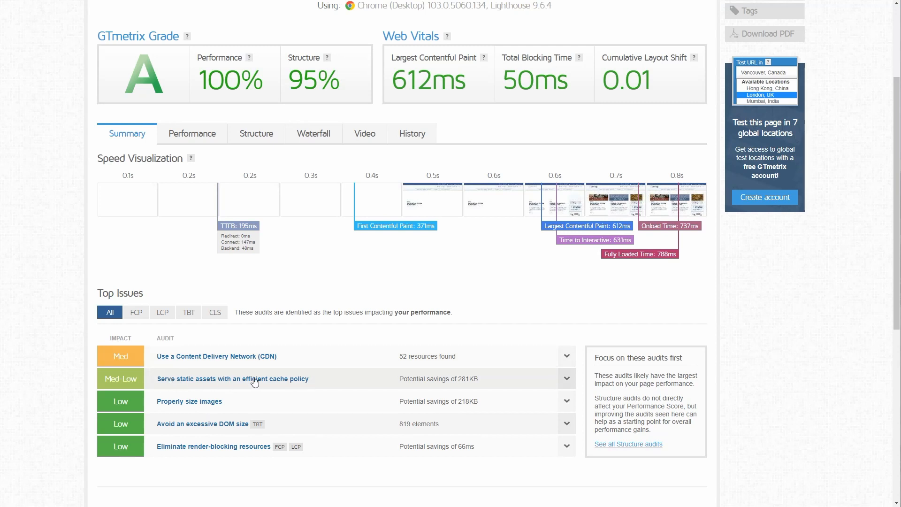
{"action": "mouse_move", "coordinate": [192, 367]}
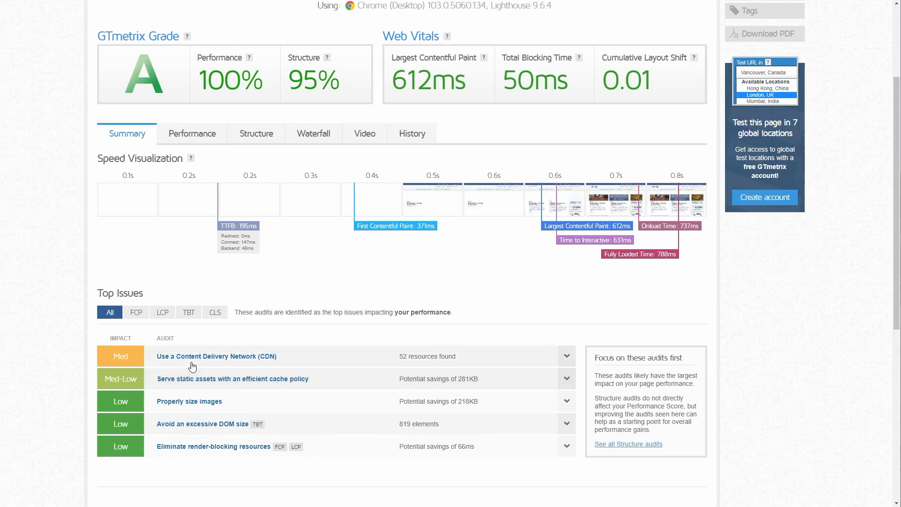
{"action": "mouse_move", "coordinate": [237, 359]}
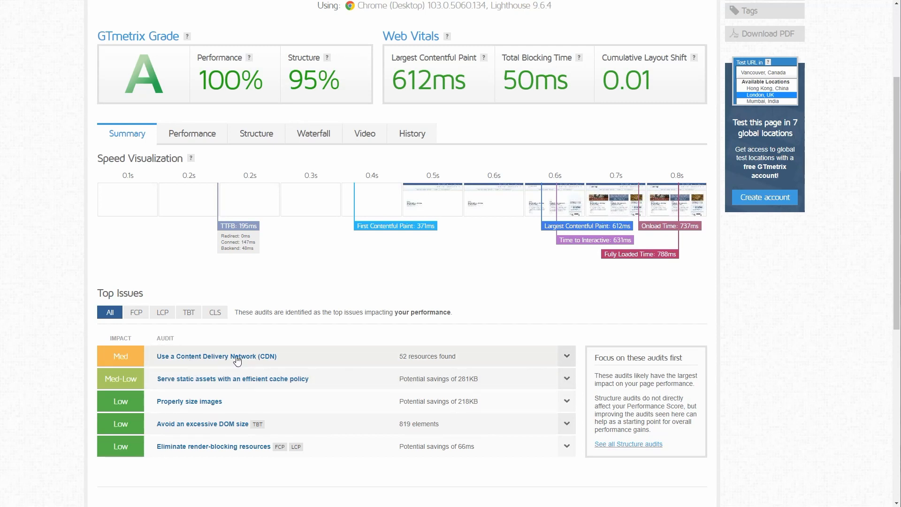
{"action": "scroll", "scroll_direction": "up", "scroll_amount": 3}
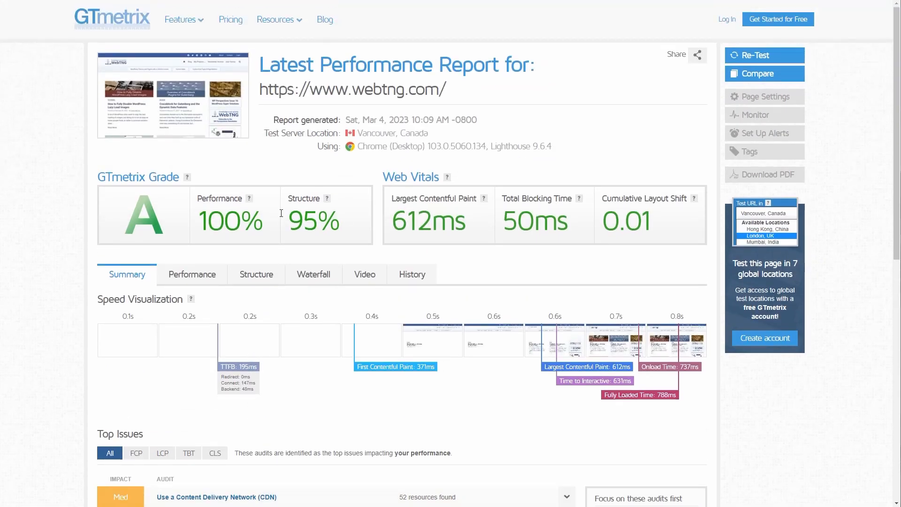
{"action": "mouse_move", "coordinate": [362, 213]}
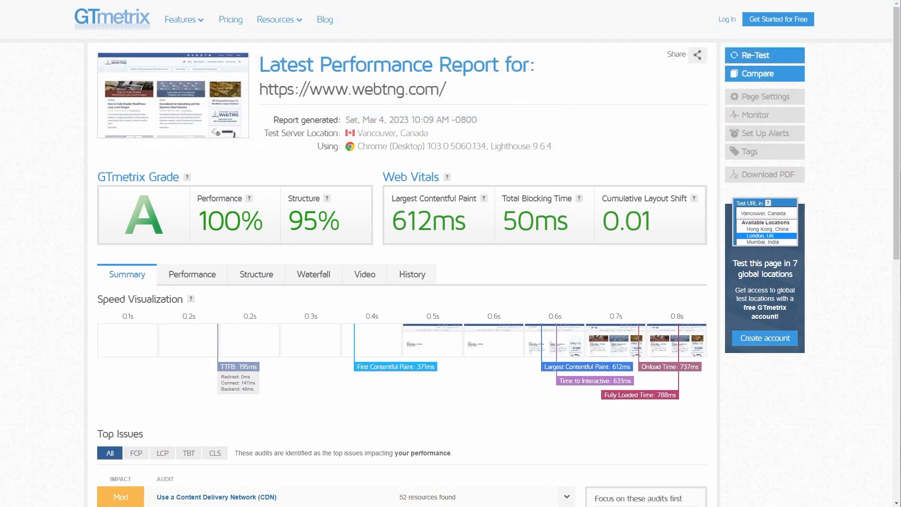
Step: Bring up the long CPT review post and read down through its comparison matrix and builder sections
{"action": "left_click", "coordinate": [350, 90]}
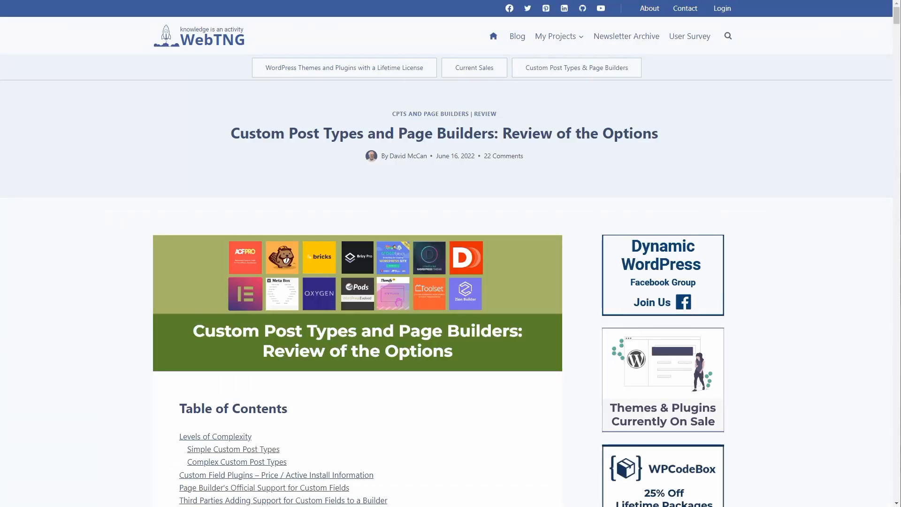
{"action": "mouse_move", "coordinate": [68, 160]}
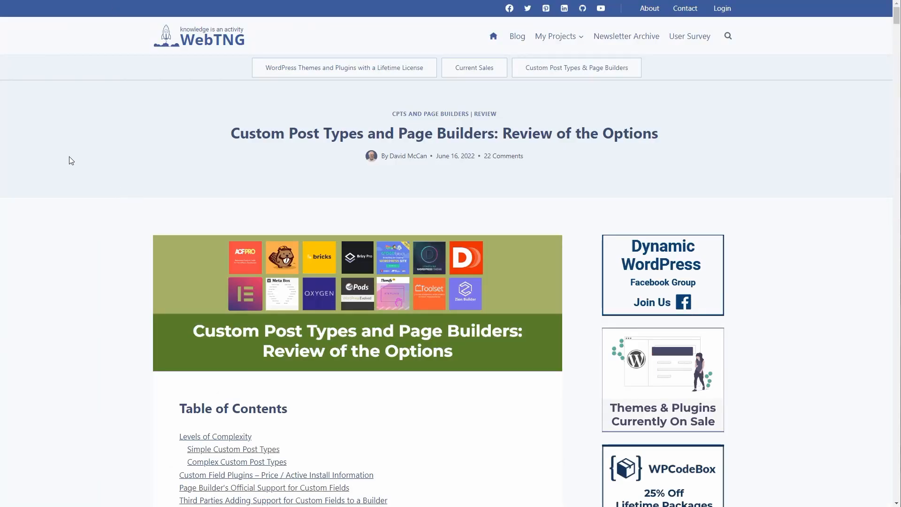
{"action": "scroll", "scroll_direction": "down", "scroll_amount": 3}
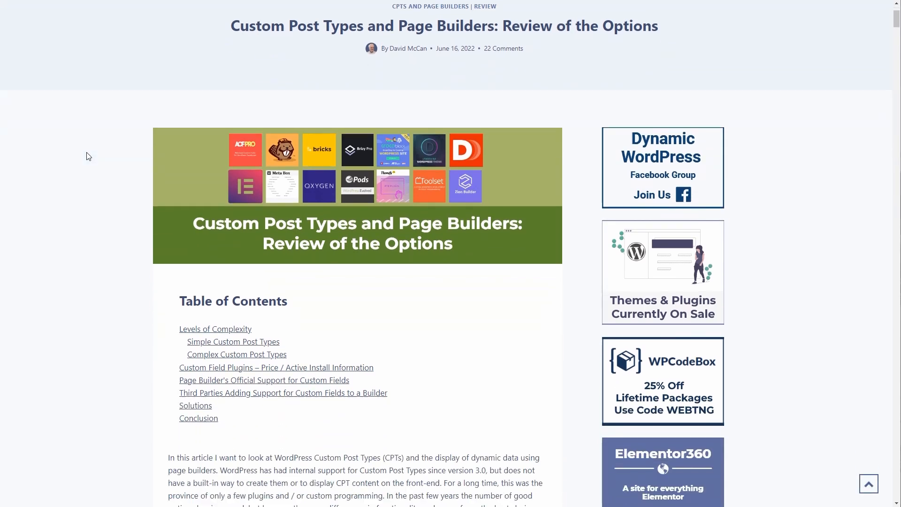
{"action": "scroll", "scroll_direction": "down", "scroll_amount": 3}
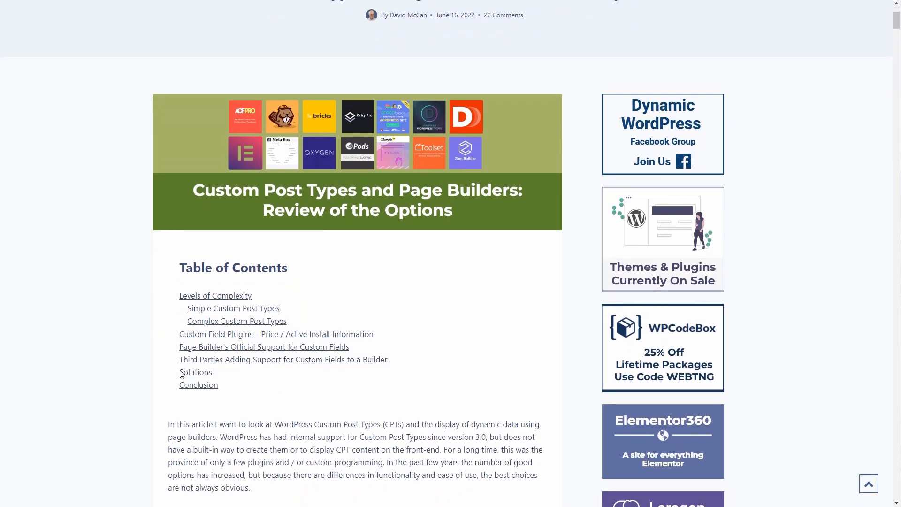
{"action": "mouse_move", "coordinate": [117, 254]}
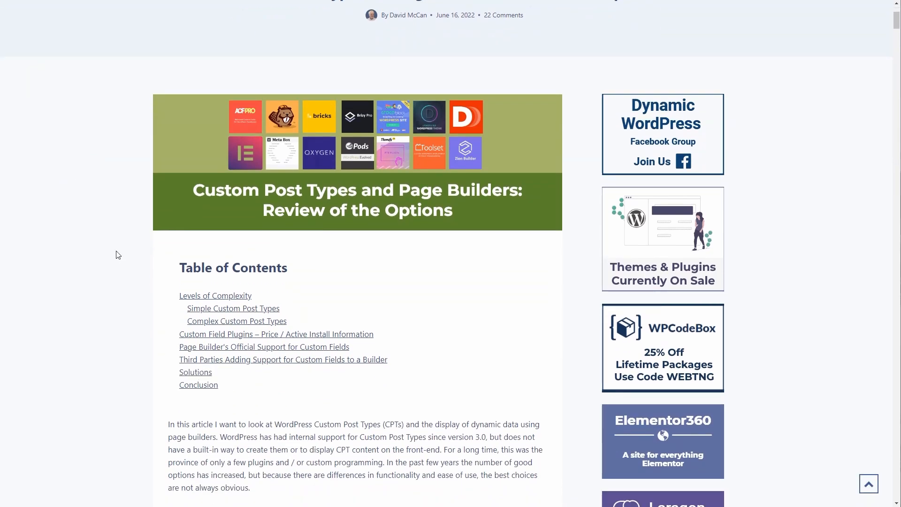
{"action": "scroll", "scroll_direction": "down", "scroll_amount": 3}
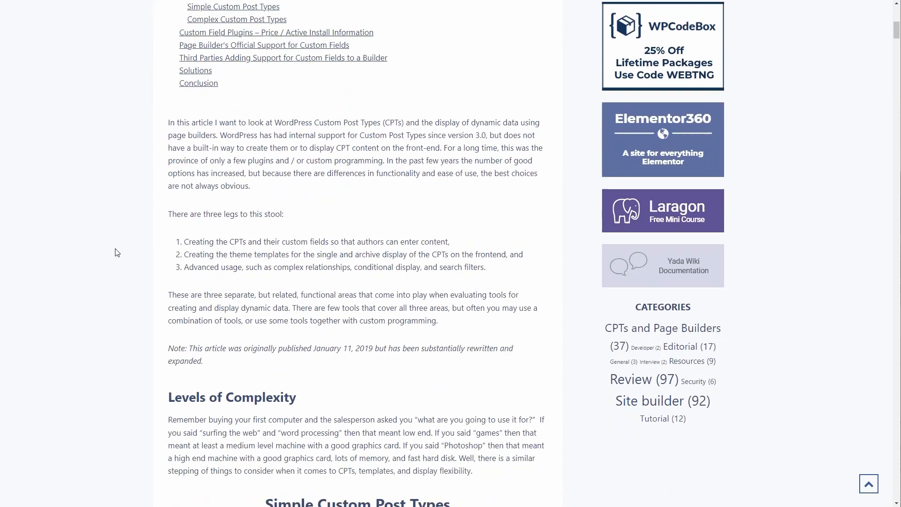
{"action": "scroll", "scroll_direction": "down", "scroll_amount": 3}
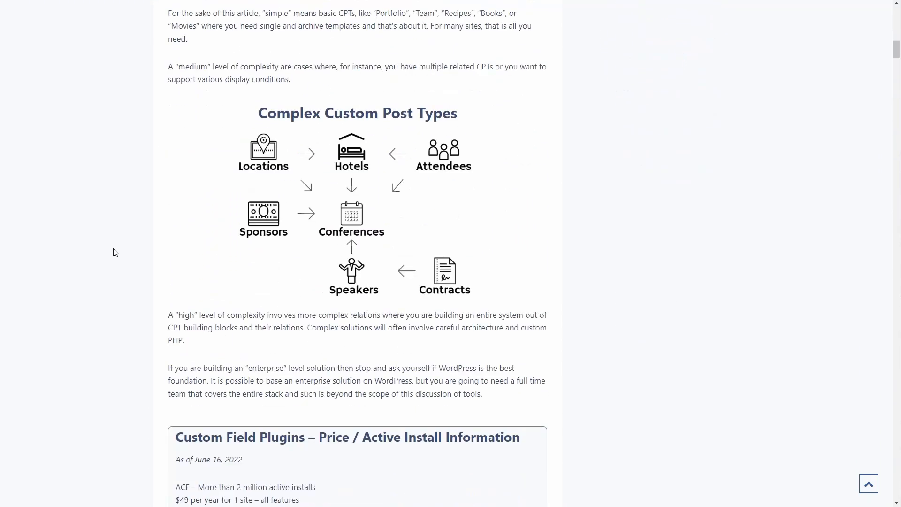
{"action": "scroll", "scroll_direction": "down", "scroll_amount": 3}
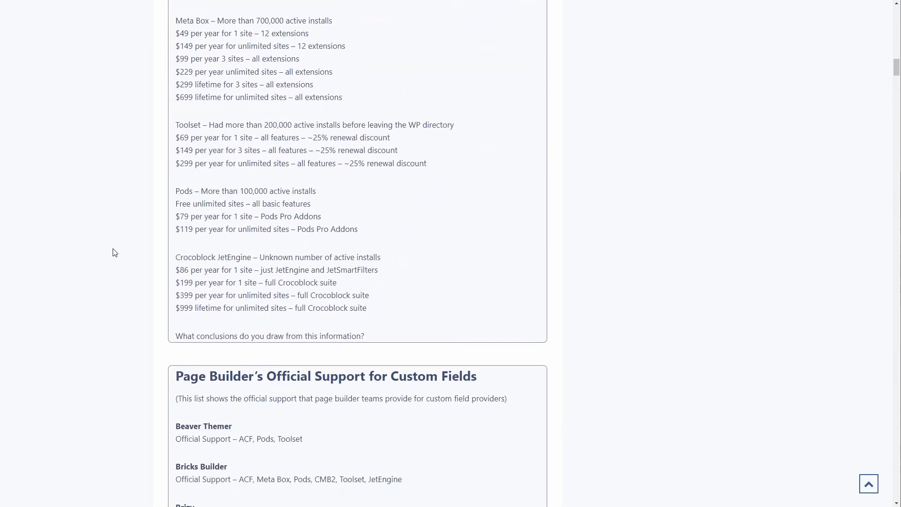
{"action": "scroll", "scroll_direction": "down", "scroll_amount": 3}
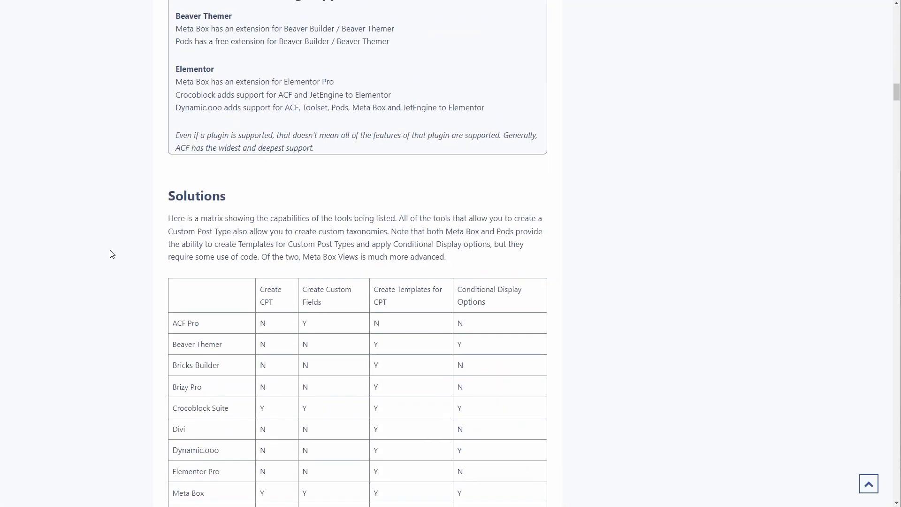
{"action": "scroll", "scroll_direction": "down", "scroll_amount": 3}
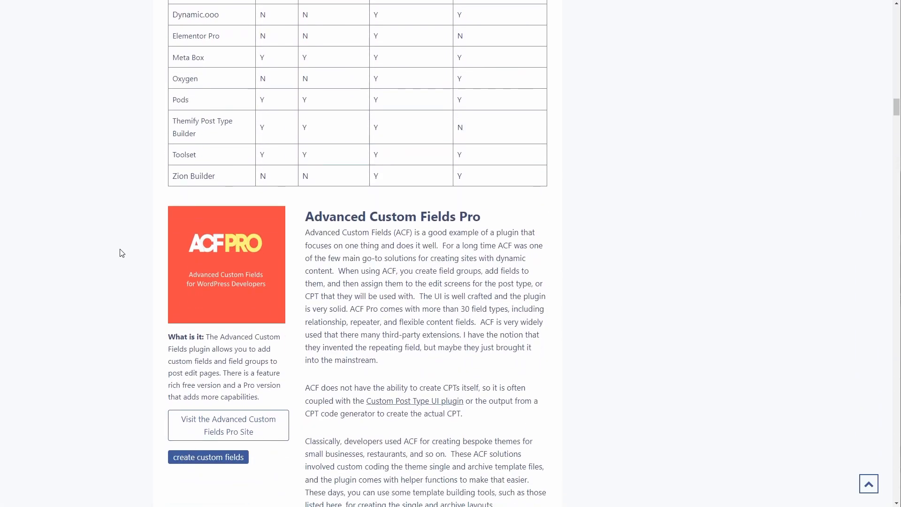
{"action": "scroll", "scroll_direction": "up", "scroll_amount": 3}
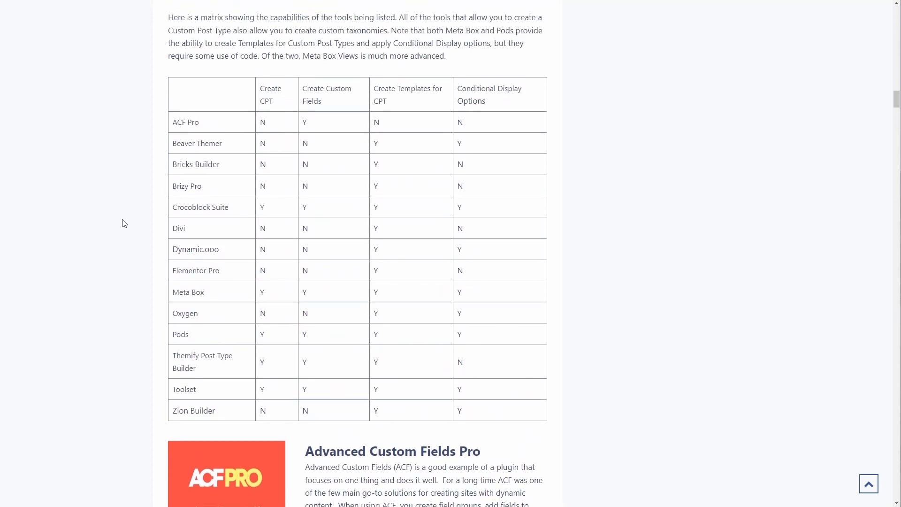
{"action": "mouse_move", "coordinate": [192, 119]}
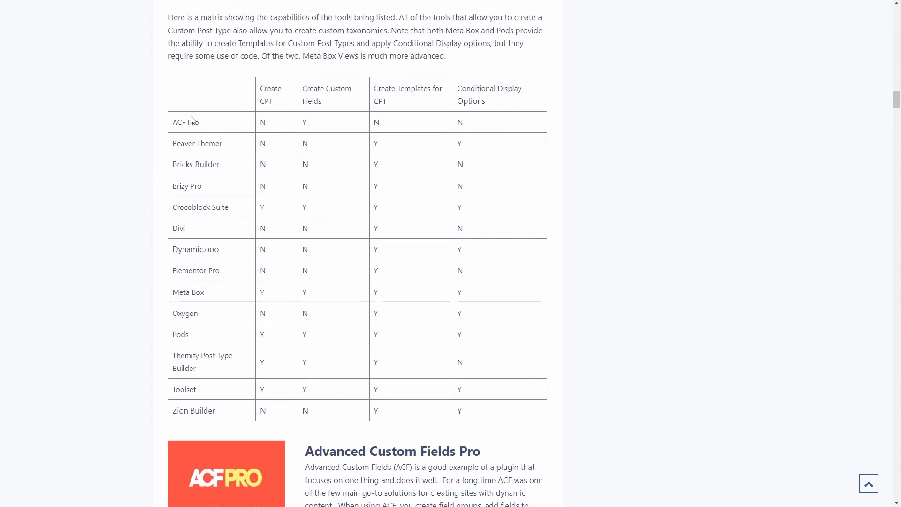
{"action": "mouse_move", "coordinate": [116, 368]}
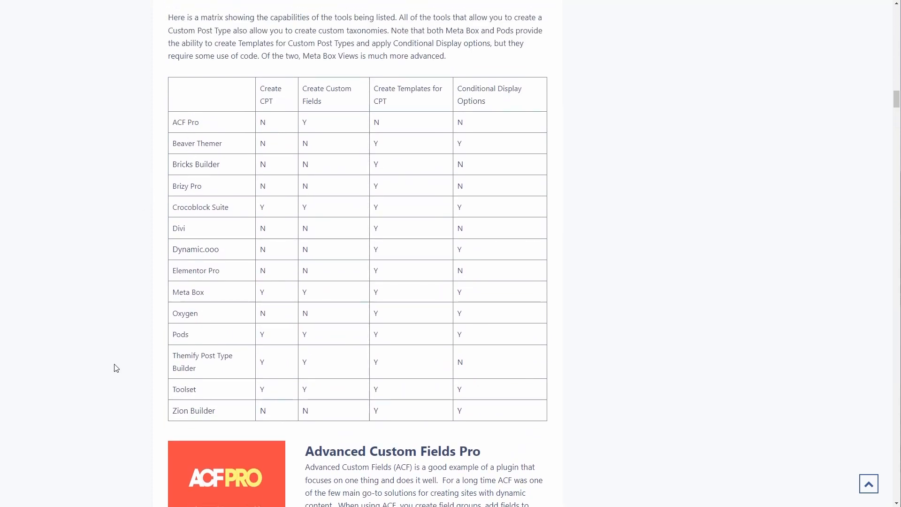
Step: Continue down past the remaining builder sections to the closing recommendations and affiliate statement
{"action": "scroll", "scroll_direction": "down", "scroll_amount": 3}
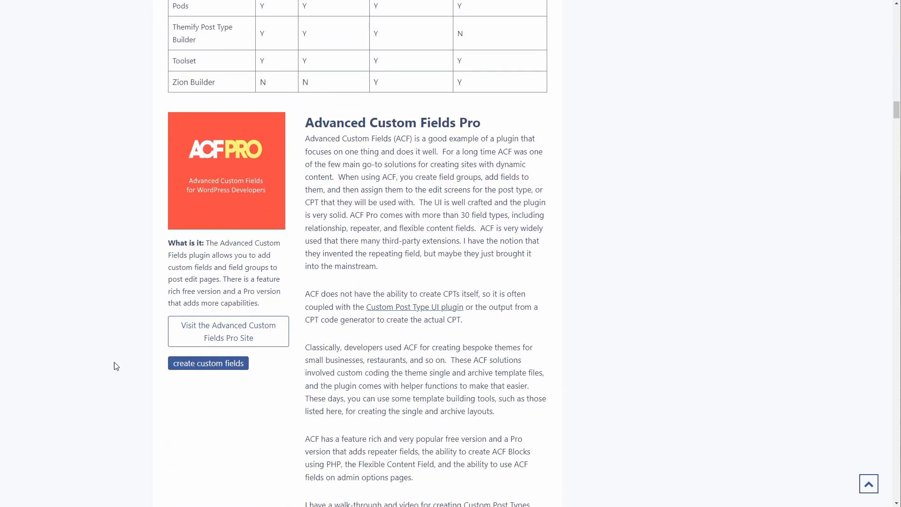
{"action": "mouse_move", "coordinate": [297, 217]}
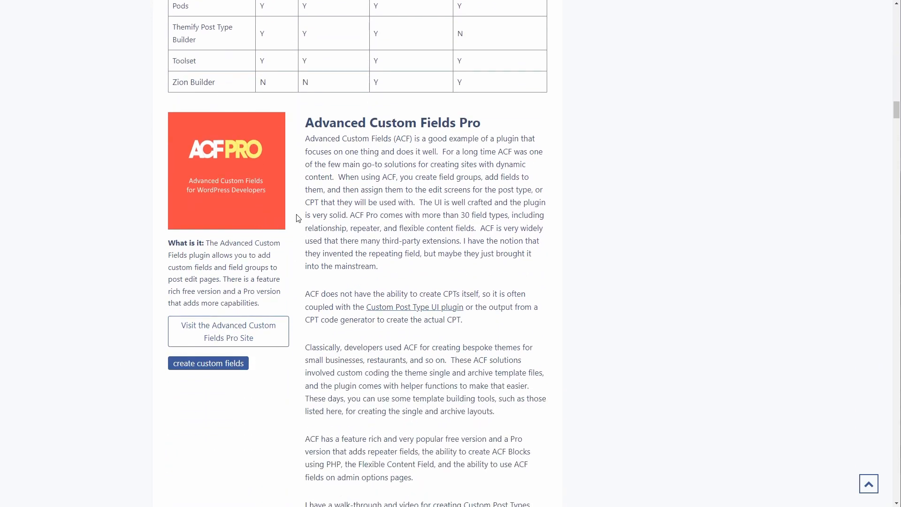
{"action": "scroll", "scroll_direction": "down", "scroll_amount": 3}
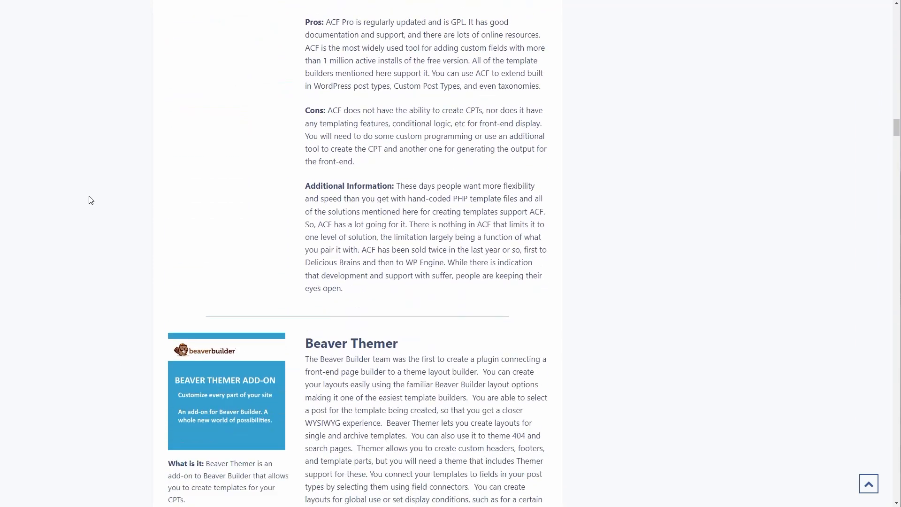
{"action": "scroll", "scroll_direction": "down", "scroll_amount": 3}
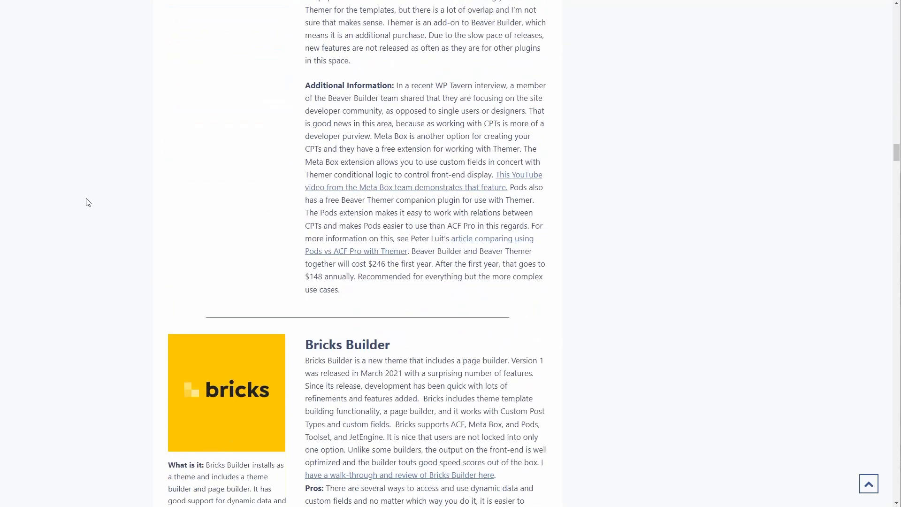
{"action": "scroll", "scroll_direction": "down", "scroll_amount": 3}
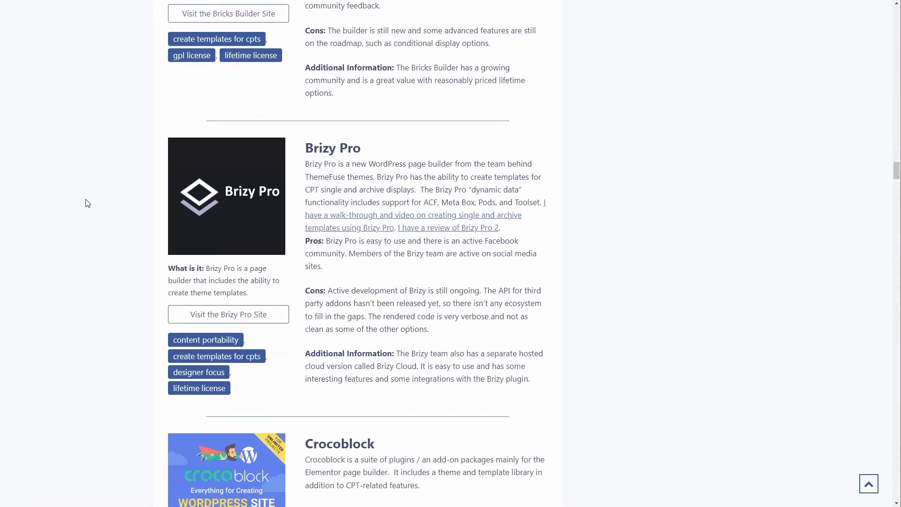
{"action": "scroll", "scroll_direction": "down", "scroll_amount": 3}
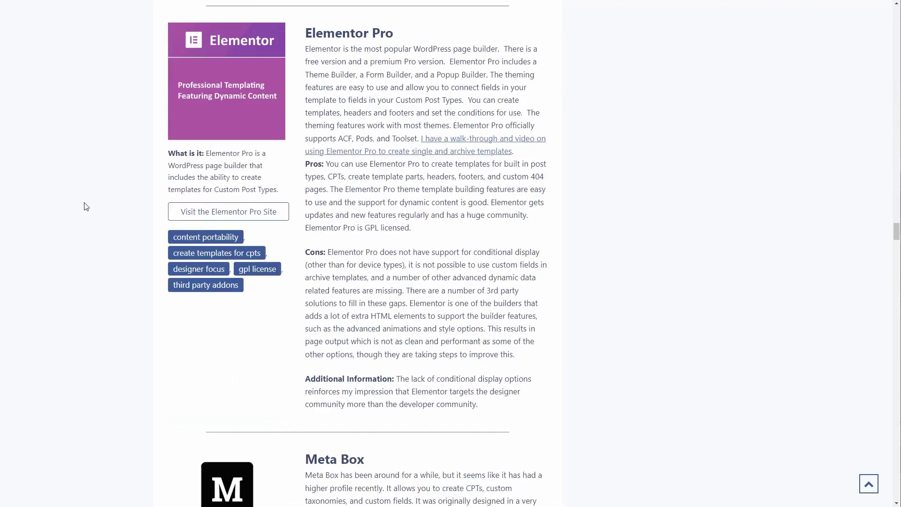
{"action": "scroll", "scroll_direction": "down", "scroll_amount": 3}
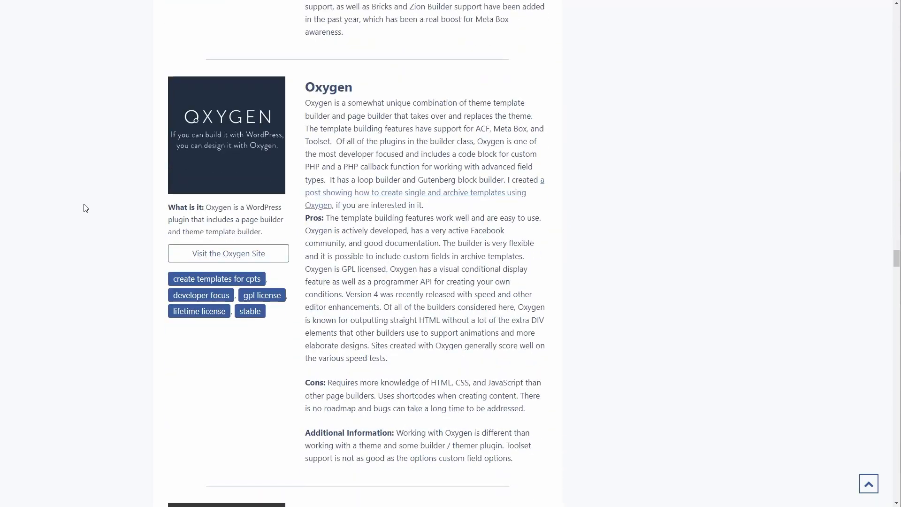
{"action": "scroll", "scroll_direction": "down", "scroll_amount": 3}
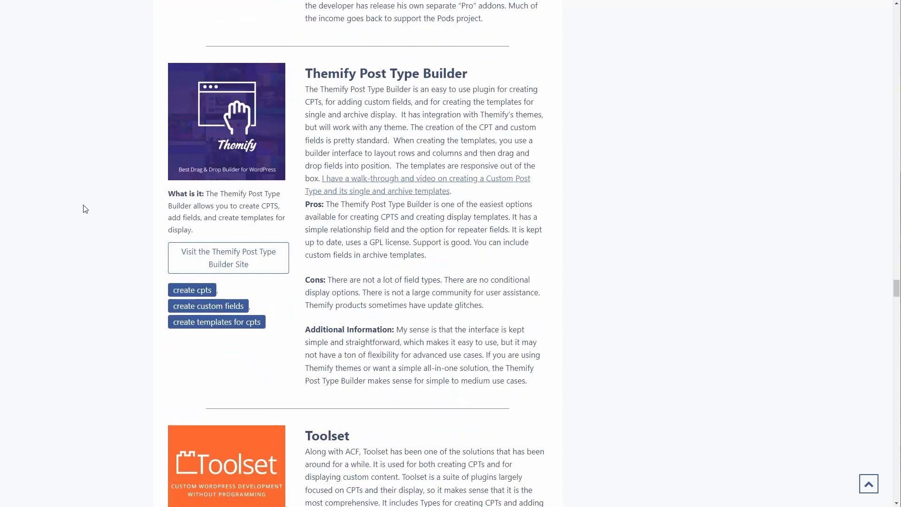
{"action": "scroll", "scroll_direction": "down", "scroll_amount": 3}
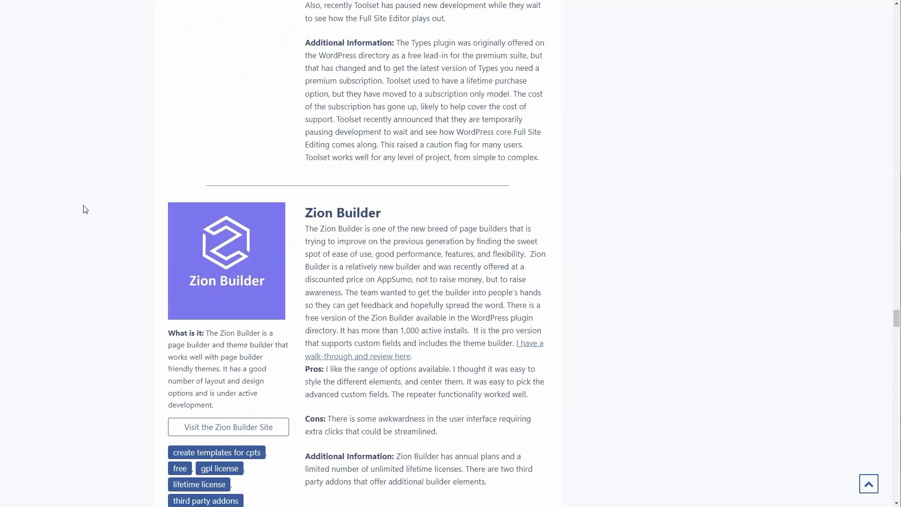
{"action": "scroll", "scroll_direction": "down", "scroll_amount": 3}
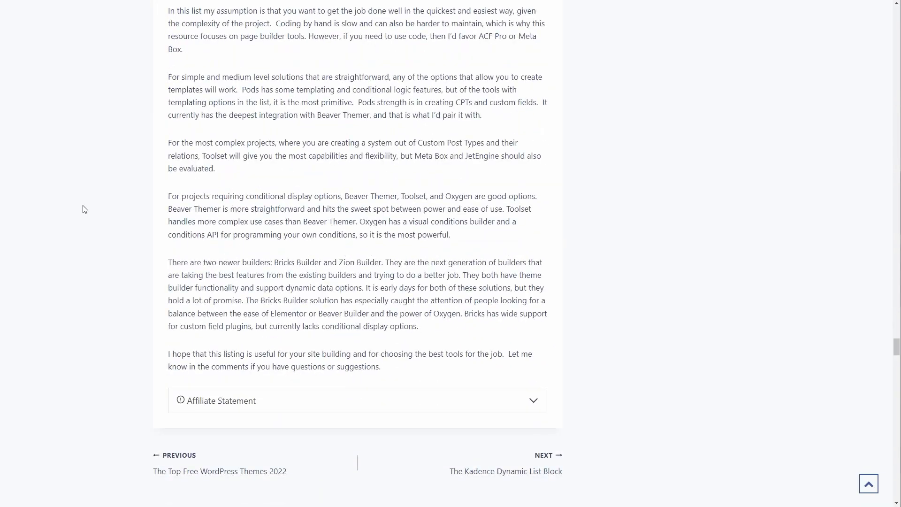
{"action": "scroll", "scroll_direction": "up", "scroll_amount": 3}
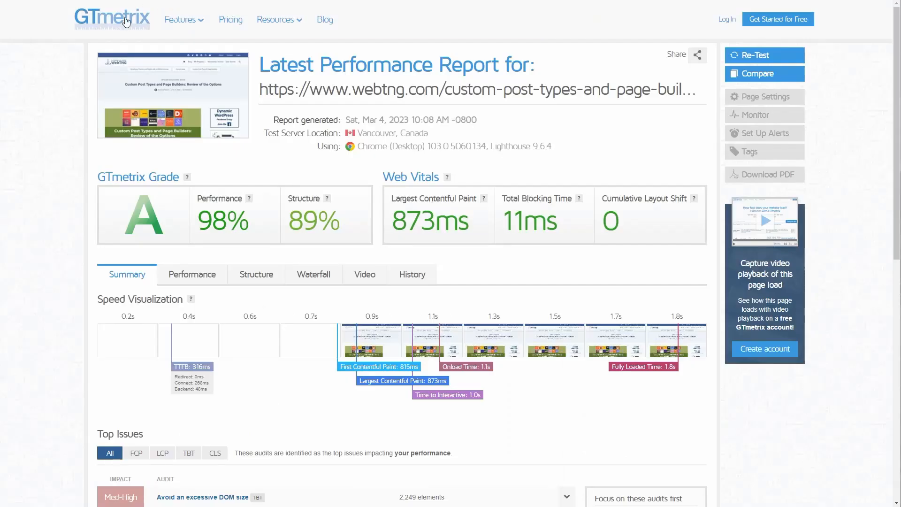
{"action": "mouse_move", "coordinate": [78, 129]}
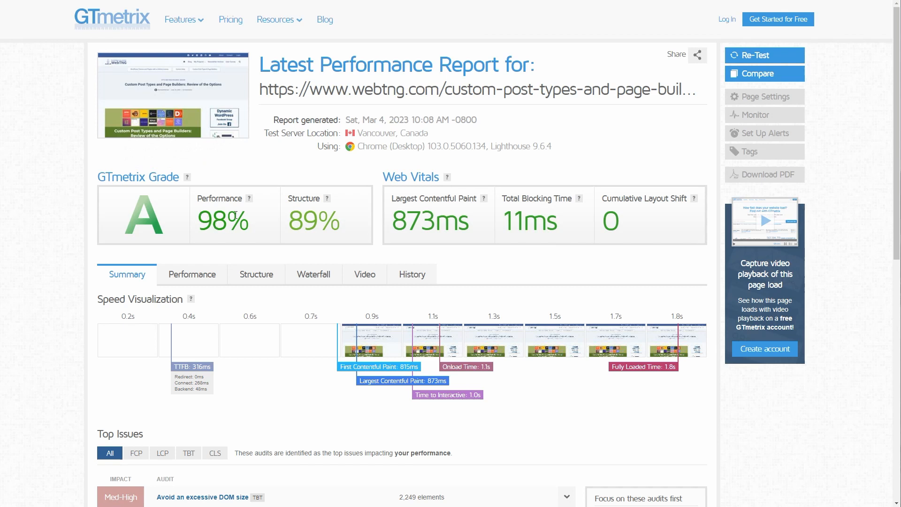
{"action": "mouse_move", "coordinate": [197, 222]}
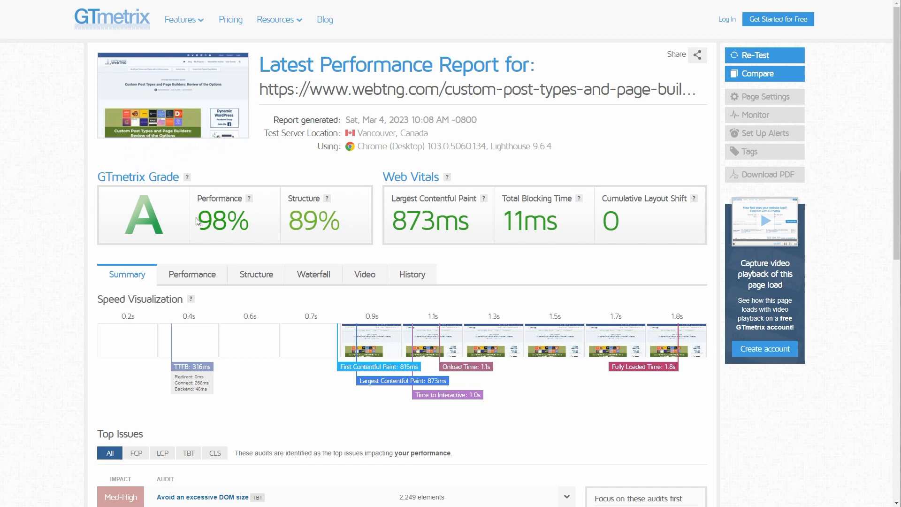
{"action": "mouse_move", "coordinate": [282, 213]}
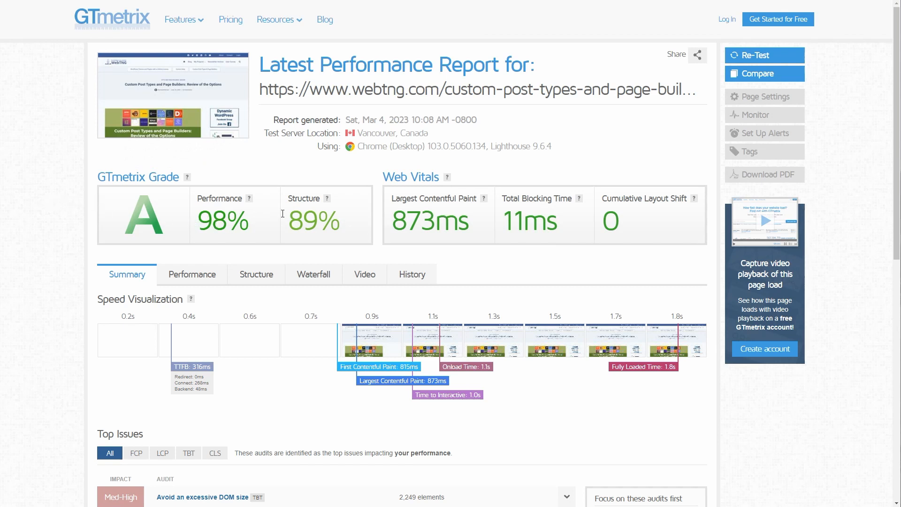
Step: Scroll the grade-A GTmetrix report down to its Top Issues list, led by excessive DOM size
{"action": "scroll", "scroll_direction": "down", "scroll_amount": 3}
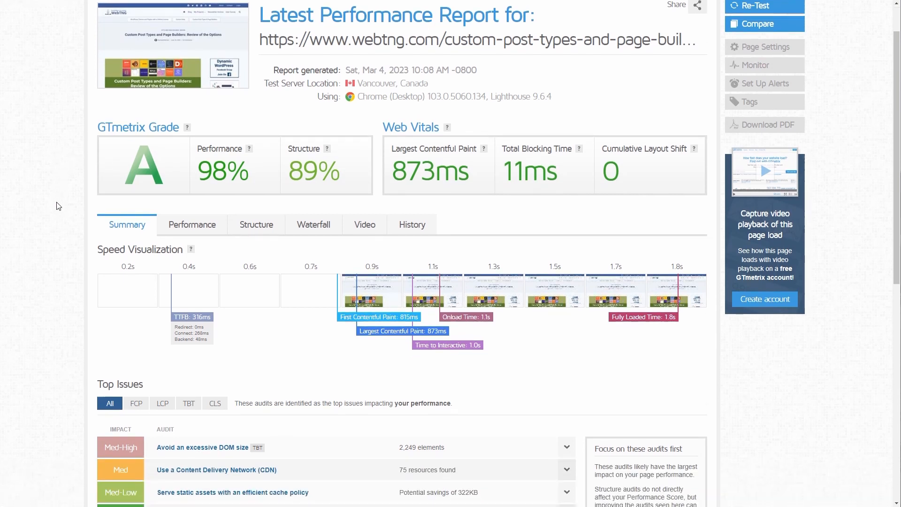
{"action": "scroll", "scroll_direction": "down", "scroll_amount": 3}
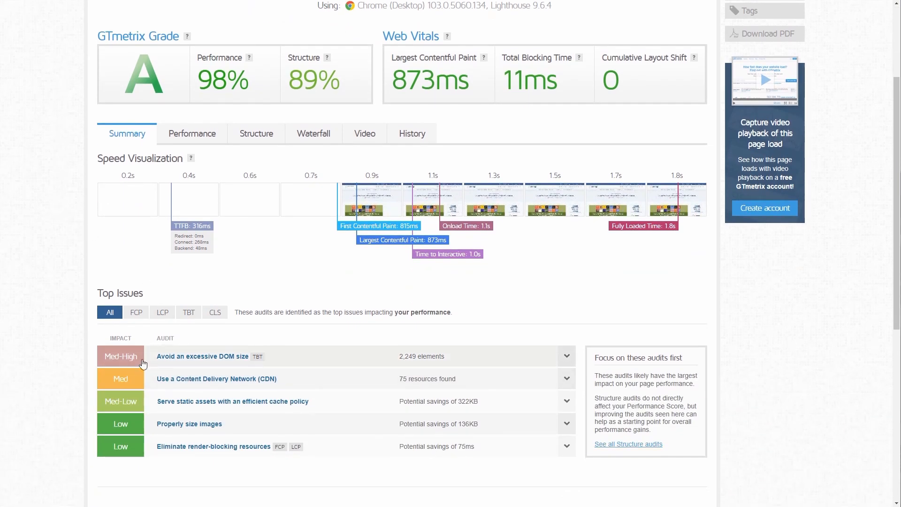
{"action": "mouse_move", "coordinate": [238, 356]}
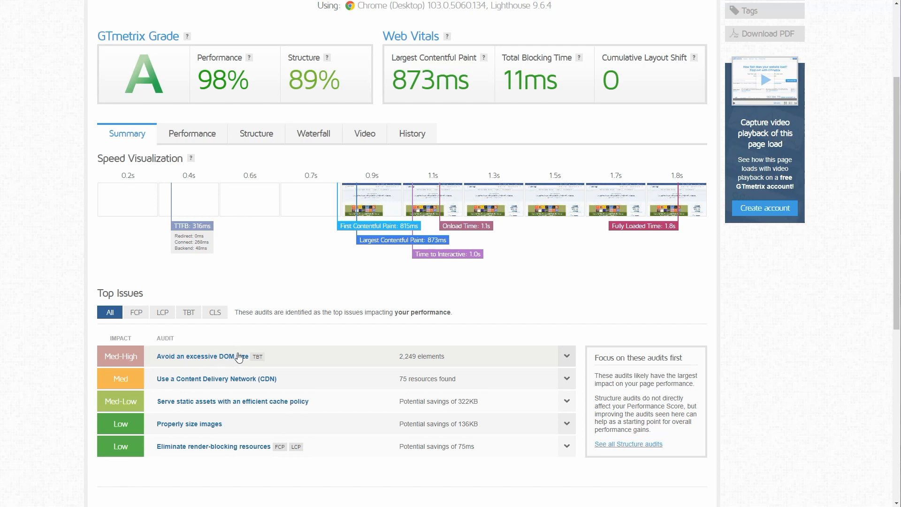
{"action": "mouse_move", "coordinate": [395, 354]}
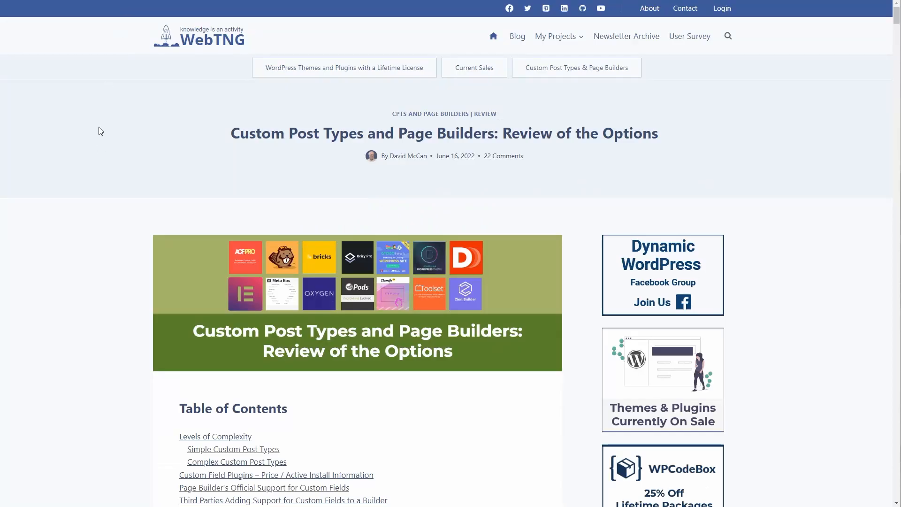
Step: Scroll the review post through its solutions matrix into the ACF Pro and Beaver Themer entries
{"action": "scroll", "scroll_direction": "down", "scroll_amount": 3}
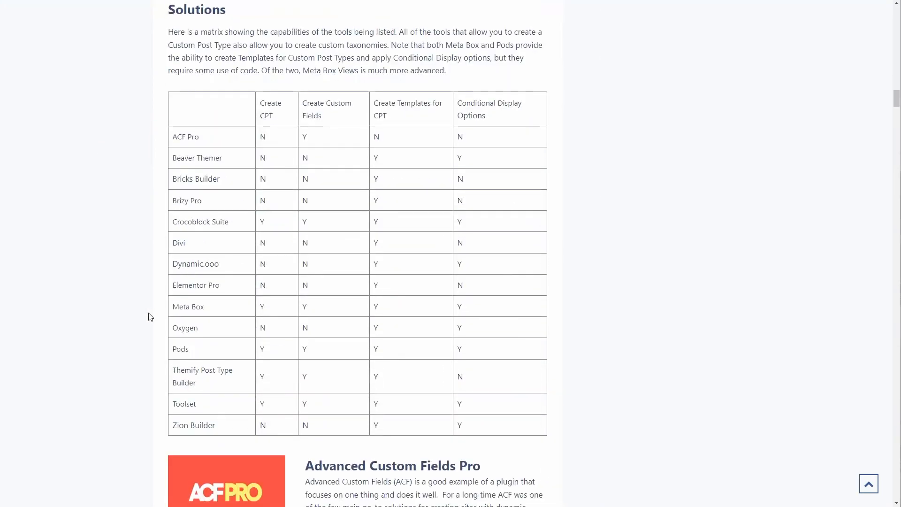
{"action": "scroll", "scroll_direction": "down", "scroll_amount": 3}
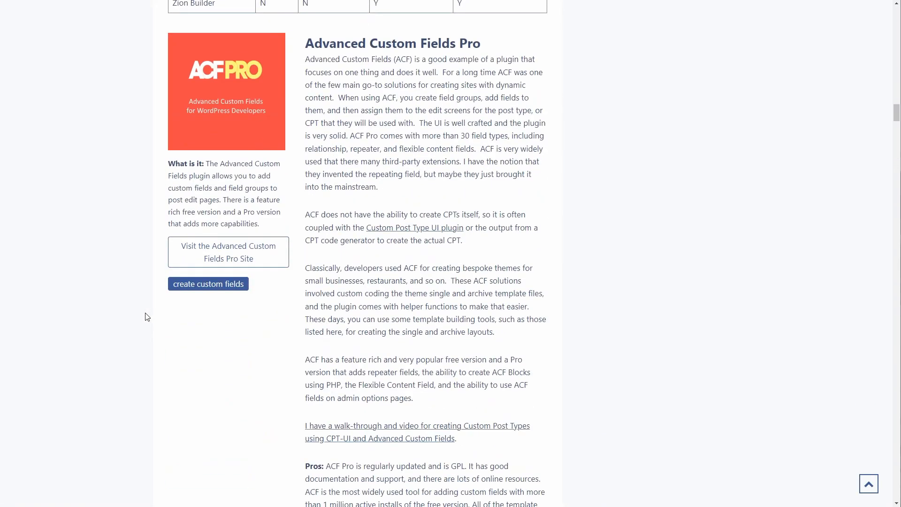
{"action": "scroll", "scroll_direction": "down", "scroll_amount": 3}
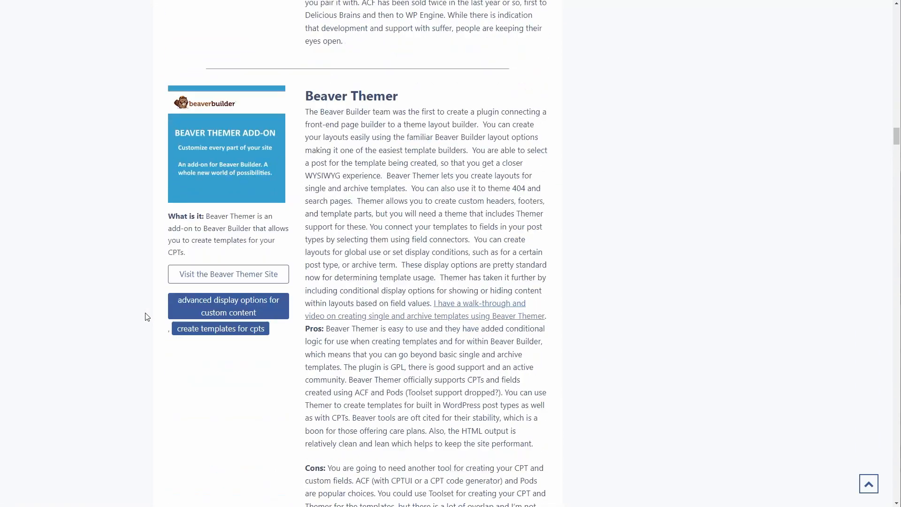
{"action": "scroll", "scroll_direction": "up", "scroll_amount": 3}
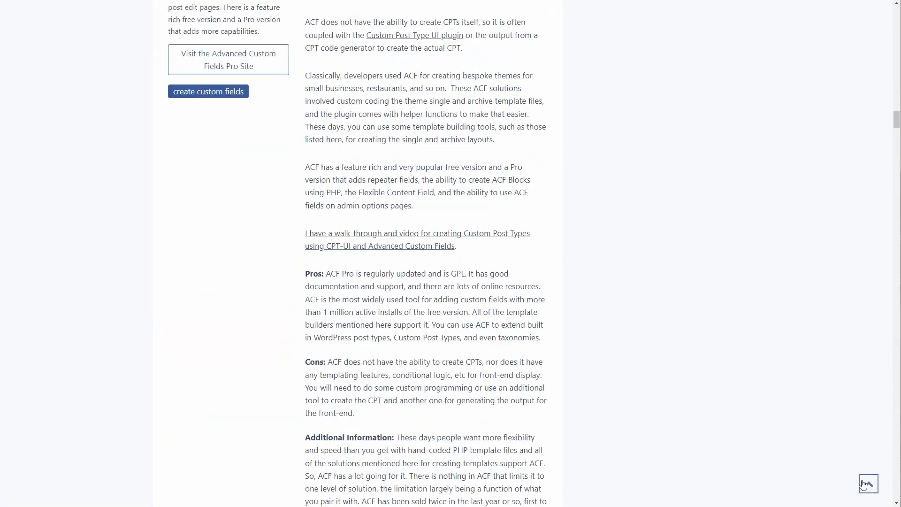